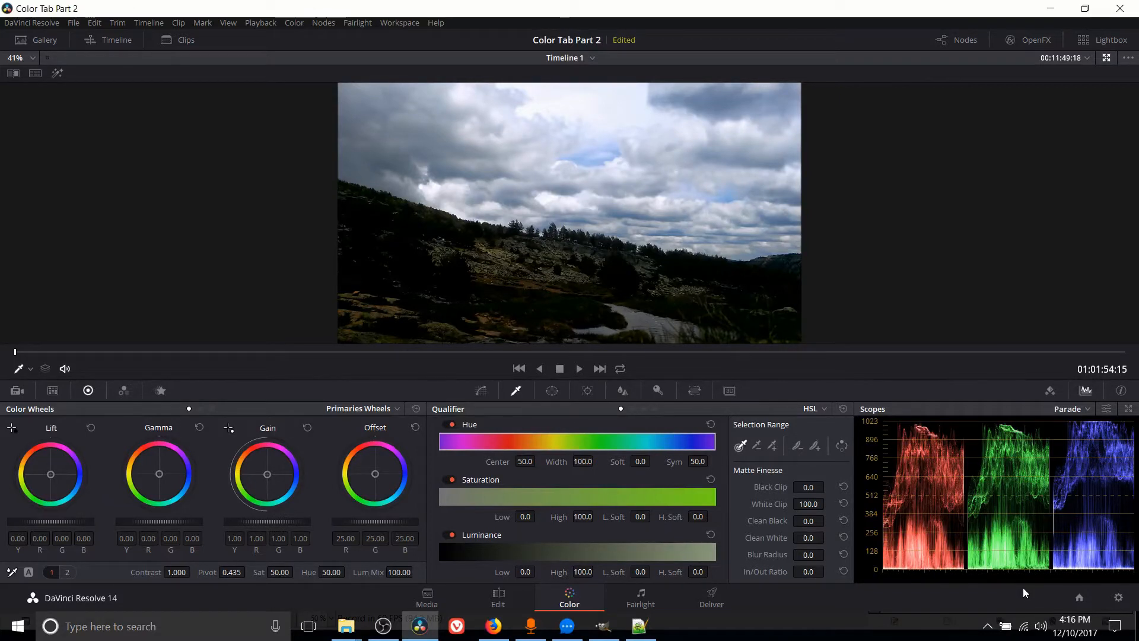
mouse_move(516, 390)
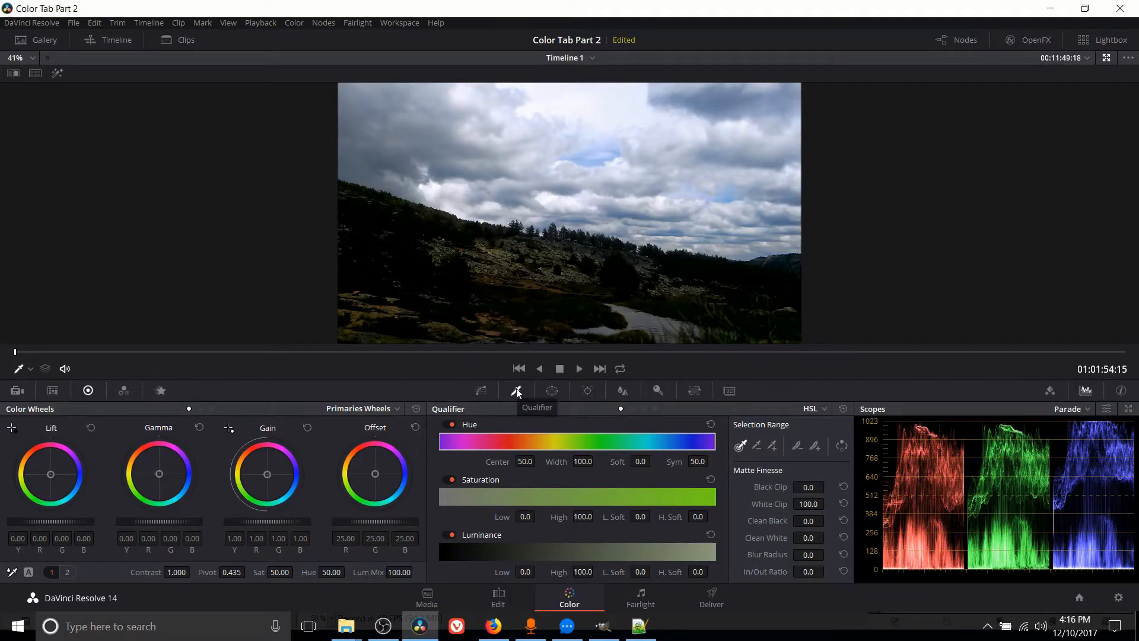
- Tint the whole landscape clip red with the Offset wheel, checking the Curves and Qualifier palettes
click(552, 391)
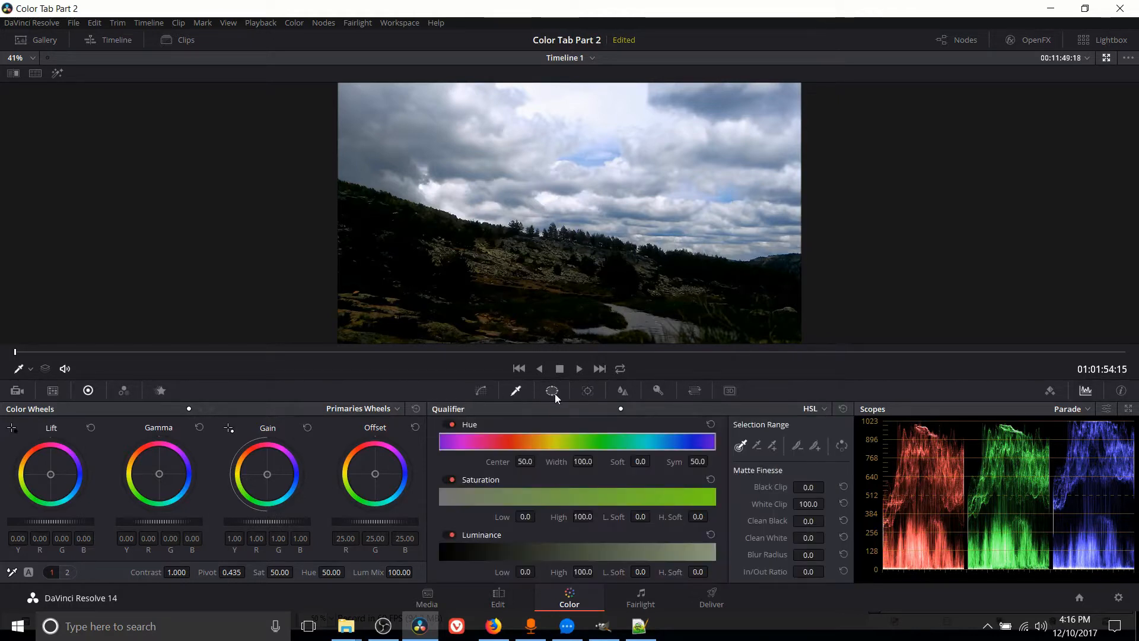
mouse_move(552, 391)
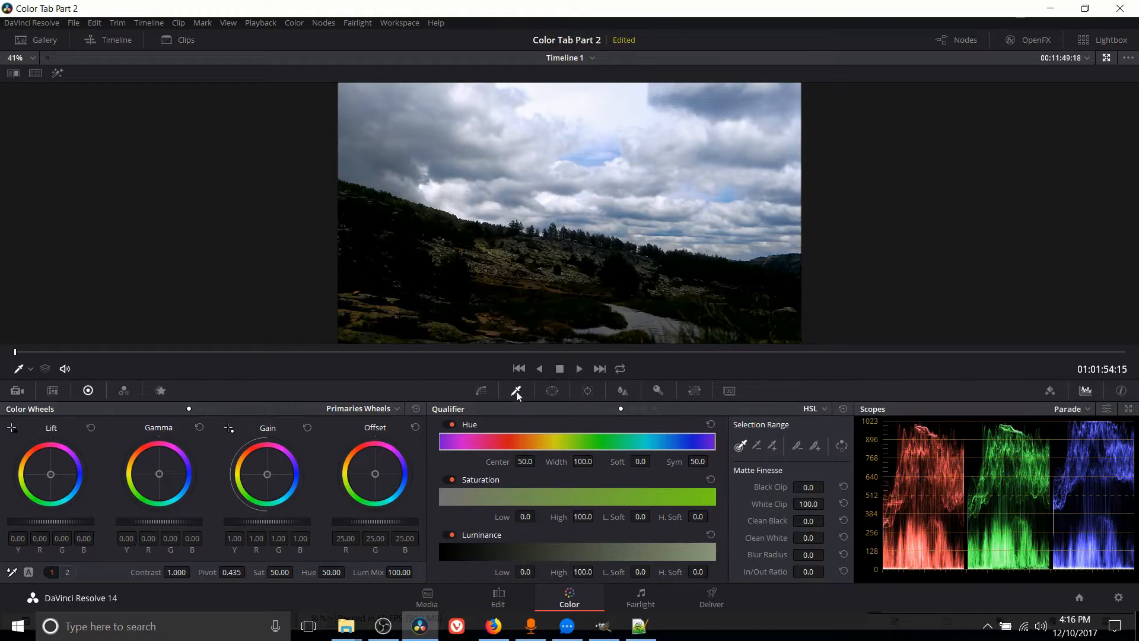
mouse_move(373, 474)
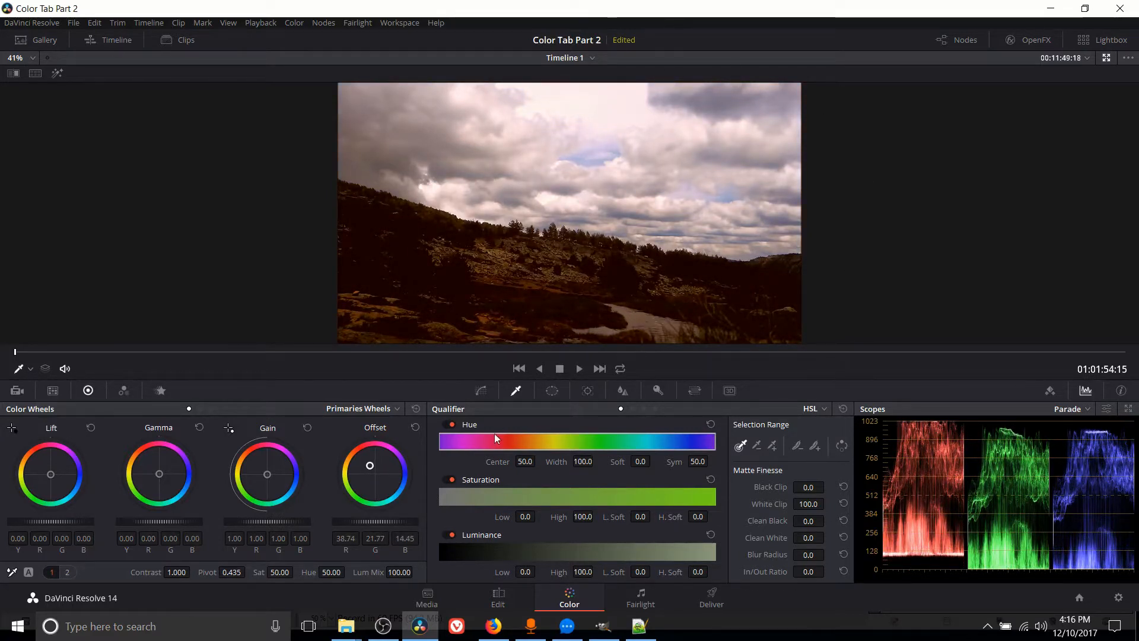
mouse_move(505, 483)
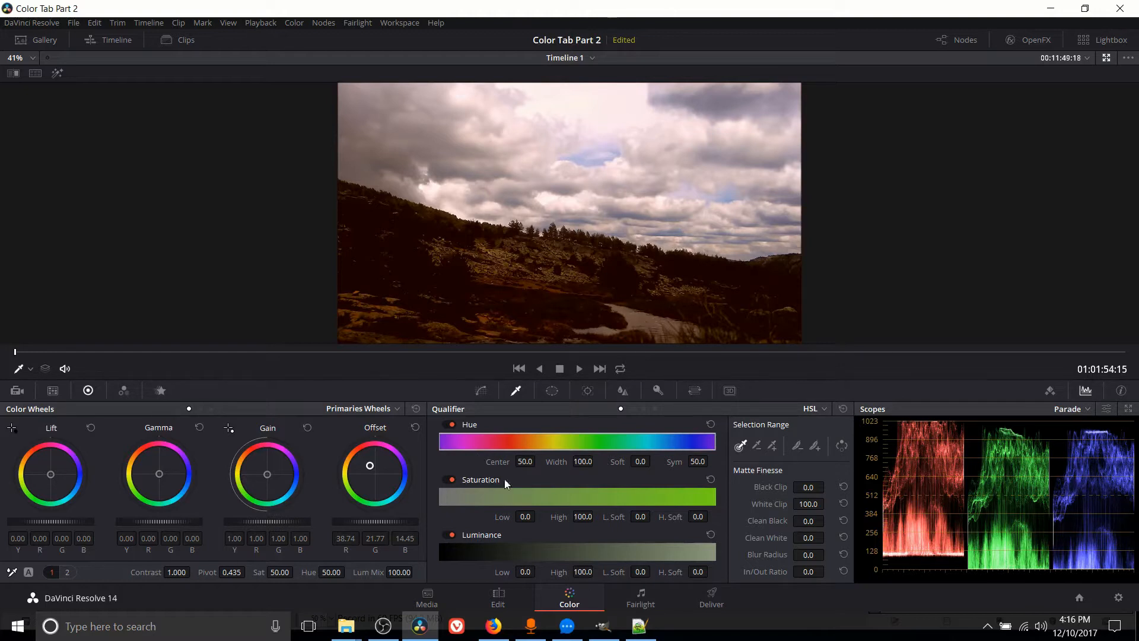
mouse_move(526, 449)
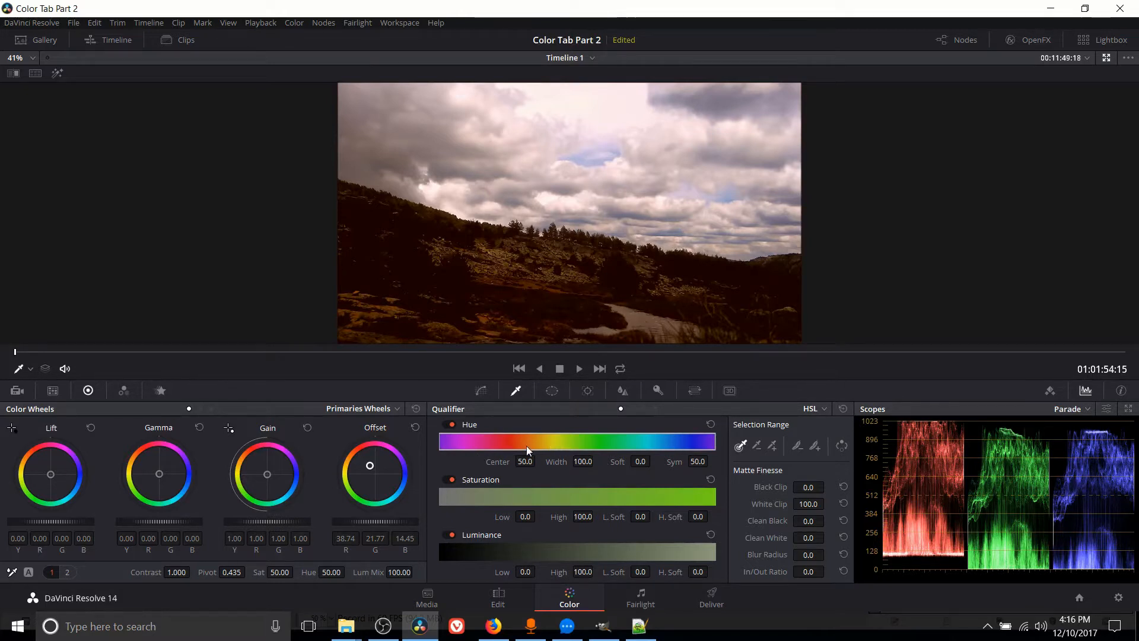
mouse_move(545, 488)
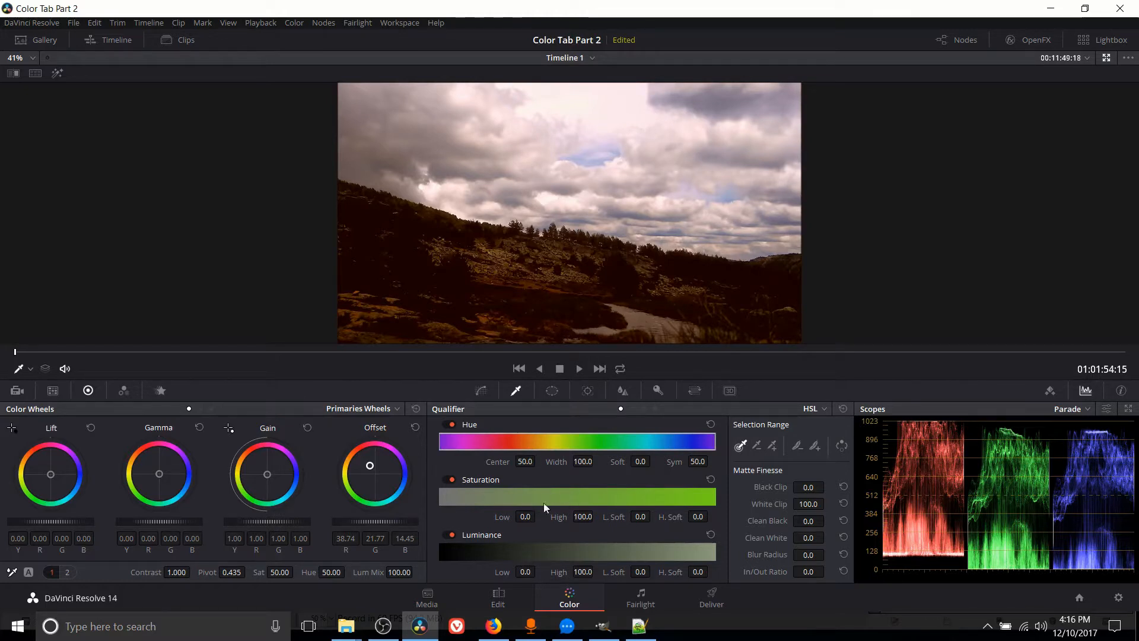
mouse_move(329, 480)
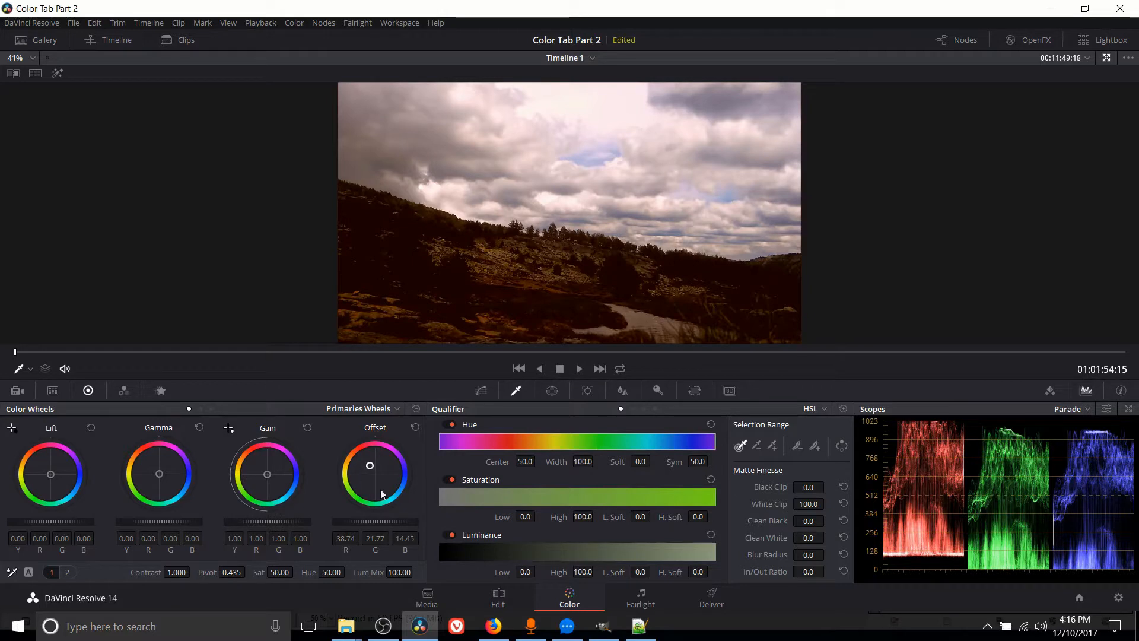
click(480, 391)
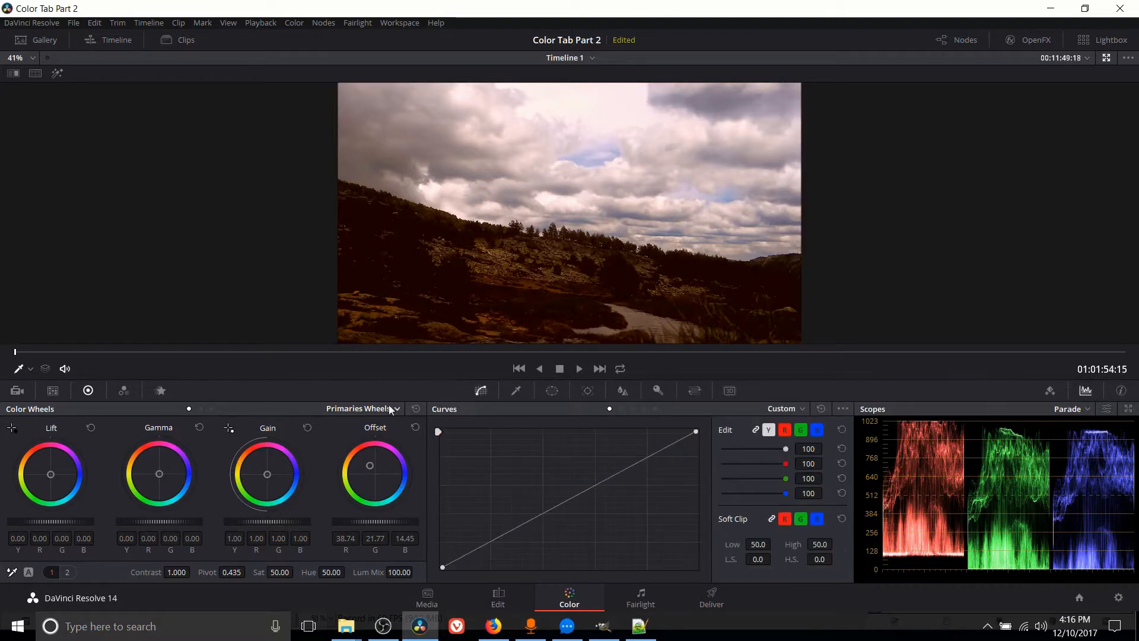
click(516, 390)
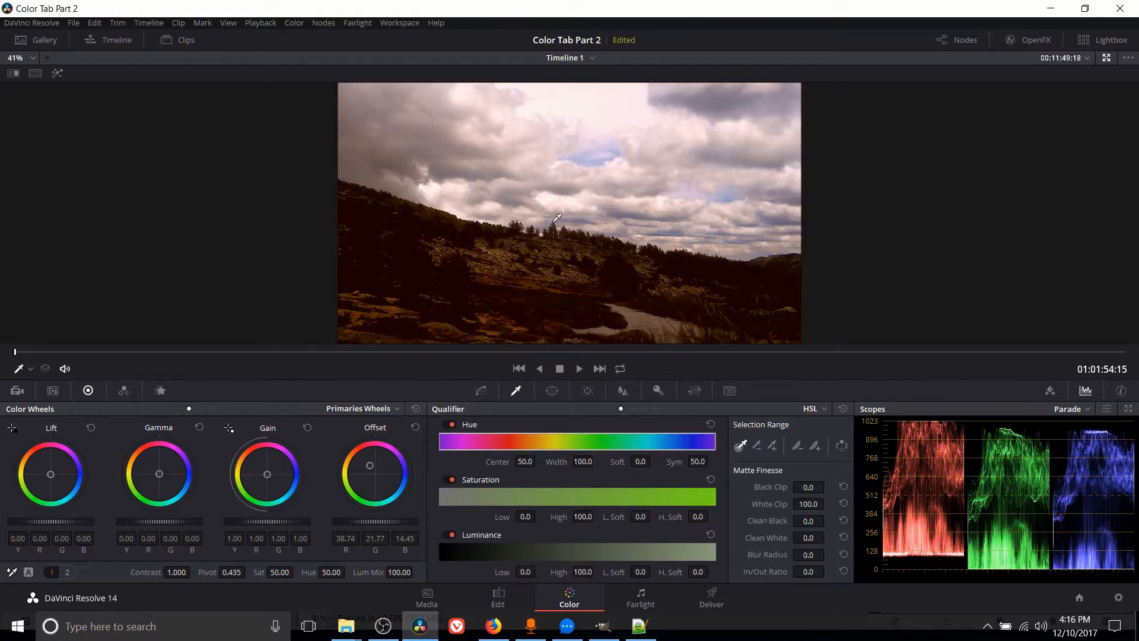
mouse_move(509, 442)
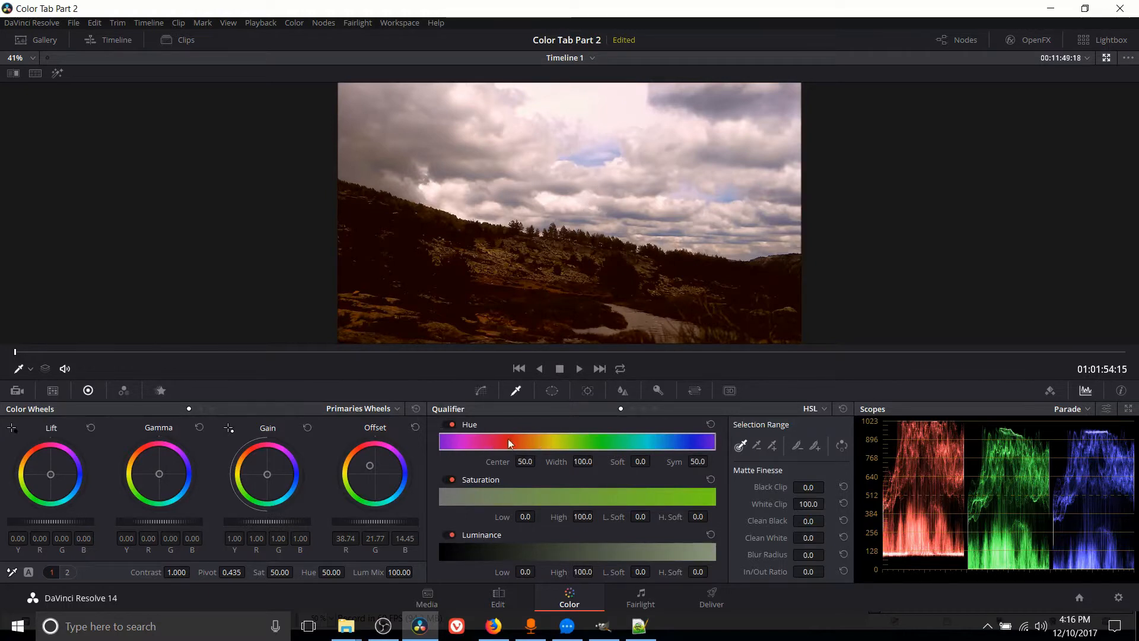
mouse_move(461, 549)
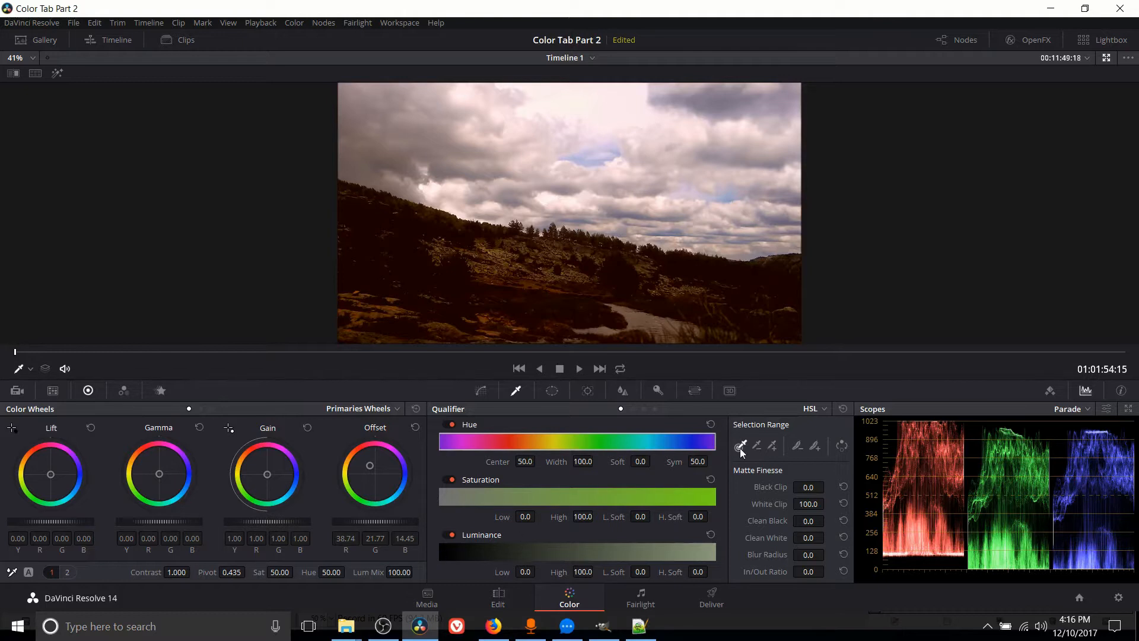
mouse_move(741, 447)
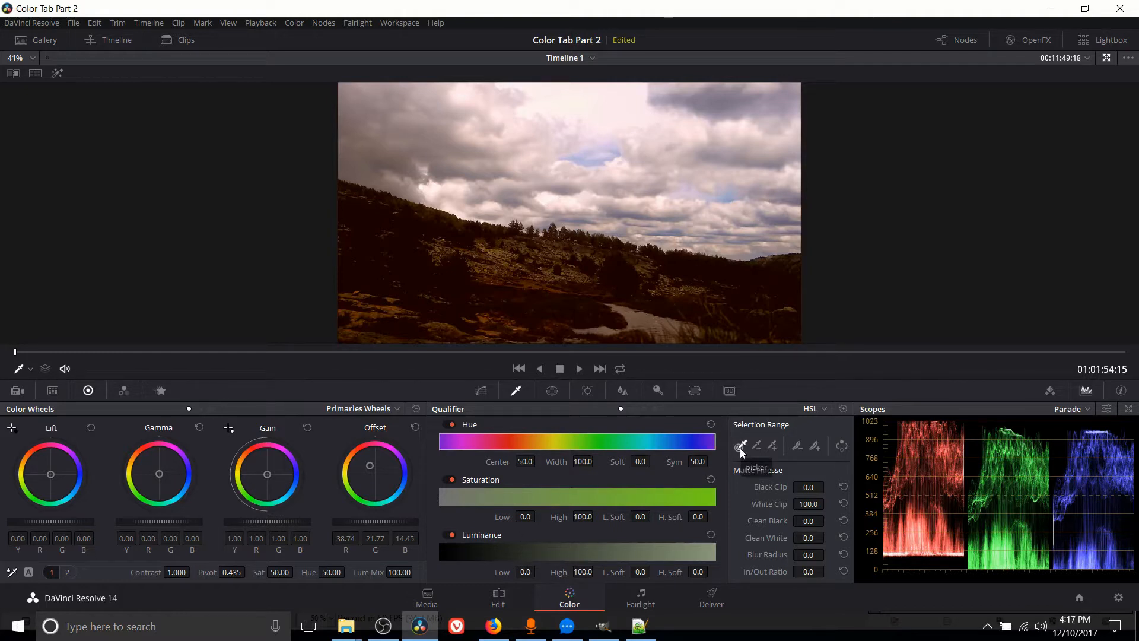
mouse_move(742, 446)
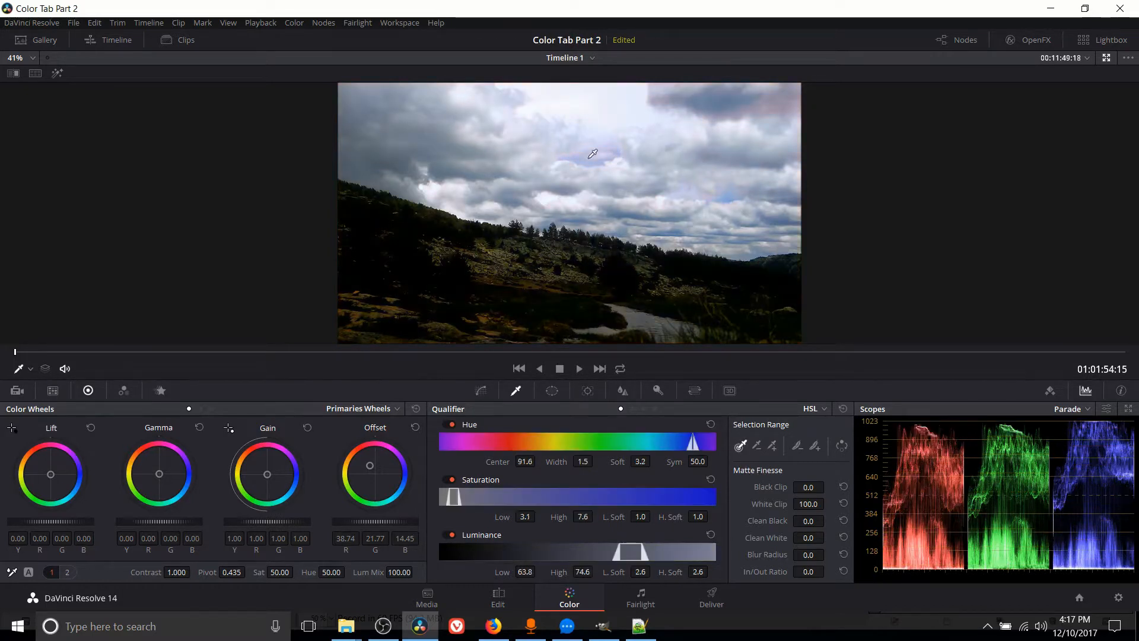
mouse_move(617, 149)
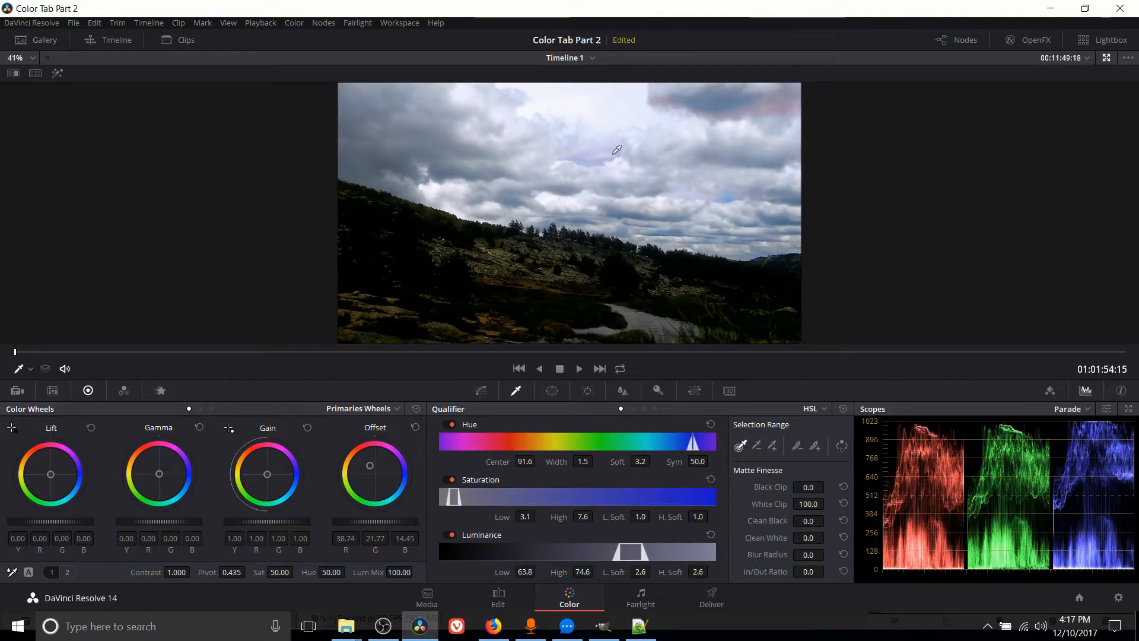
mouse_move(590, 157)
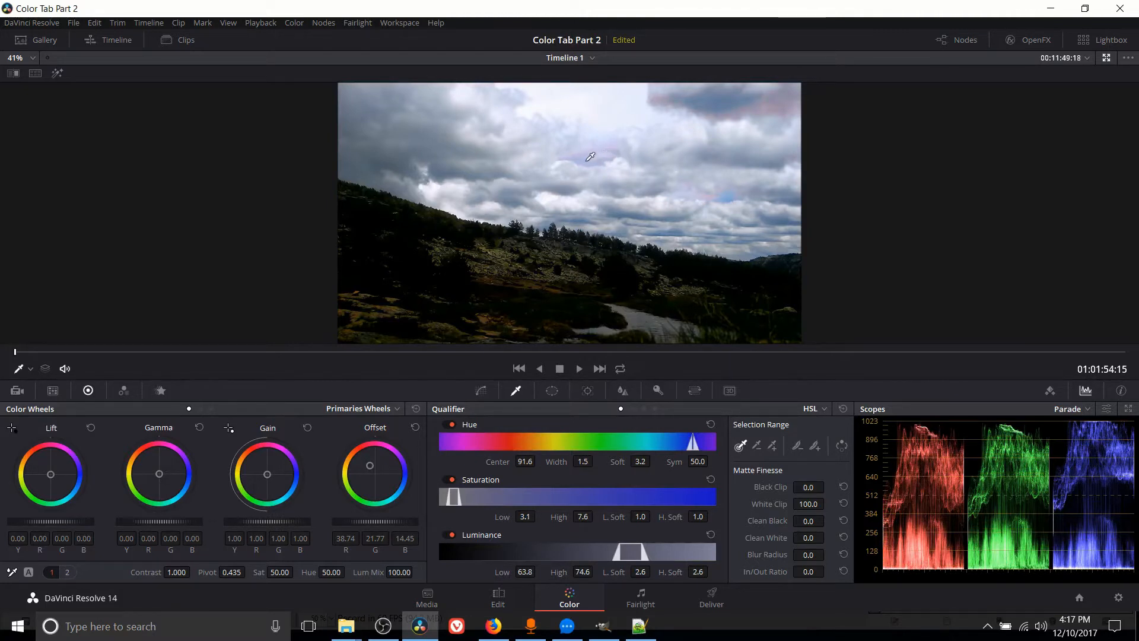
mouse_move(565, 495)
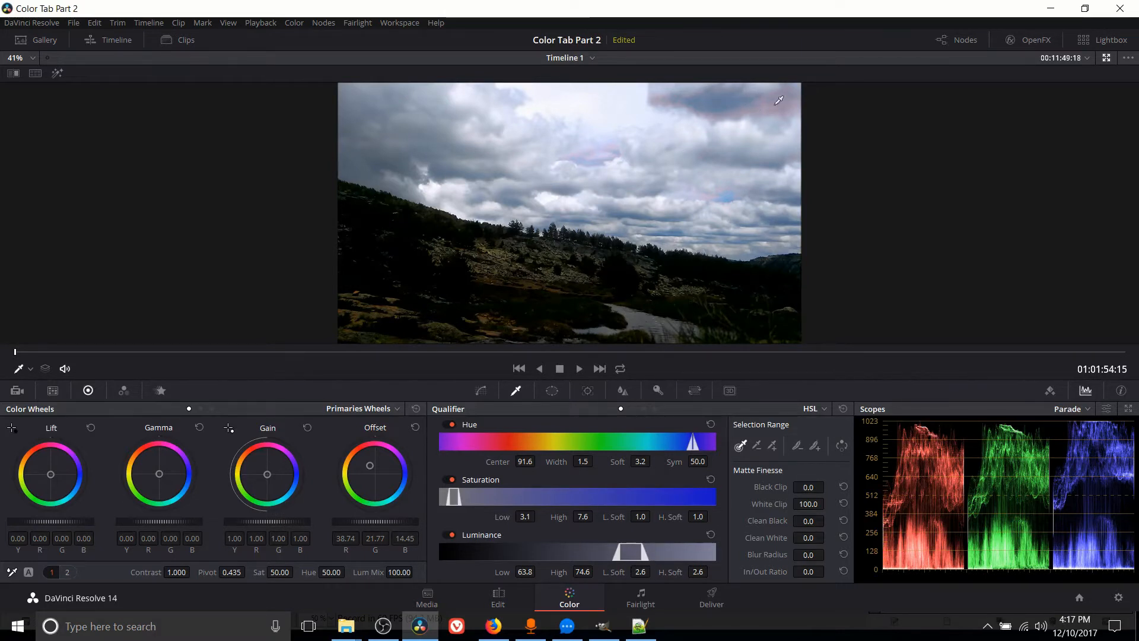
mouse_move(595, 168)
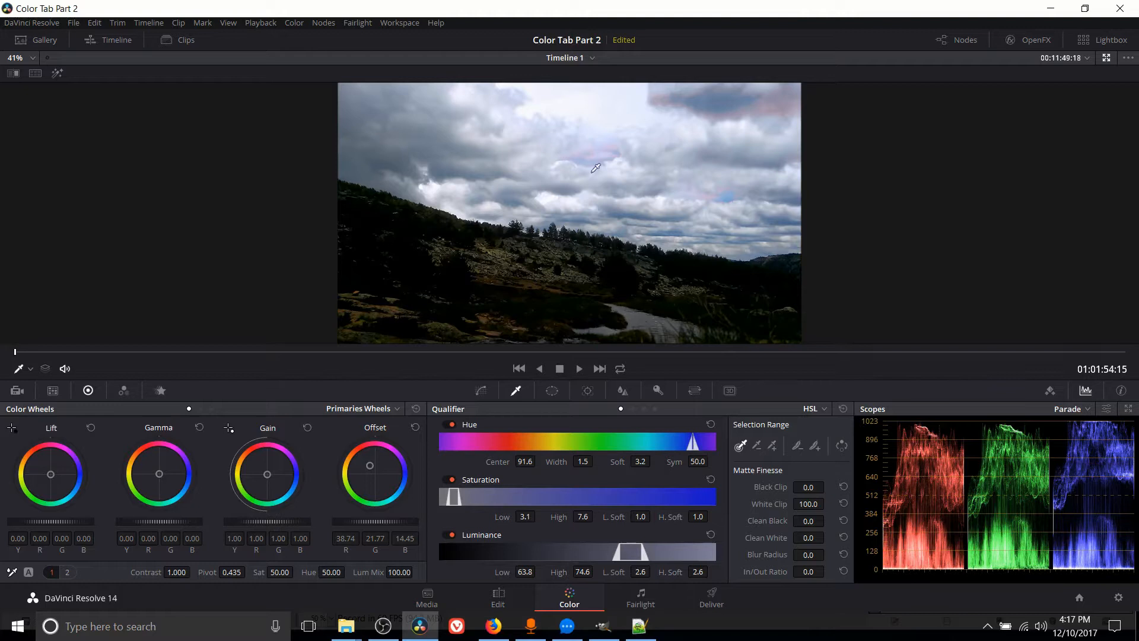
mouse_move(687, 99)
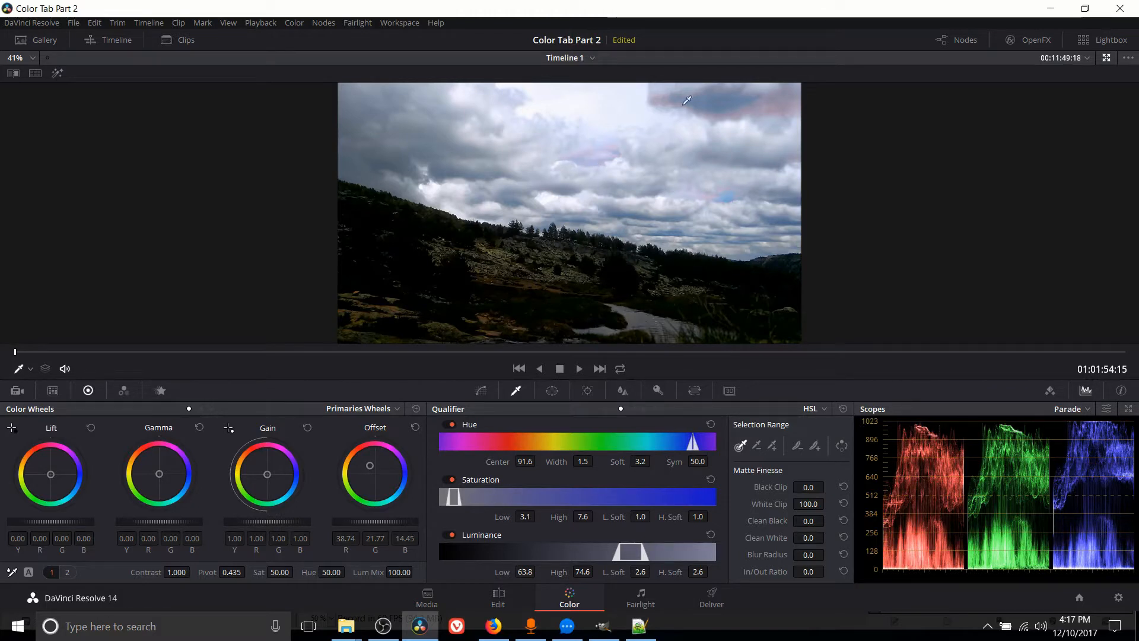
mouse_move(567, 209)
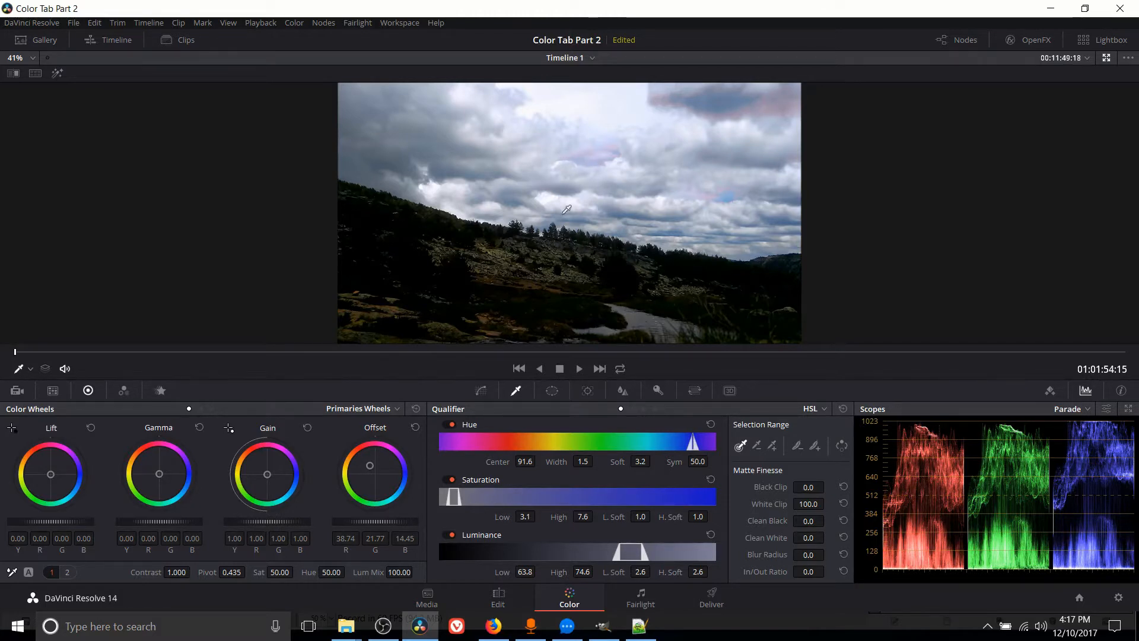
mouse_move(596, 260)
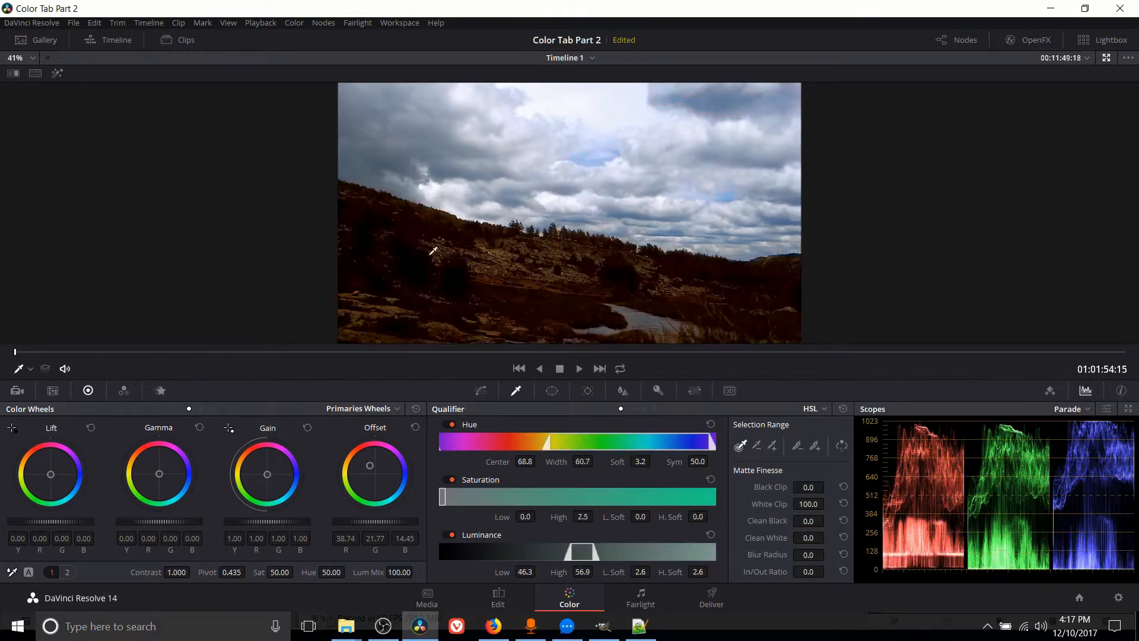
mouse_move(558, 264)
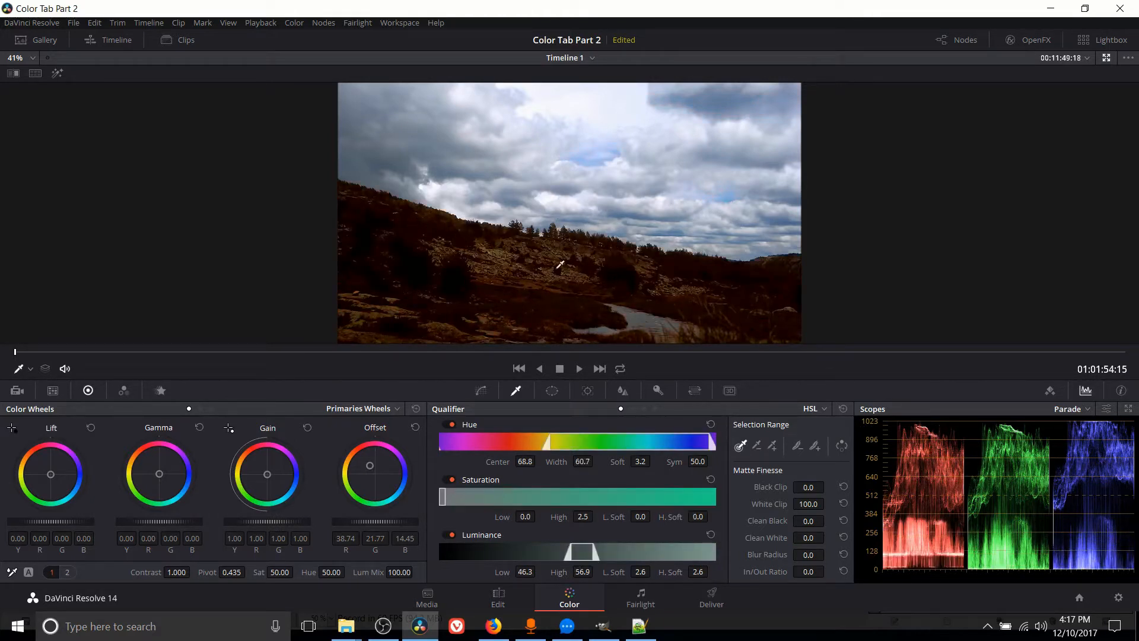
mouse_move(636, 311)
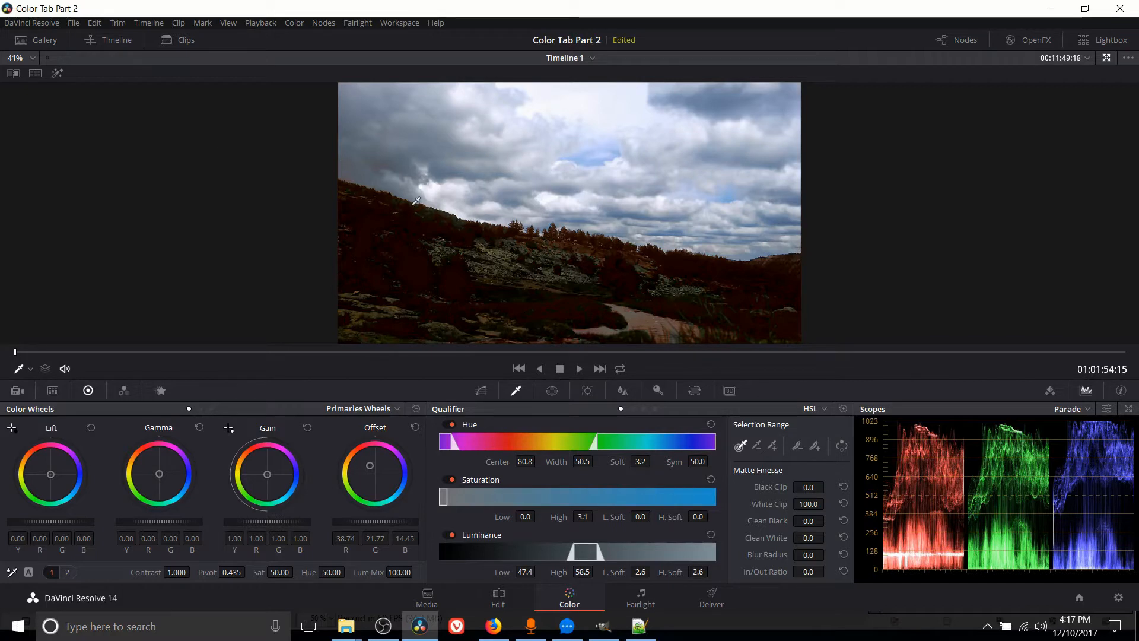
mouse_move(794, 263)
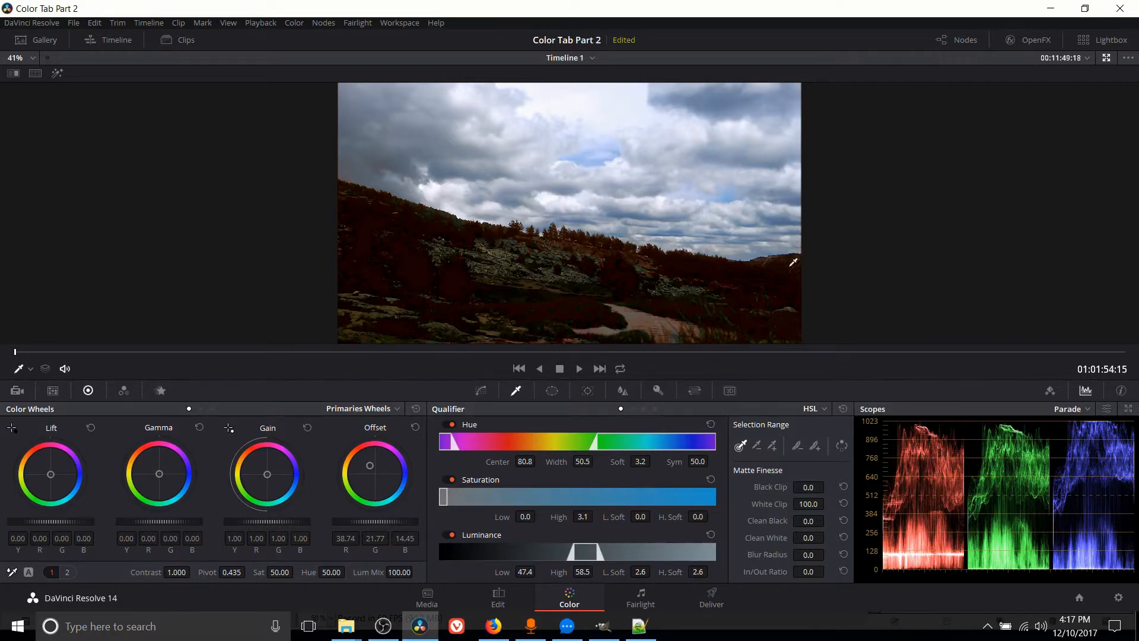
mouse_move(705, 222)
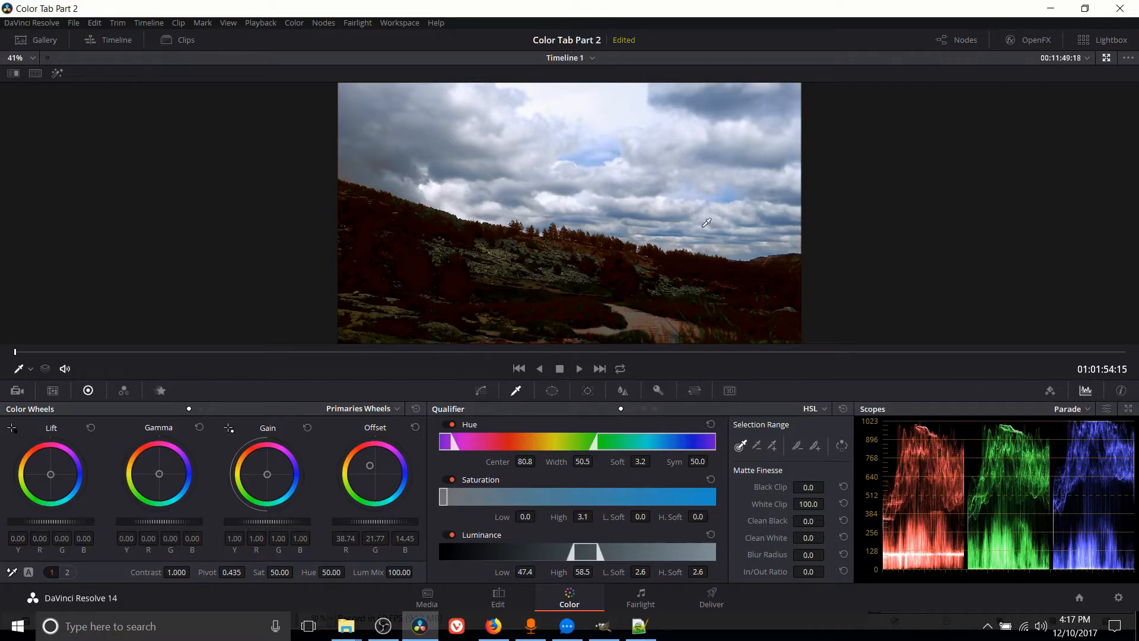
mouse_move(572, 205)
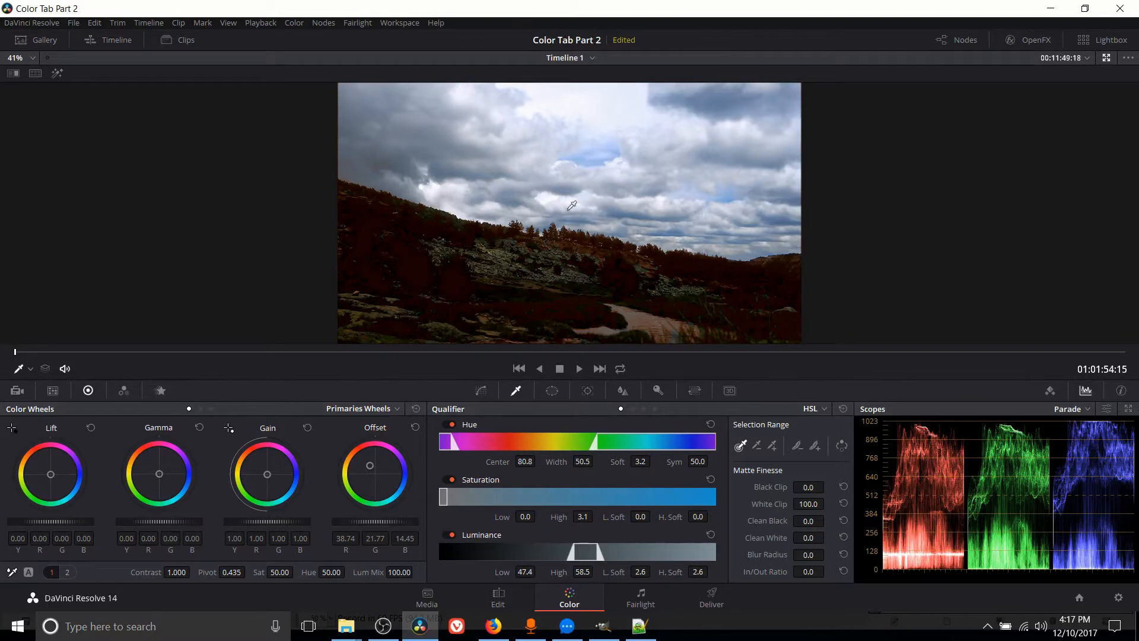
mouse_move(543, 463)
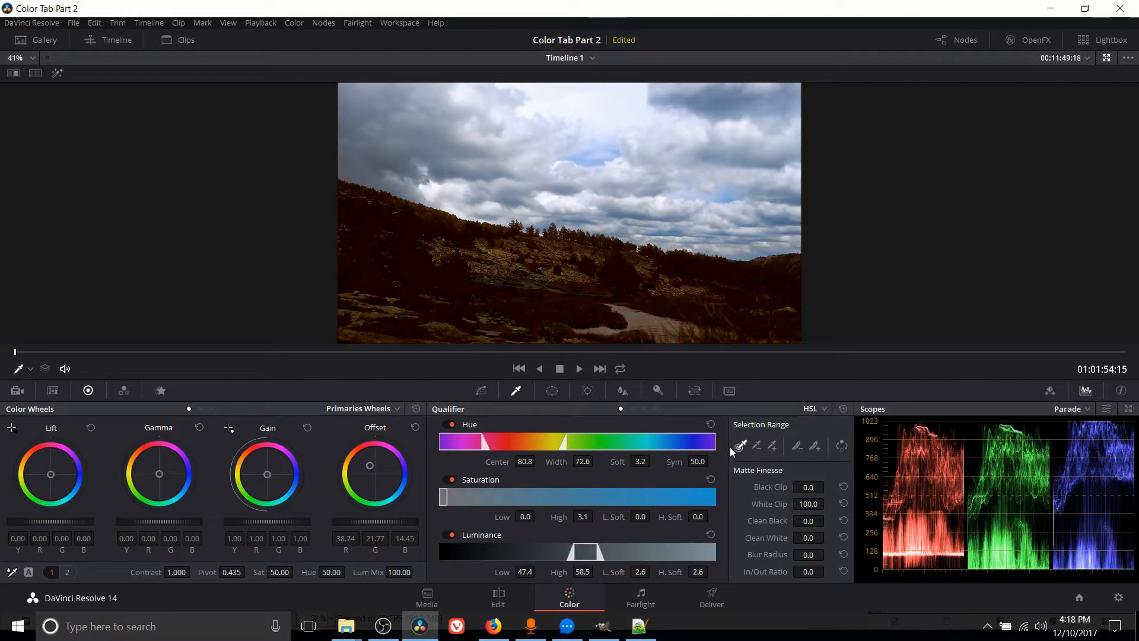
mouse_move(483, 455)
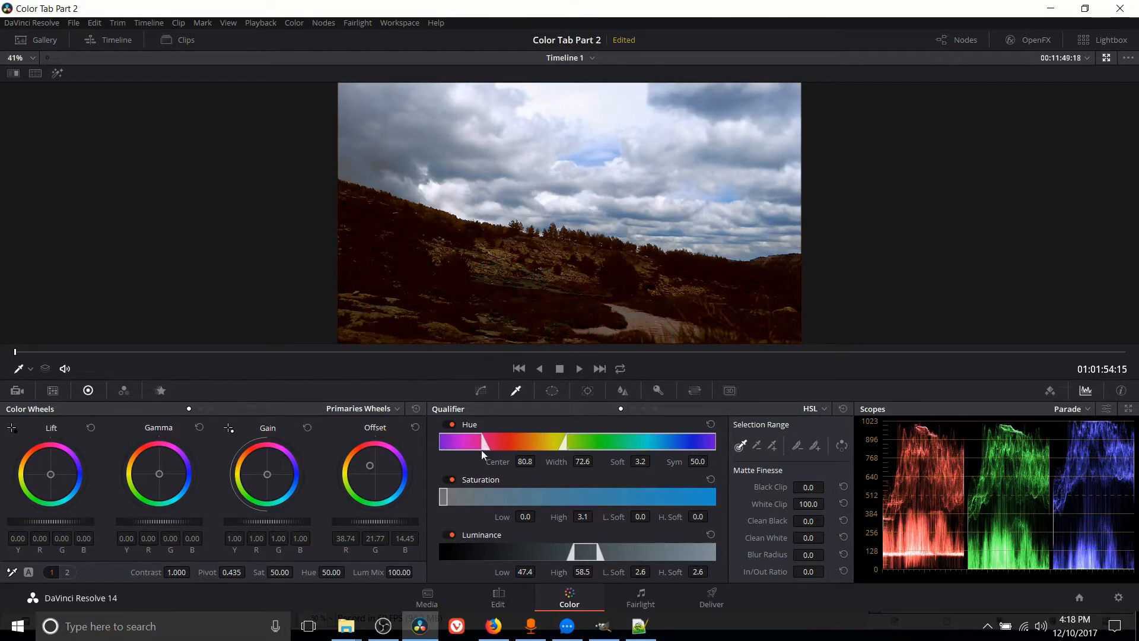
mouse_move(558, 445)
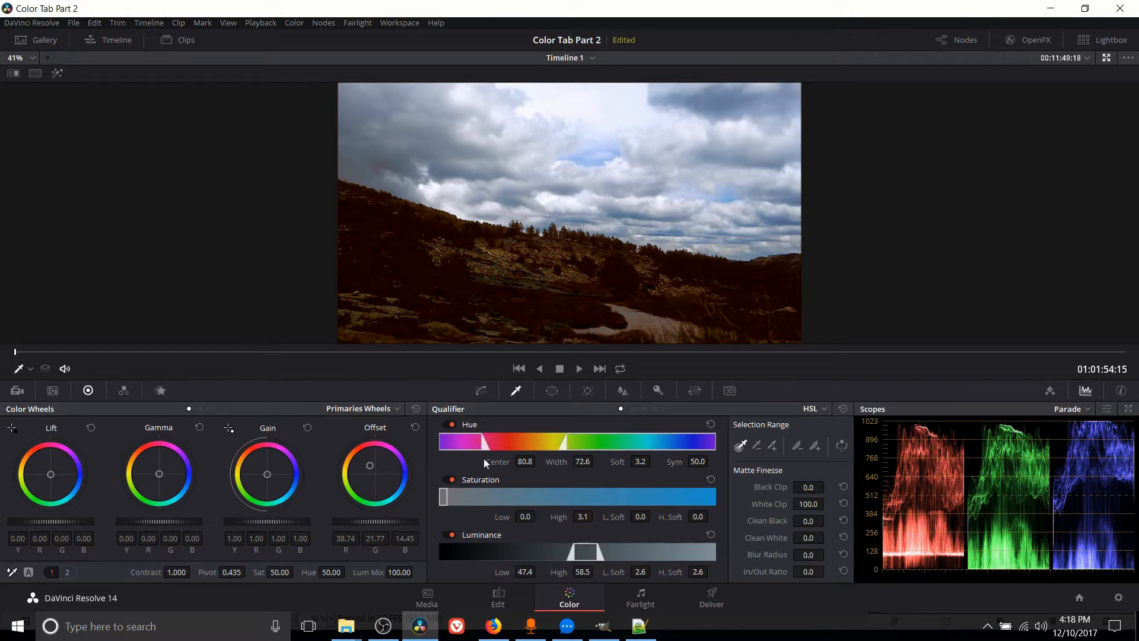
mouse_move(567, 434)
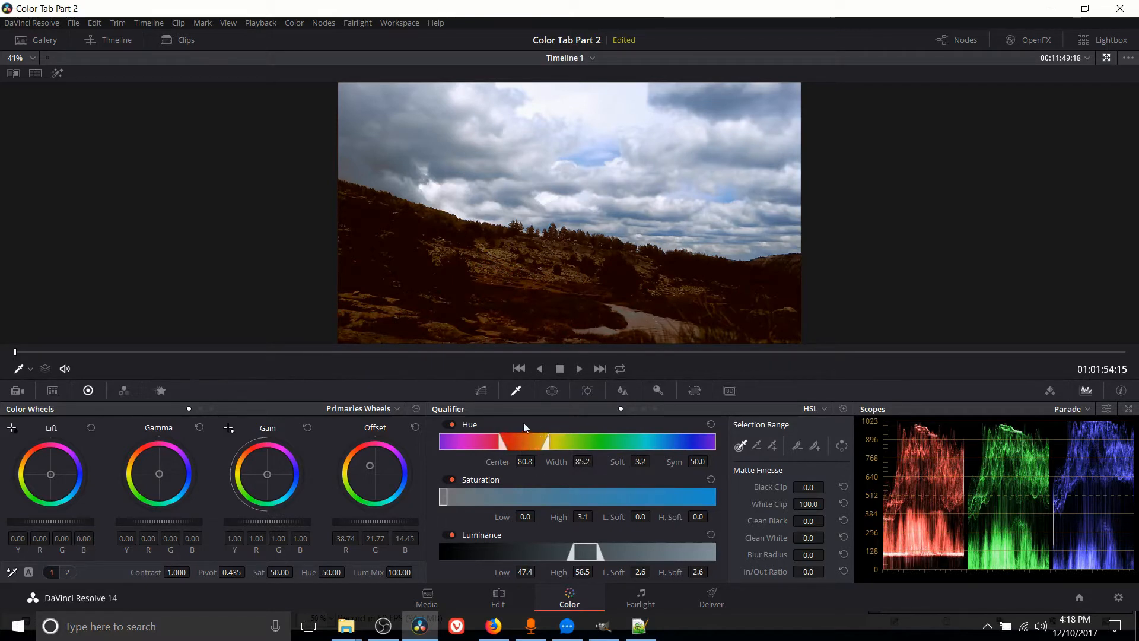
- Reset the hue qualifier to its full width of 100 with no softness
double_click(583, 462)
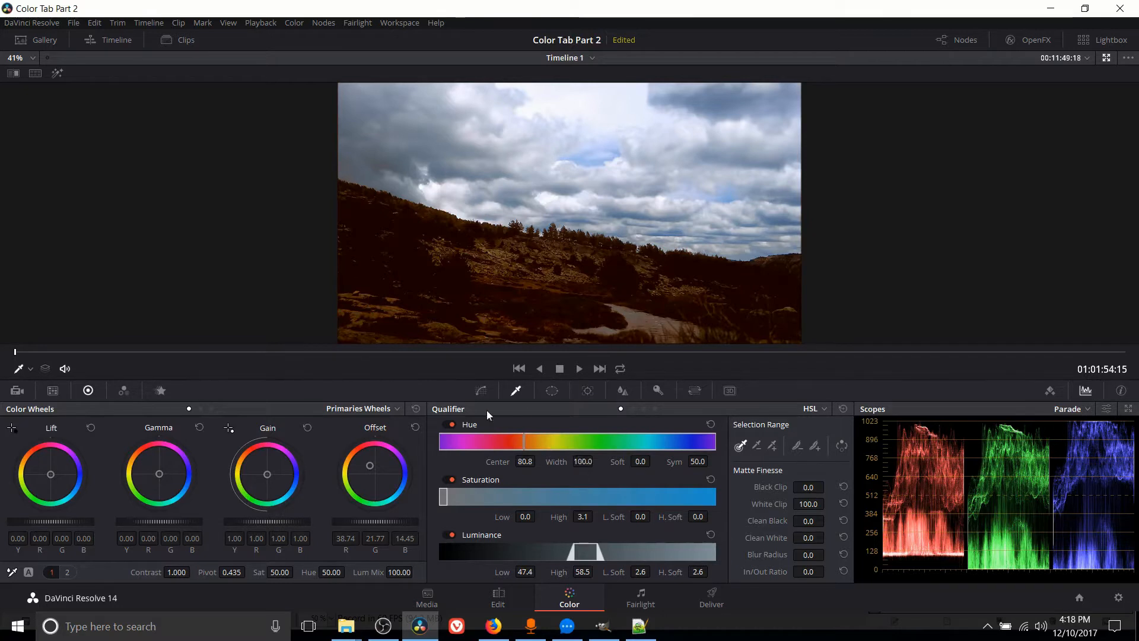
mouse_move(458, 555)
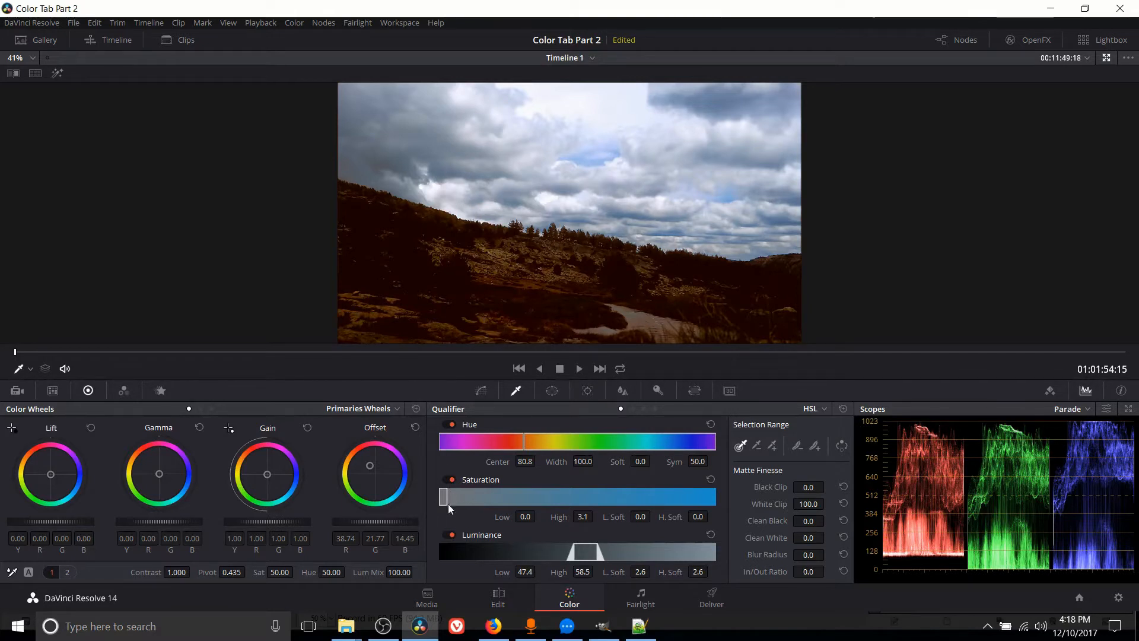
click(451, 481)
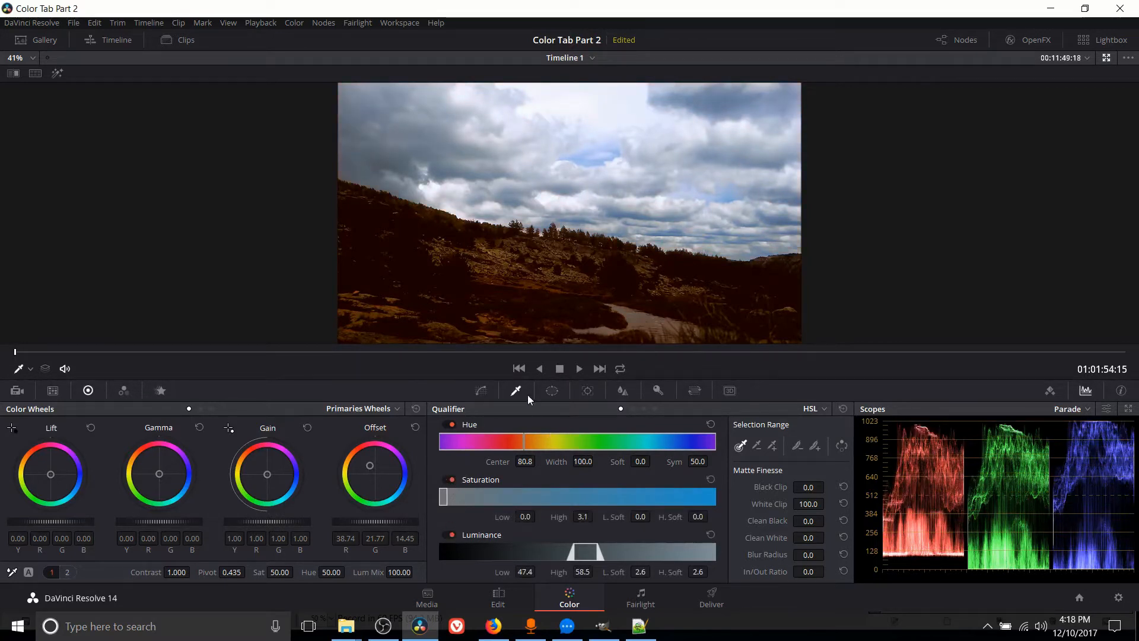
mouse_move(605, 482)
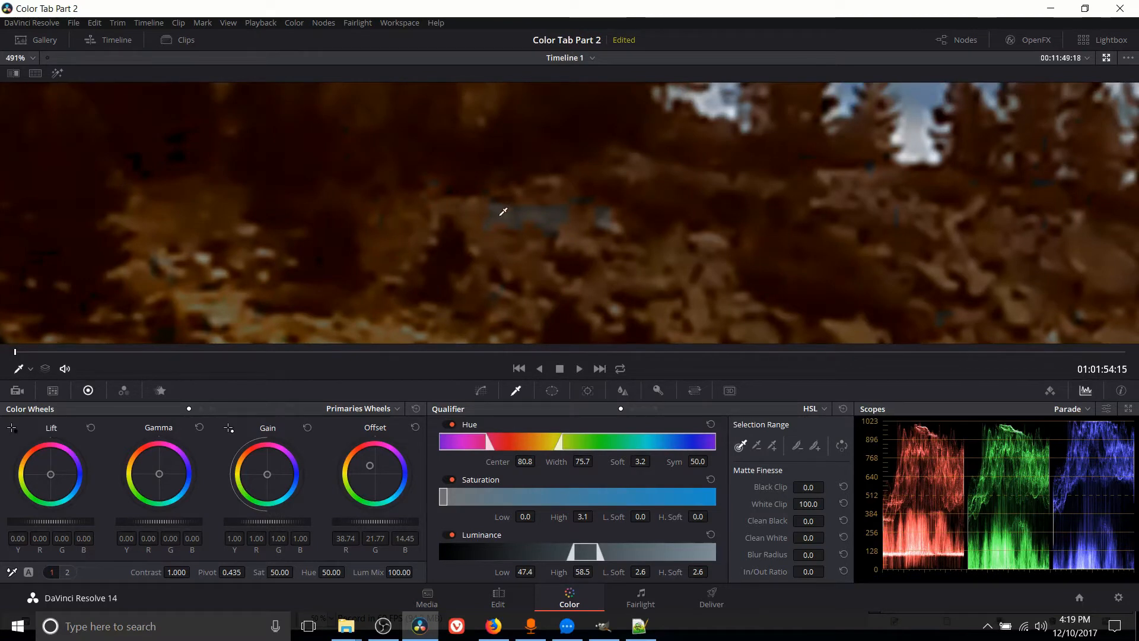
mouse_move(507, 208)
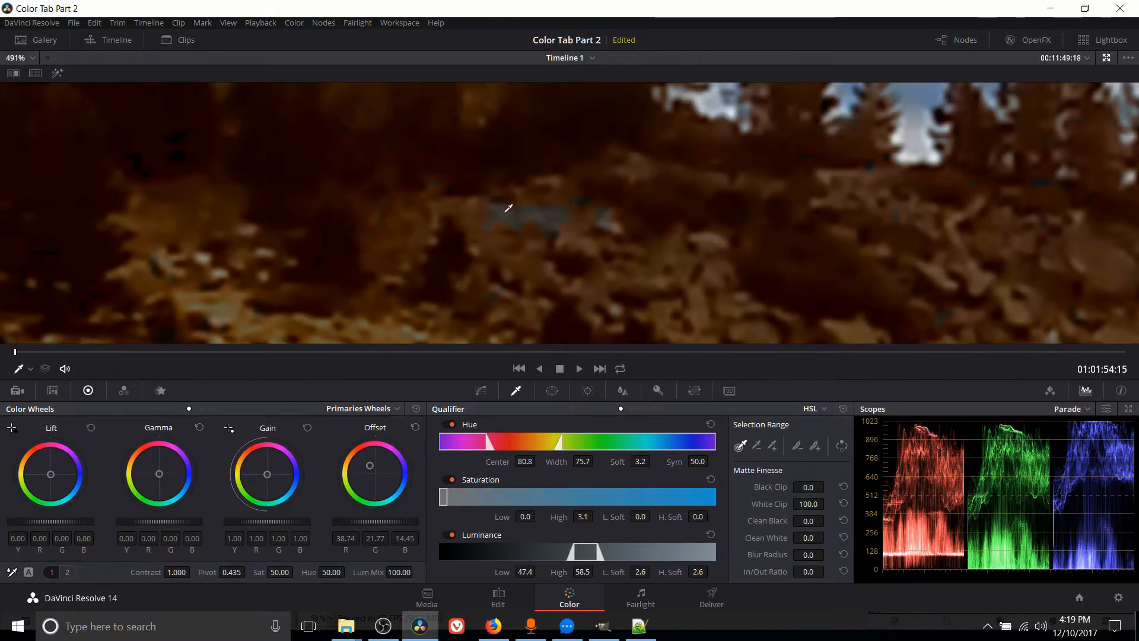
mouse_move(541, 211)
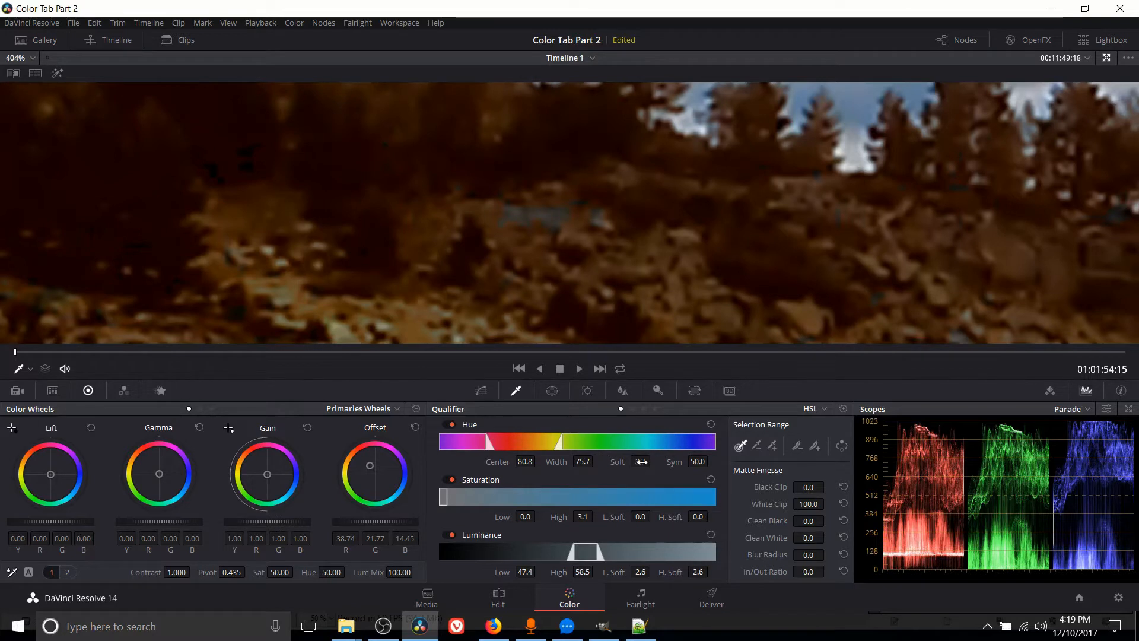
- Soften the re-qualified hillside hue selection's edges to about 10.6
click(639, 461)
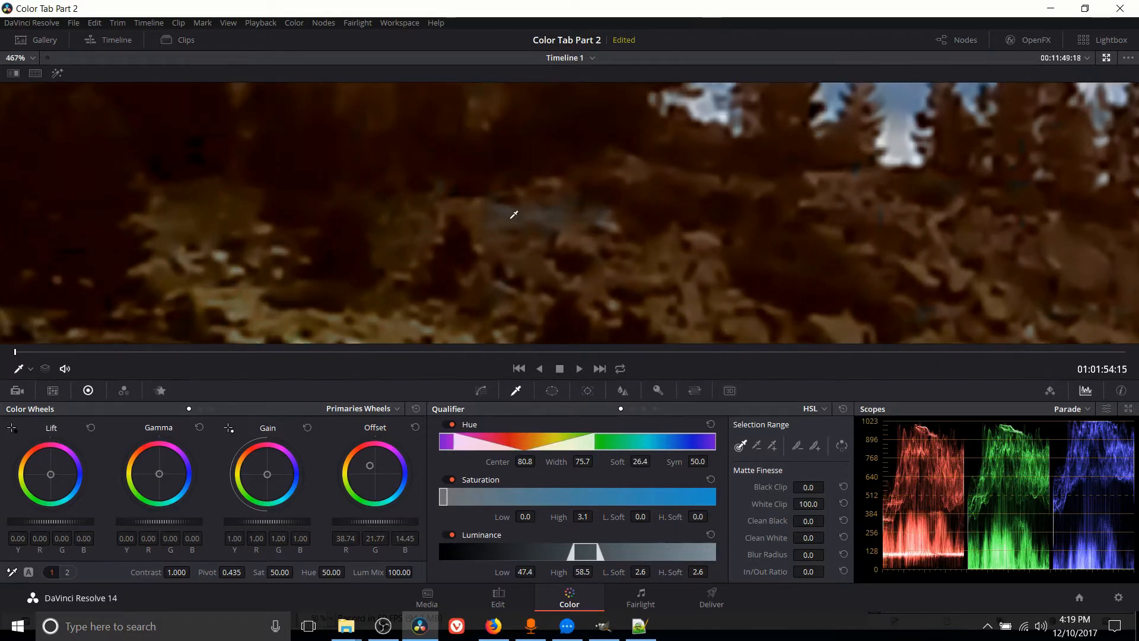
mouse_move(516, 232)
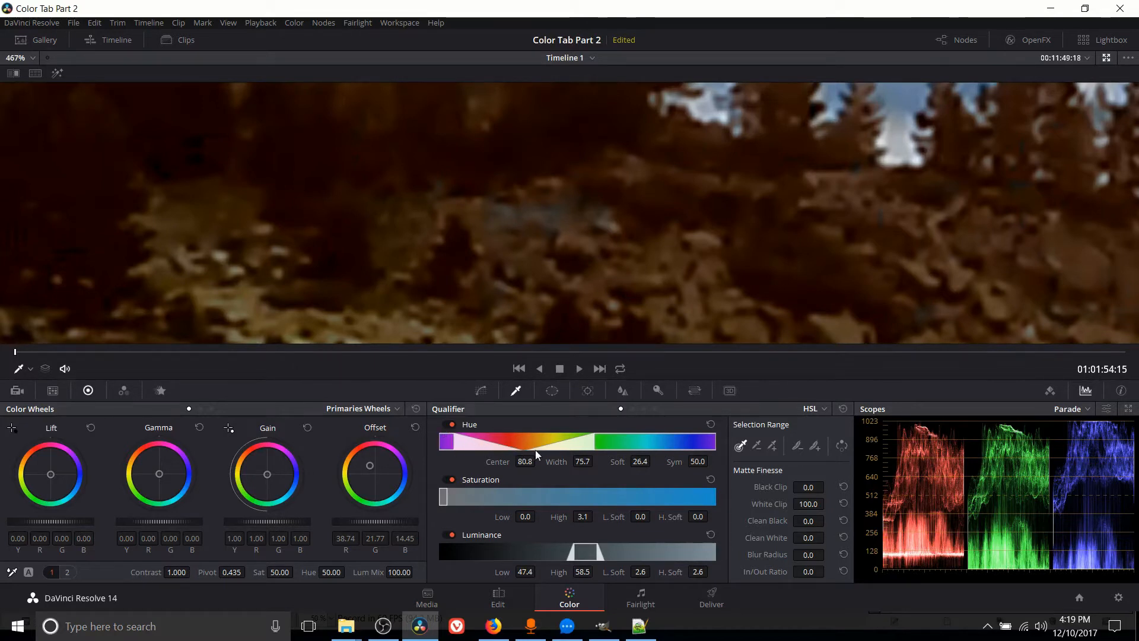
mouse_move(469, 438)
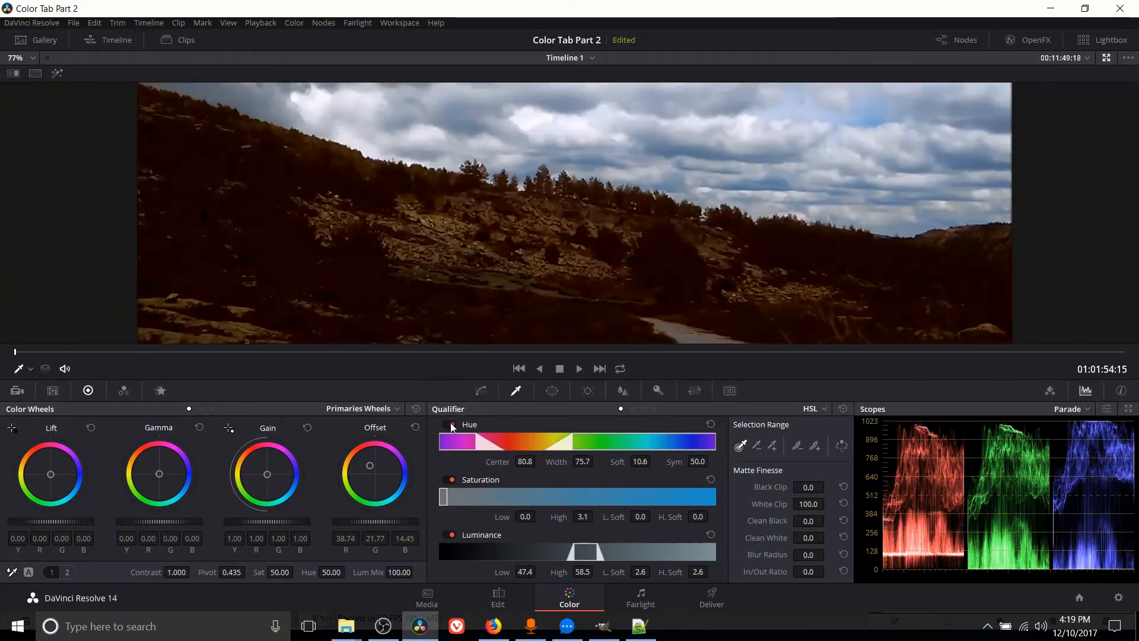
- Disable the hue qualifier so only the low-saturation range 0.0–15.1 selects the clip
click(448, 425)
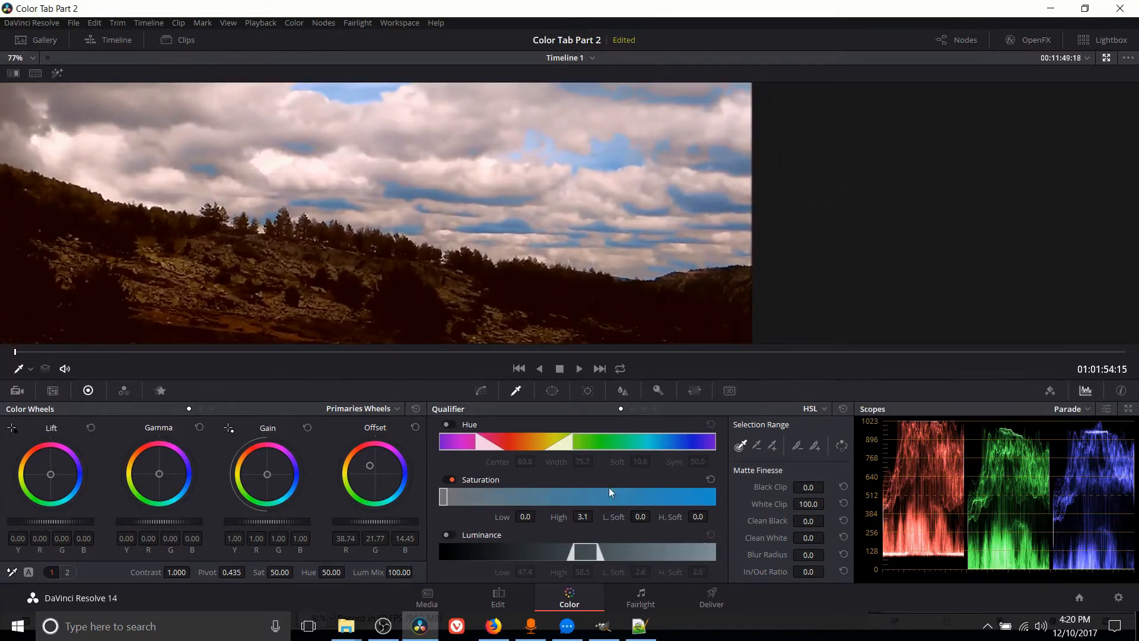
mouse_move(488, 503)
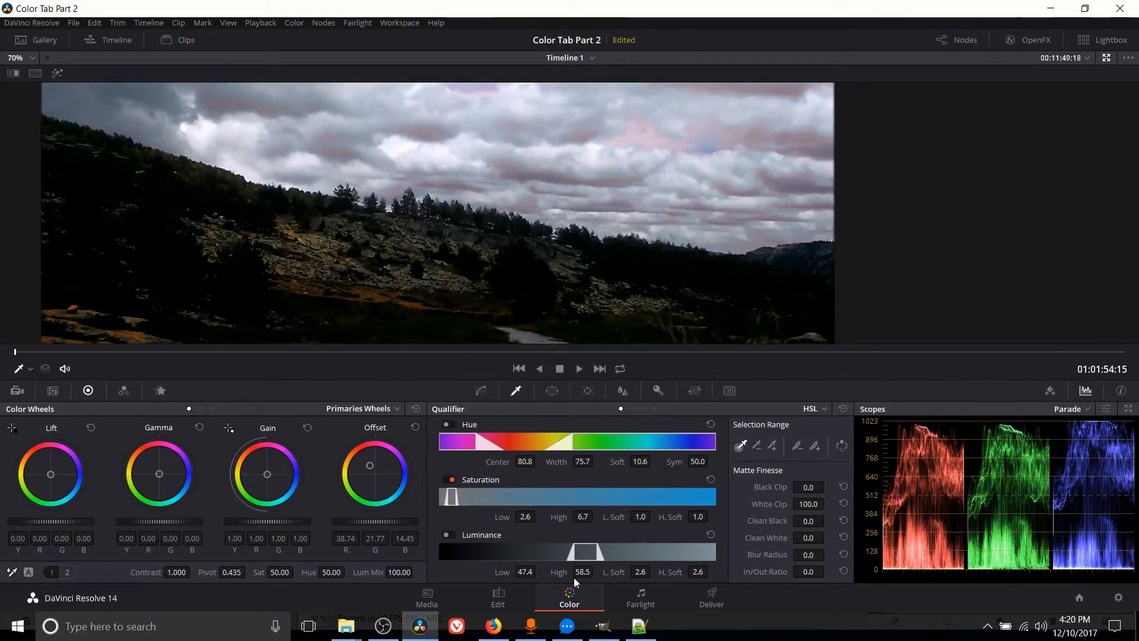
mouse_move(583, 514)
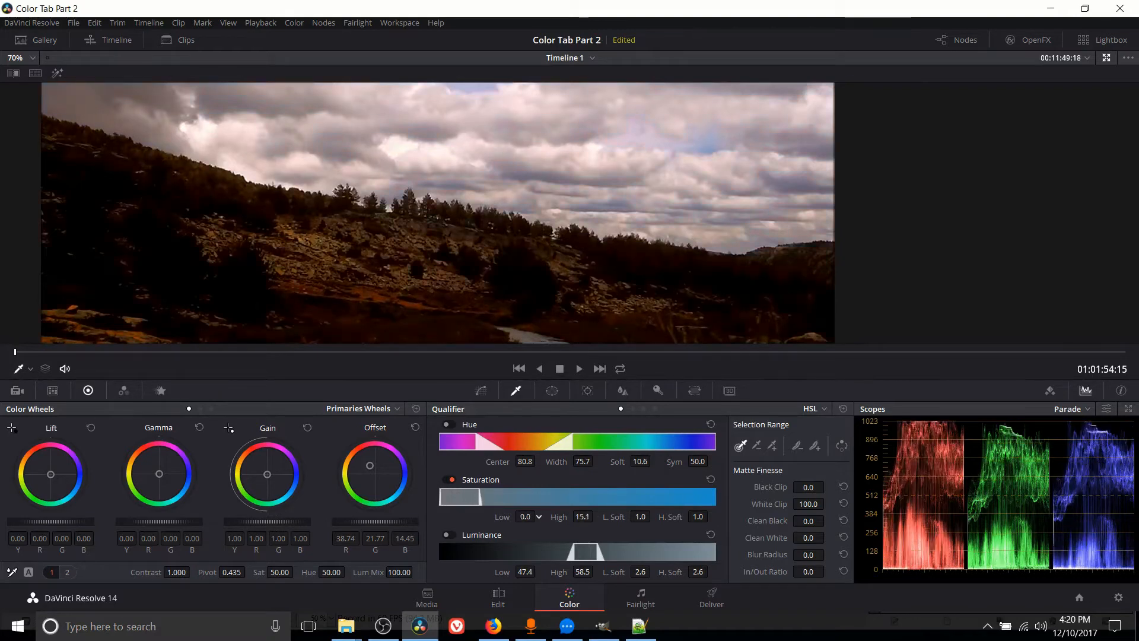
- Disable the saturation qualifier, leaving luminance 0.6–55.2 as the only qualification
click(525, 516)
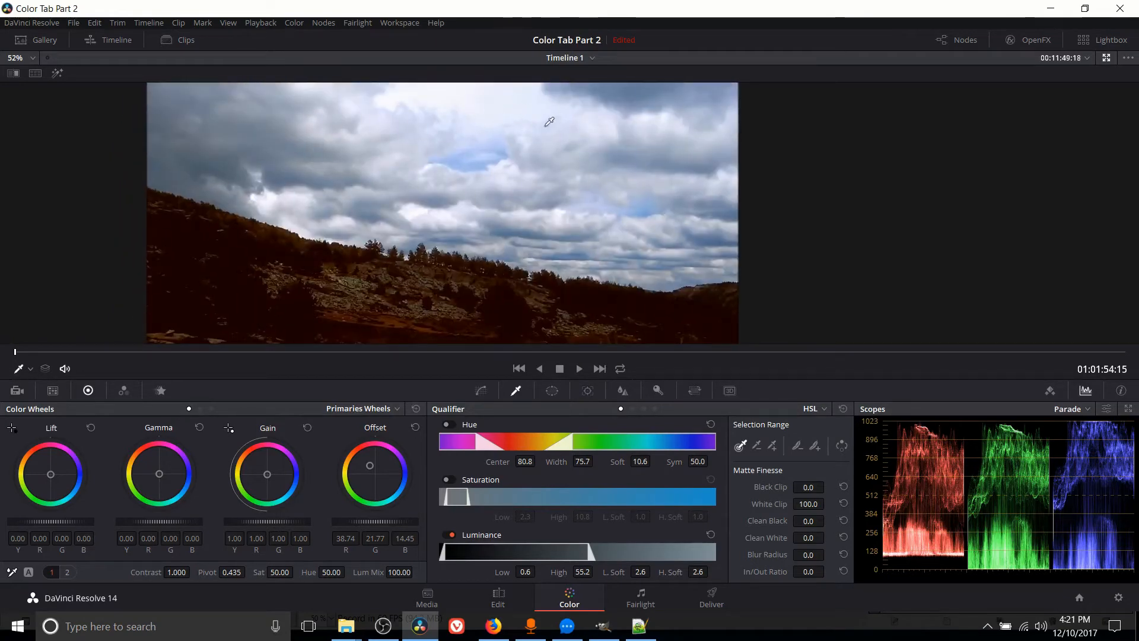
click(551, 390)
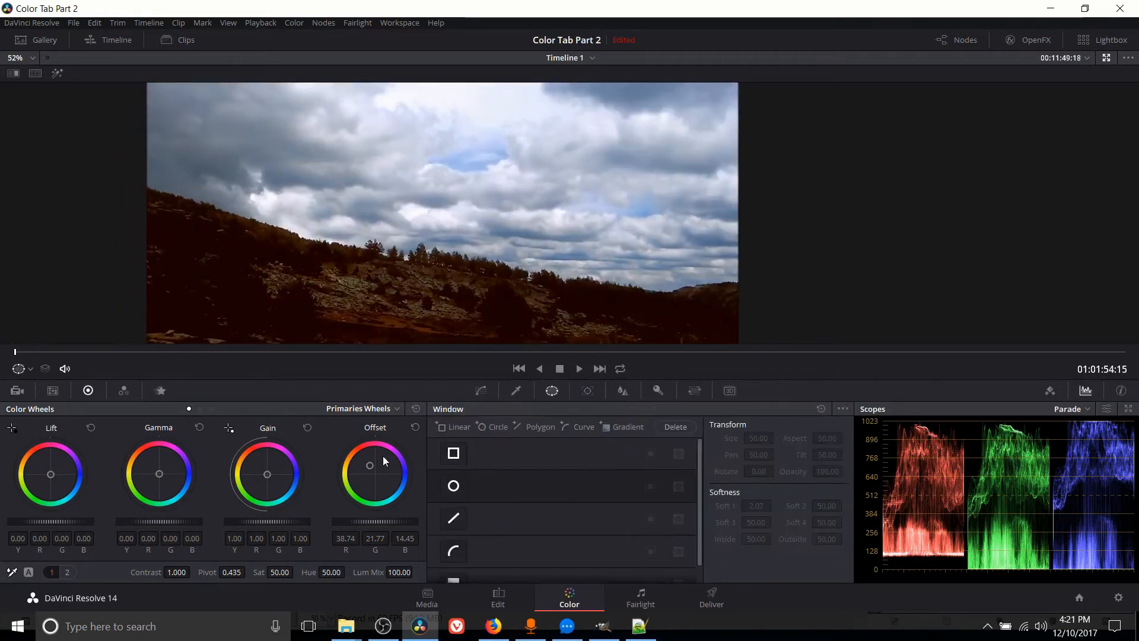
click(517, 391)
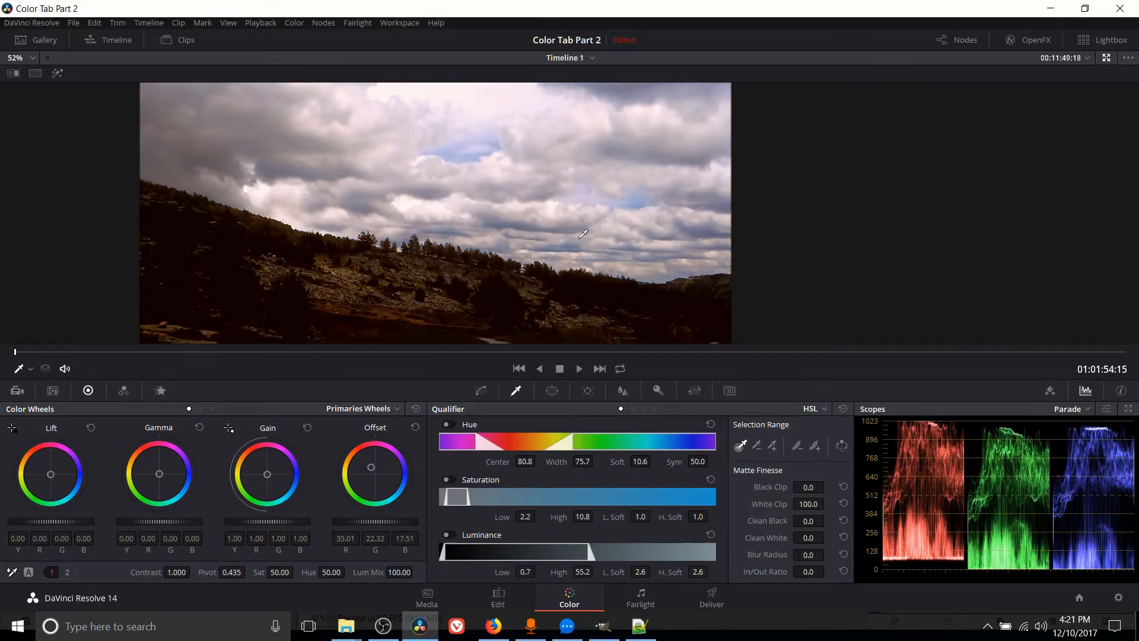
click(551, 390)
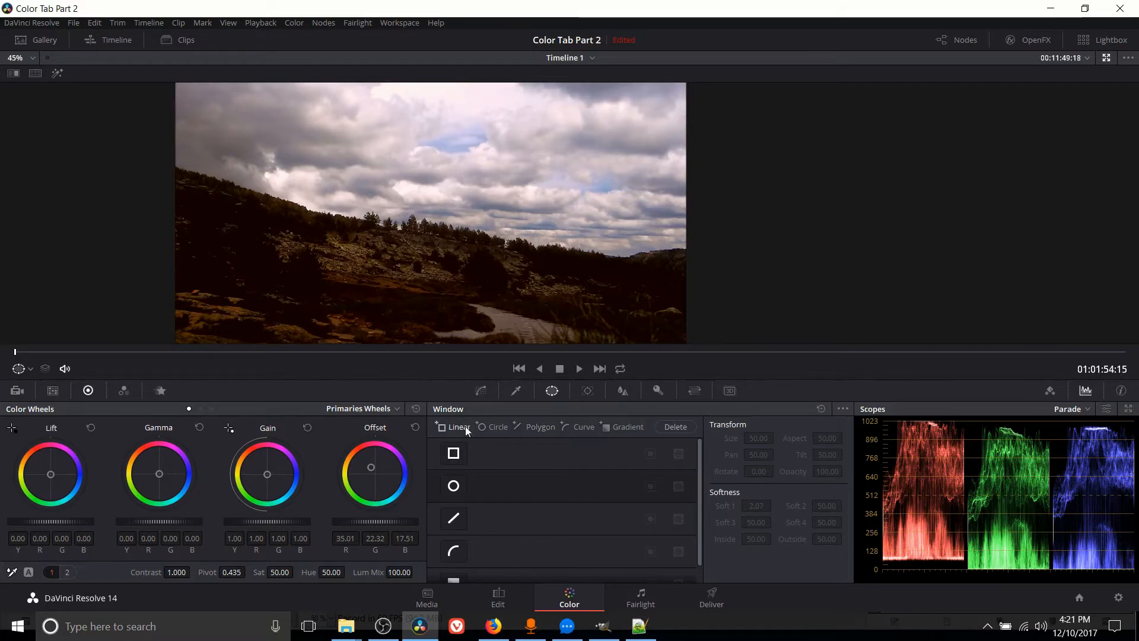
click(516, 391)
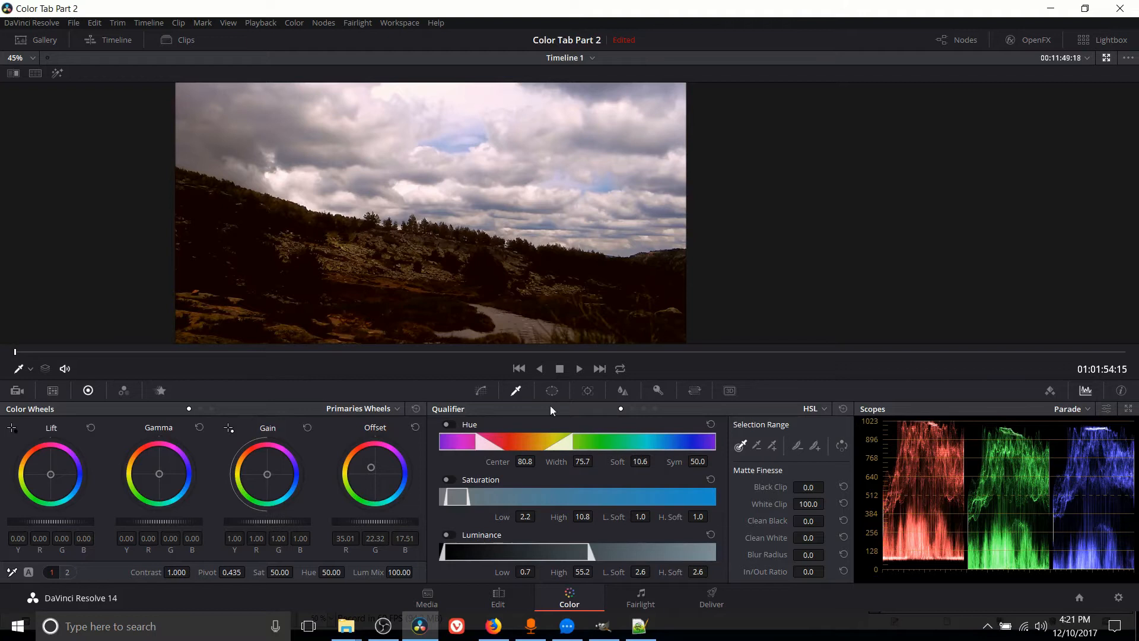
click(552, 390)
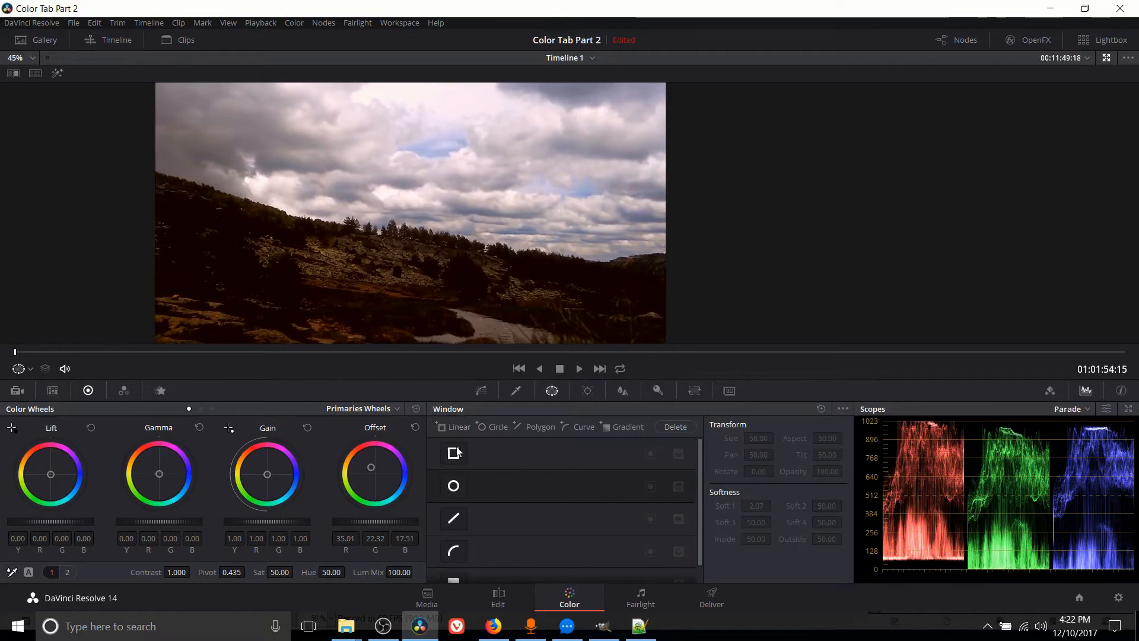
scroll(down, 3)
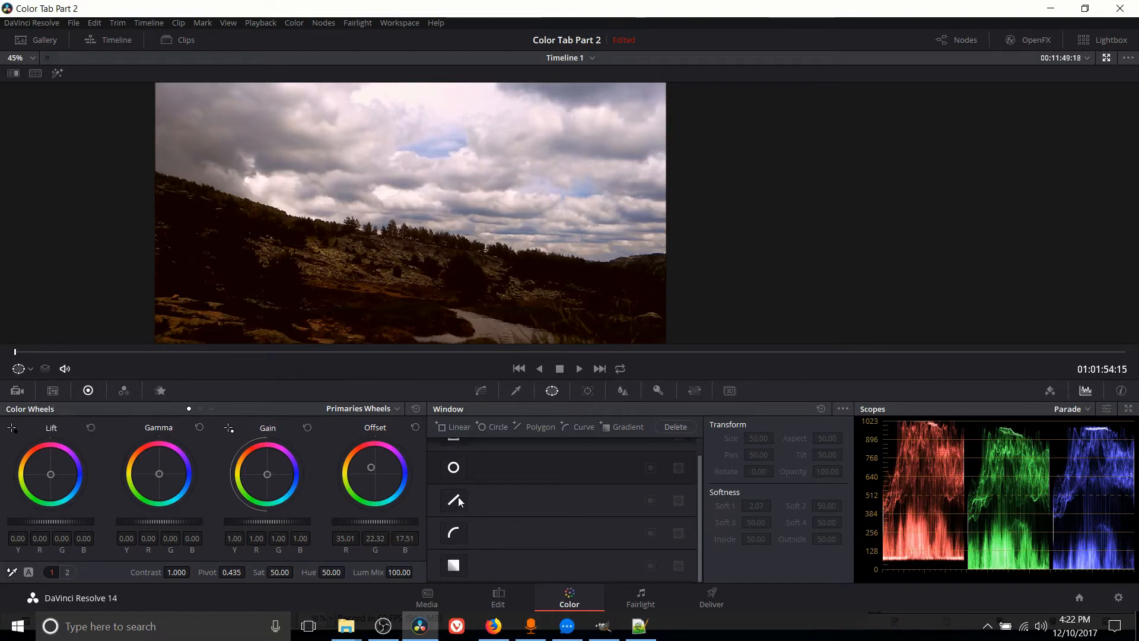
mouse_move(454, 532)
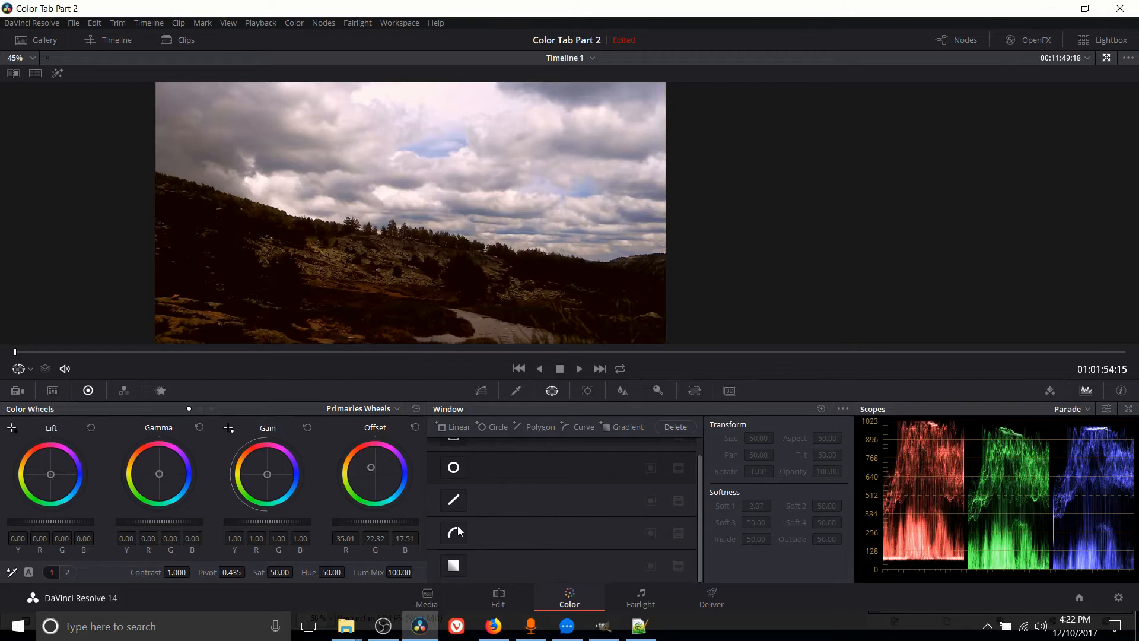
mouse_move(494, 523)
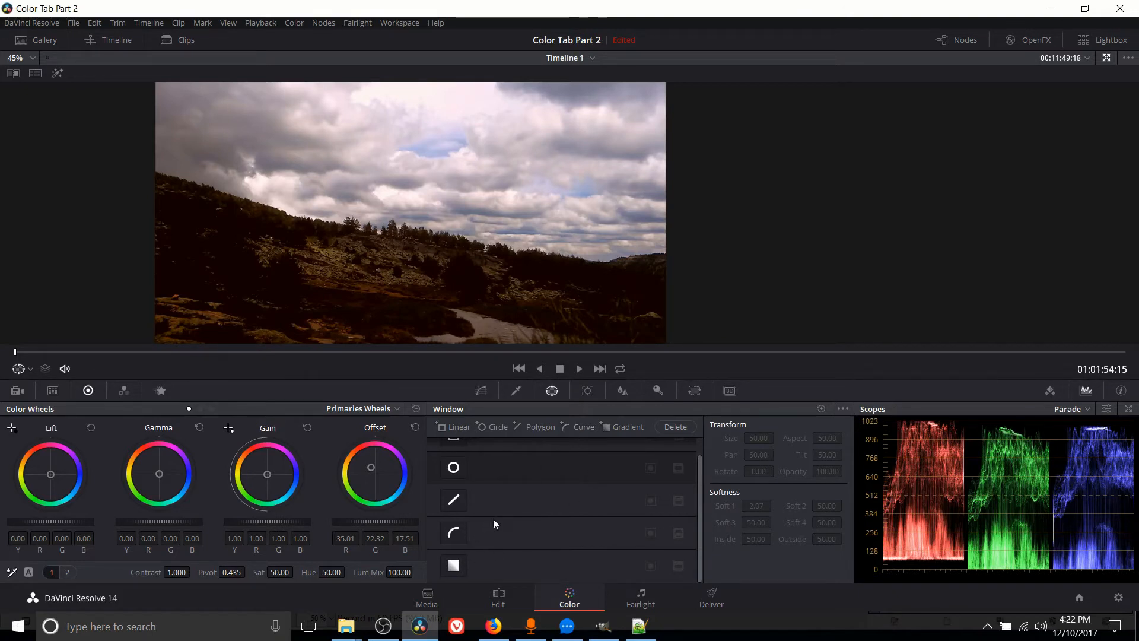
mouse_move(211, 177)
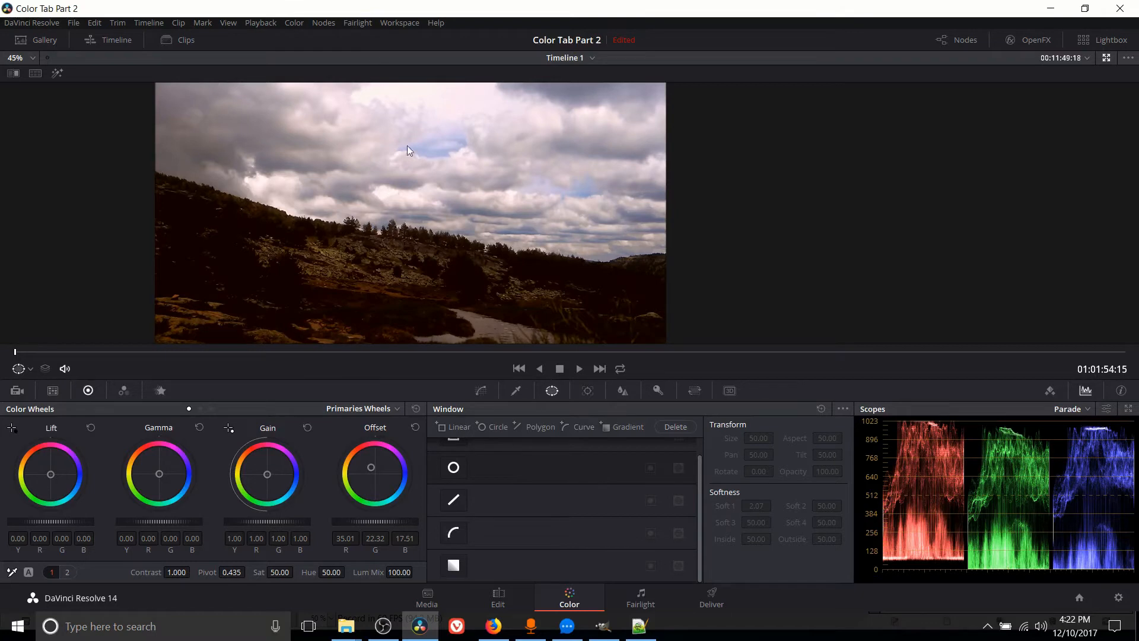
mouse_move(488, 151)
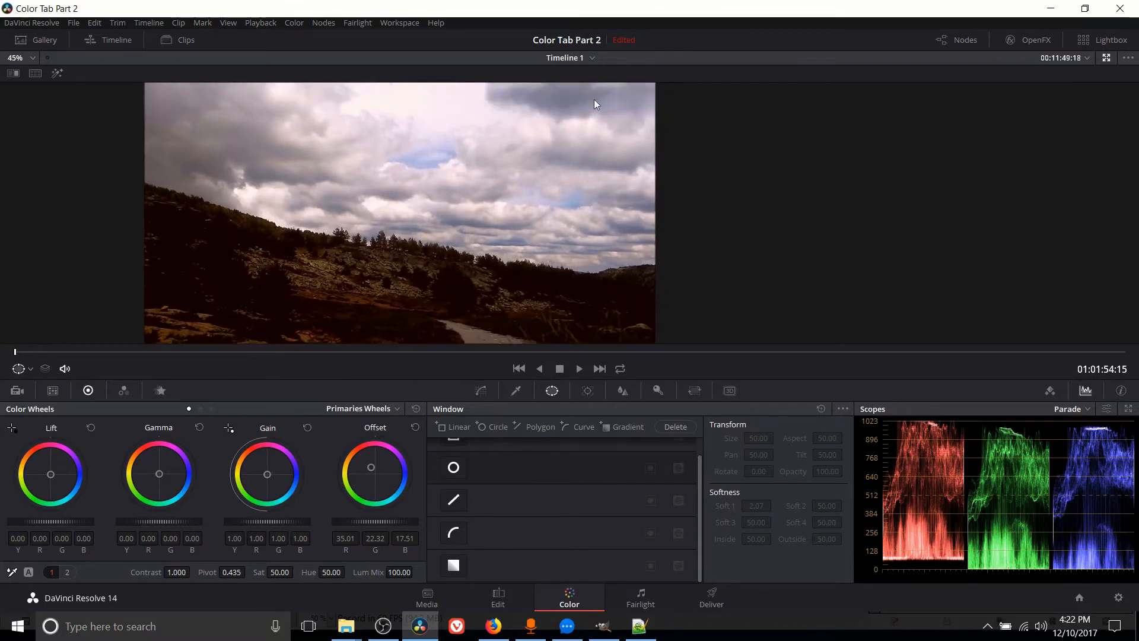
mouse_move(652, 314)
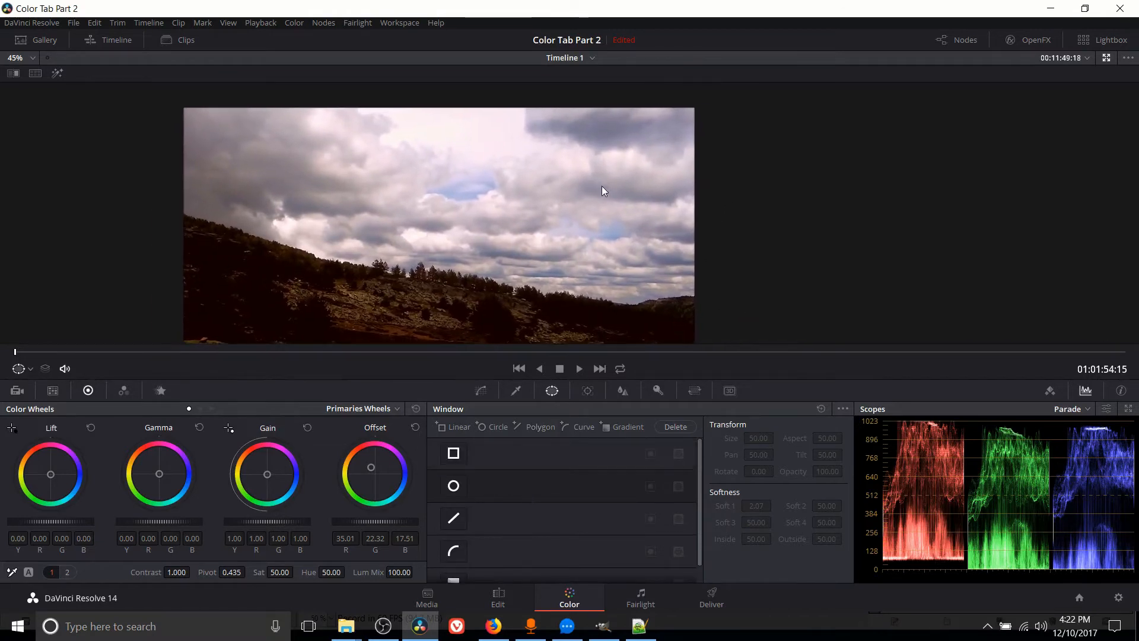
- Add a Linear window and place it as a tilted rectangle over the upper-left sky
click(452, 452)
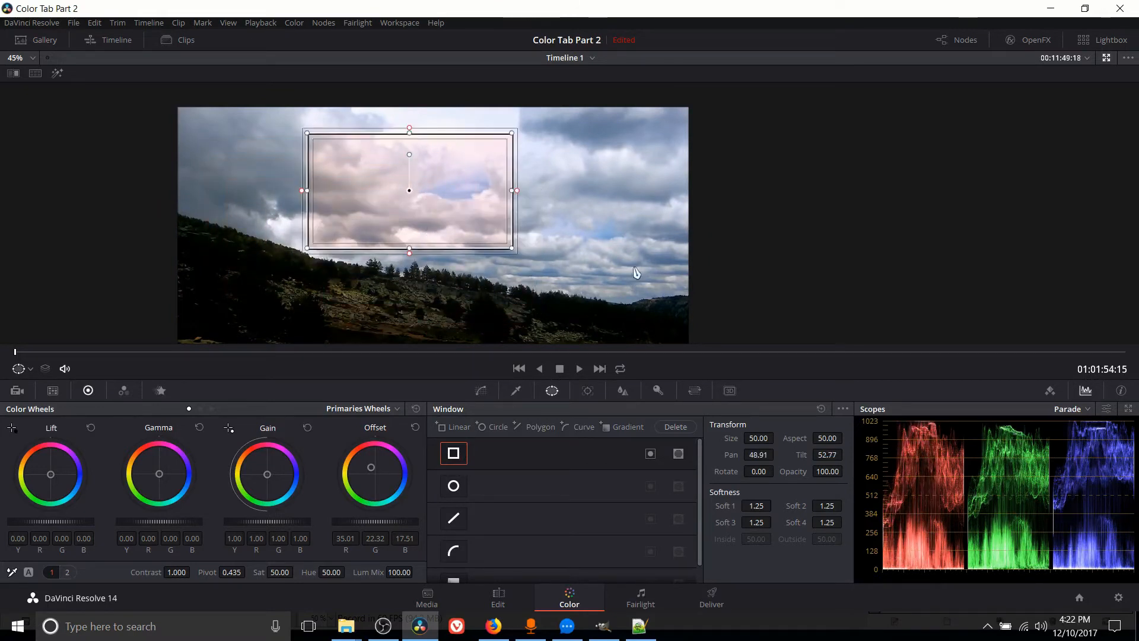
drag(408, 190, 318, 258)
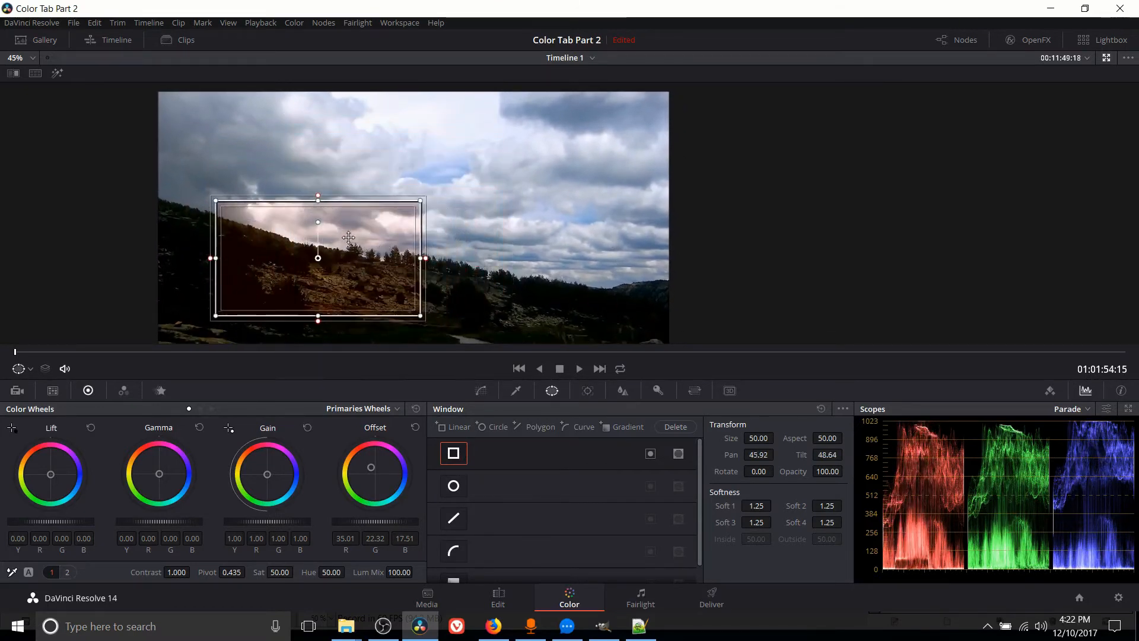
drag(318, 257, 341, 163)
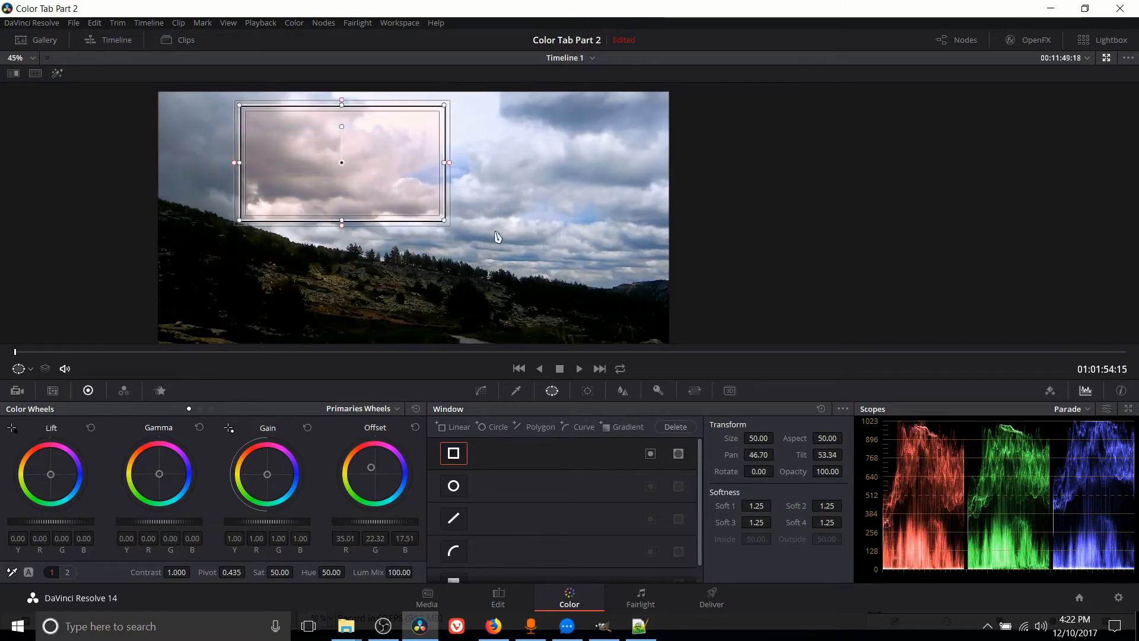
drag(342, 162, 358, 157)
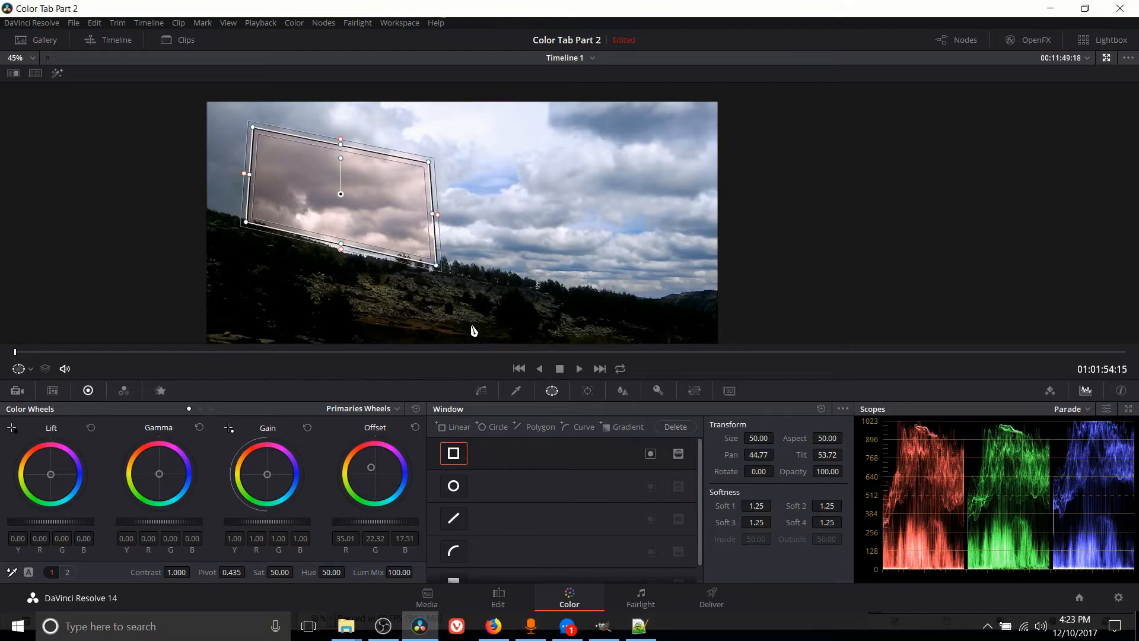
- Deepen the red offset to about 43.57, 20.14, 12.39 and invert the rectangle window
drag(341, 193, 349, 201)
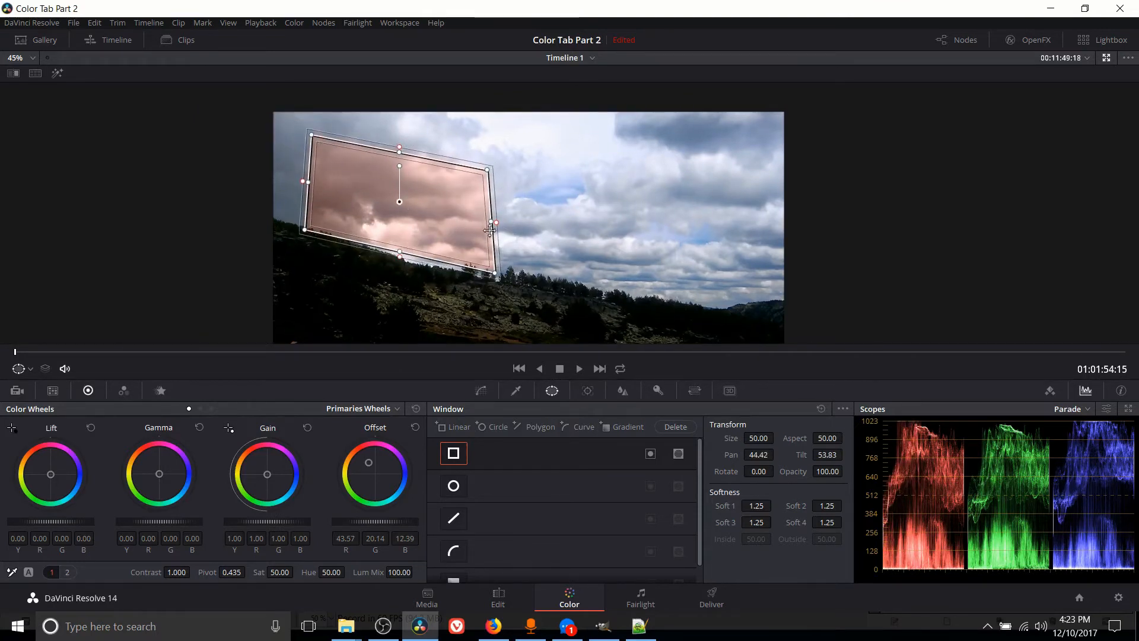
mouse_move(441, 209)
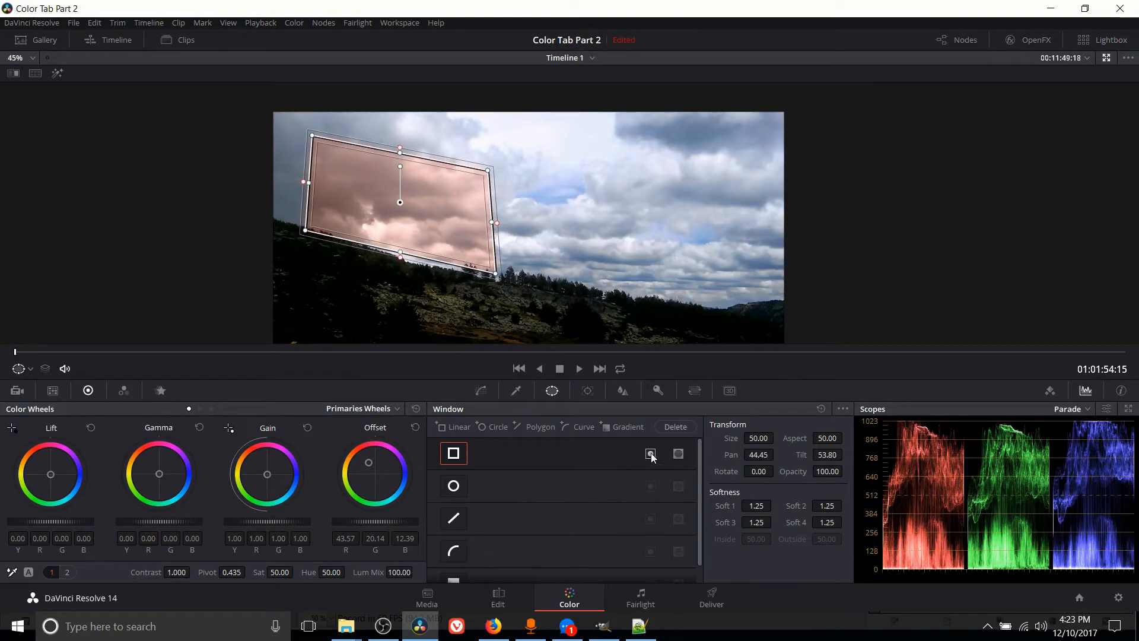
click(650, 453)
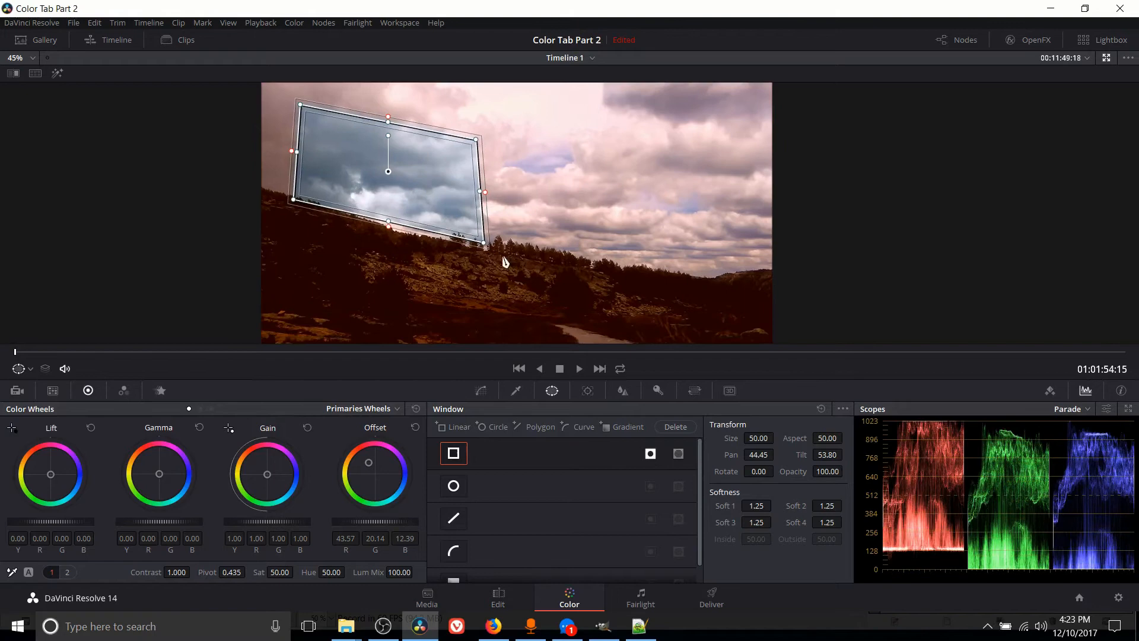
mouse_move(626, 342)
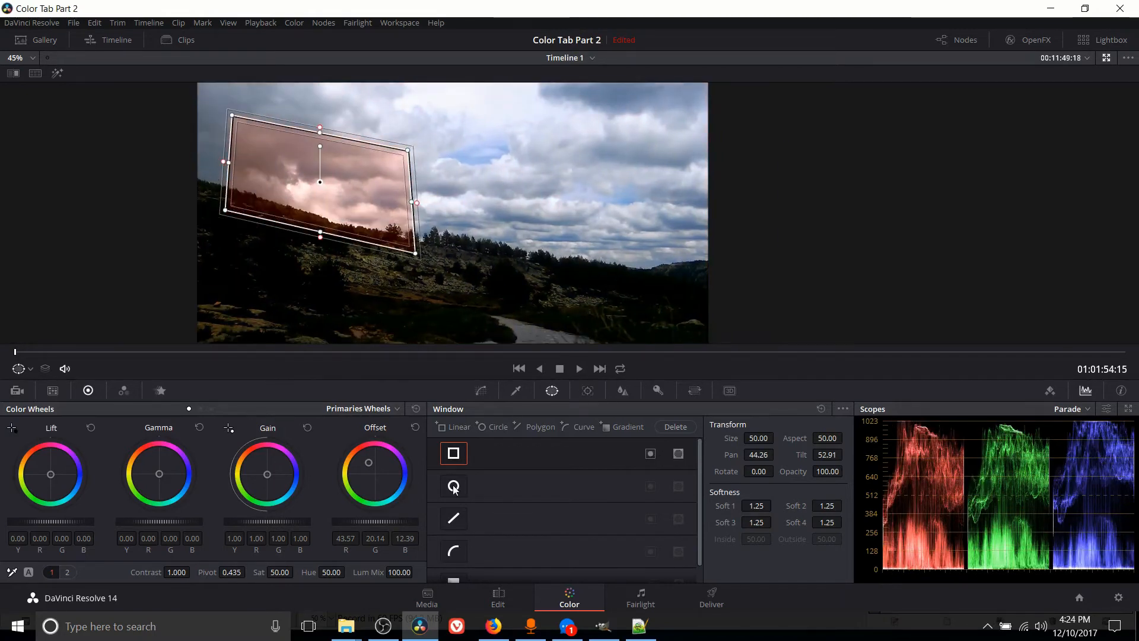
- Add a Circle window alongside the tilted rectangle so both areas take the red grade
click(453, 486)
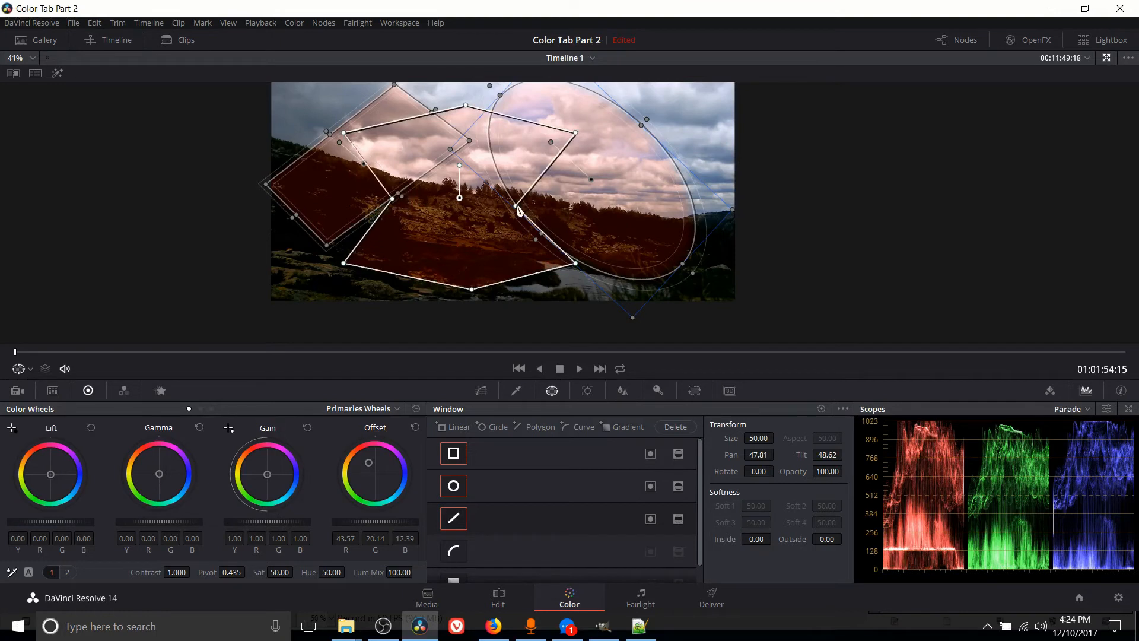
- Add a freehand Curve window over the hillside in place of the ellipse and polygon windows
click(453, 519)
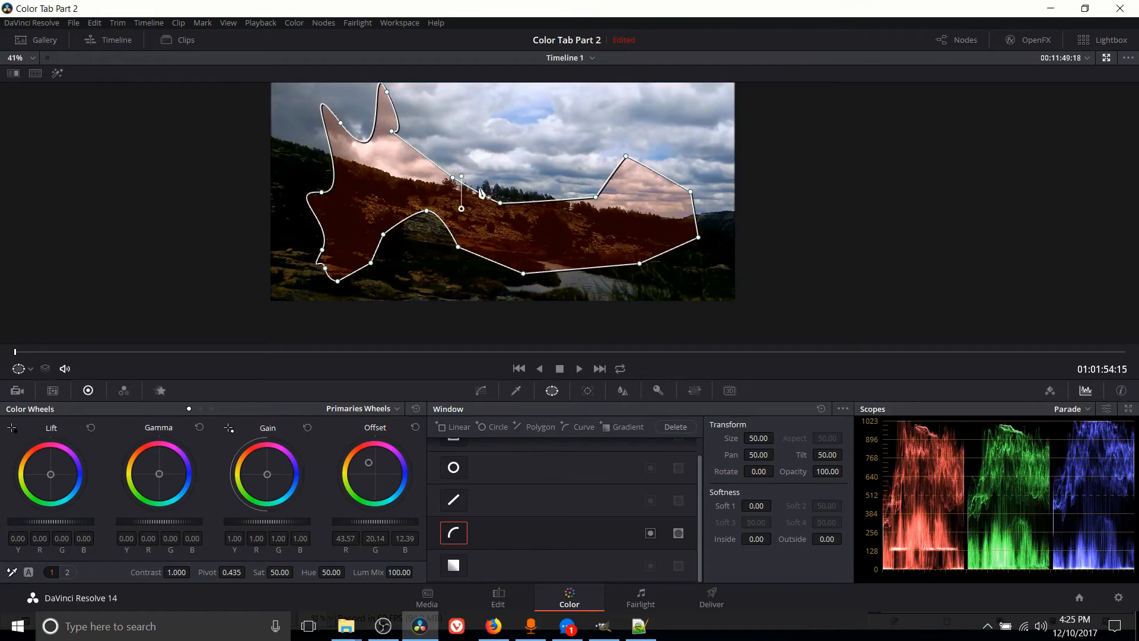
mouse_move(509, 209)
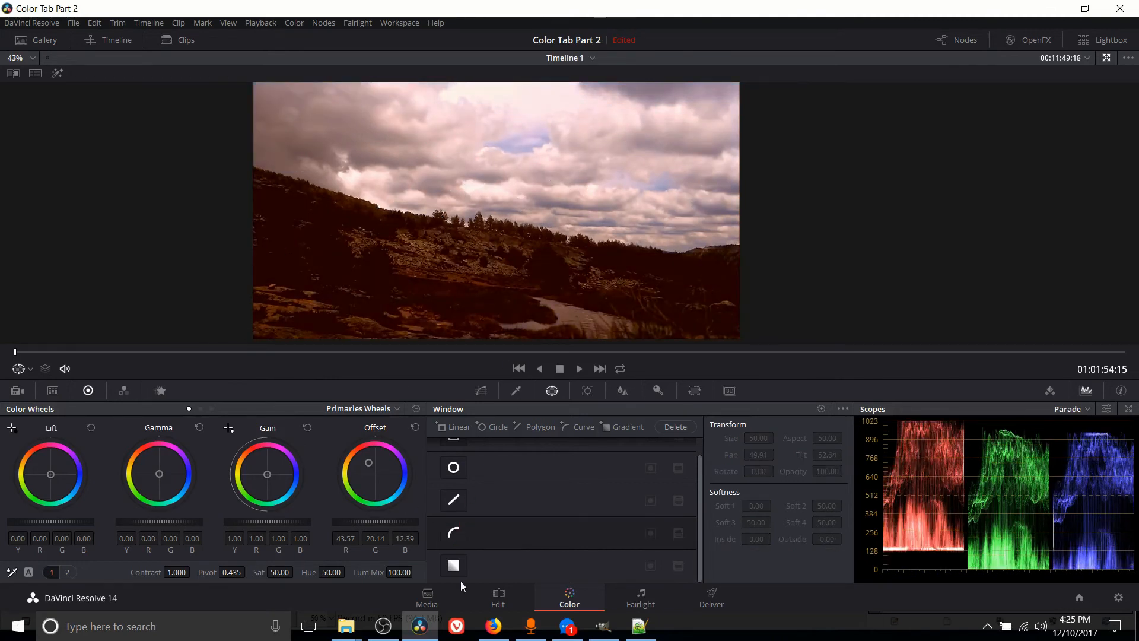
- Add a Gradient window angled about −43° with softness 2 confining red to the upper sky
click(453, 566)
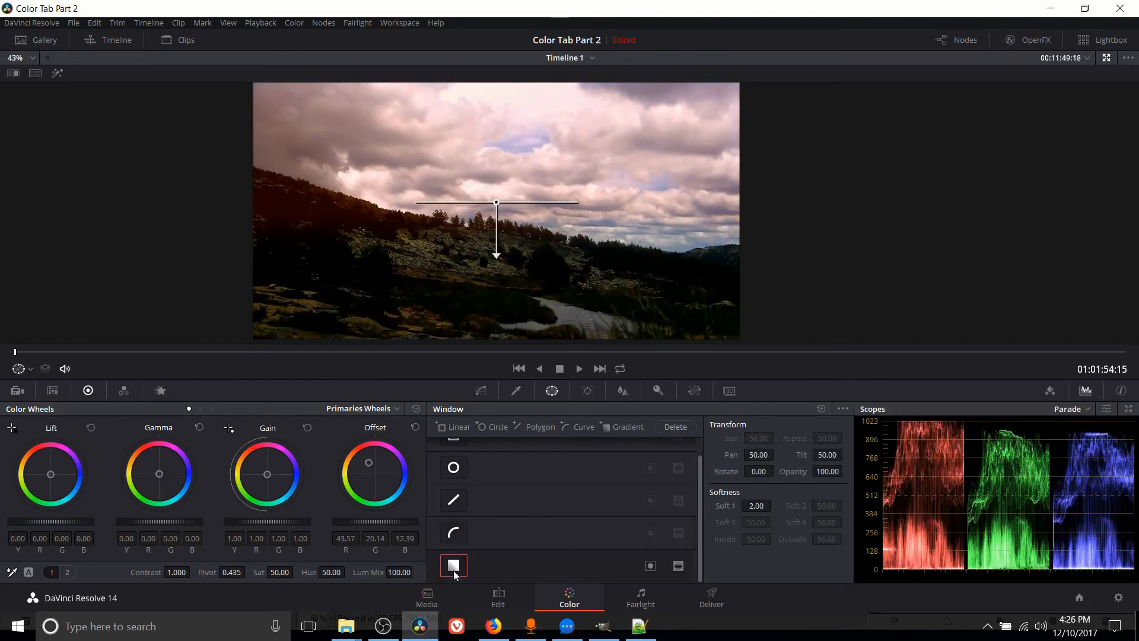
mouse_move(442, 188)
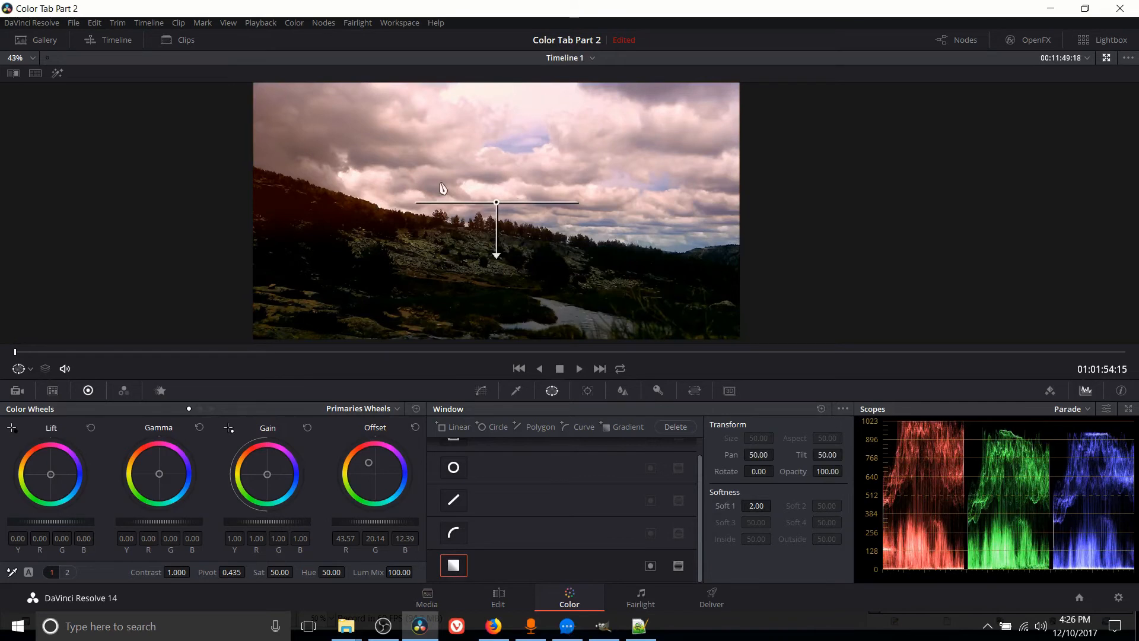
mouse_move(497, 180)
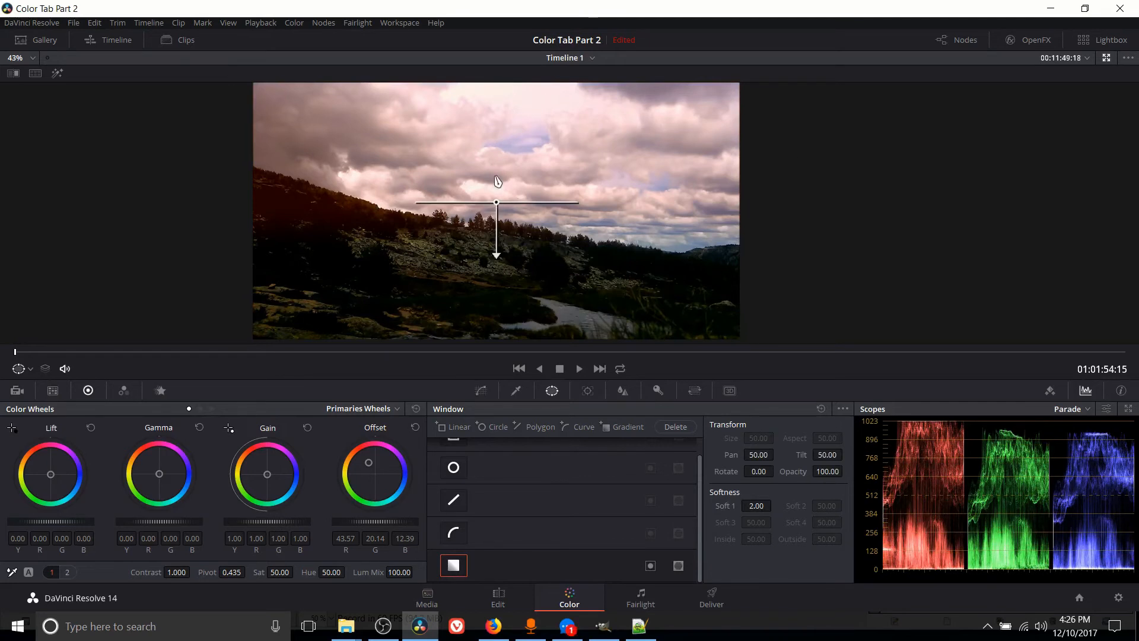
mouse_move(503, 186)
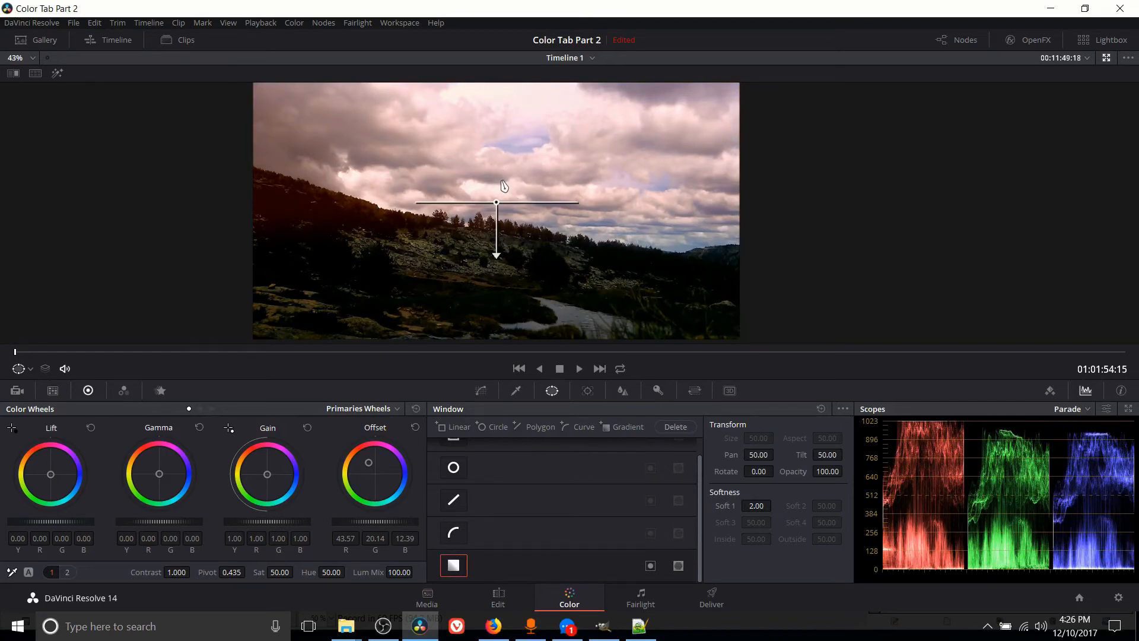
mouse_move(499, 117)
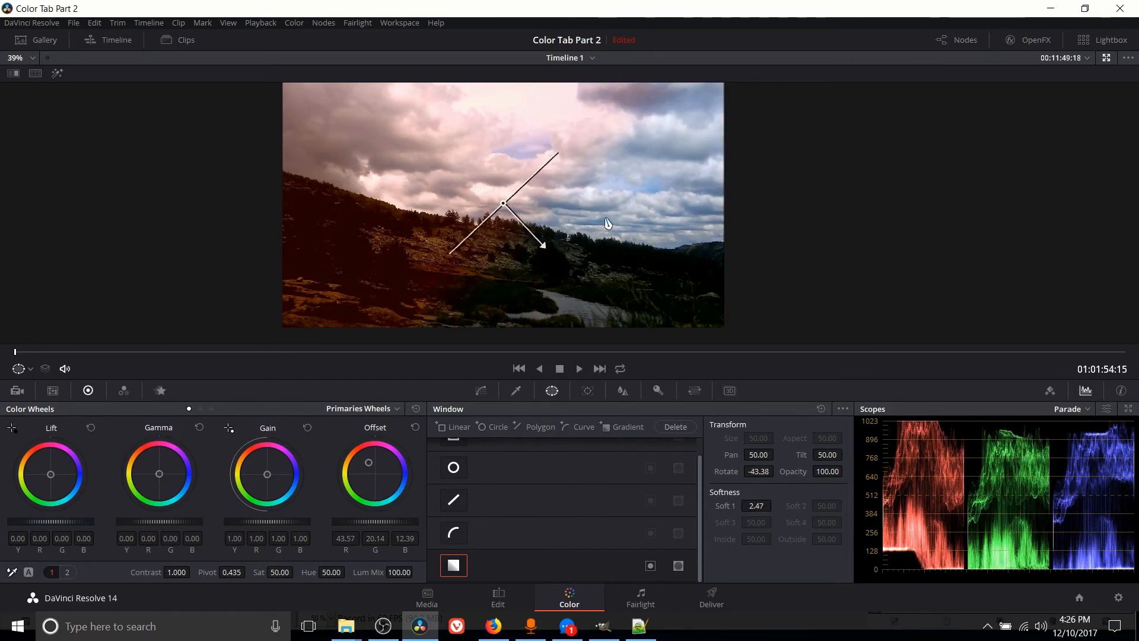
mouse_move(442, 318)
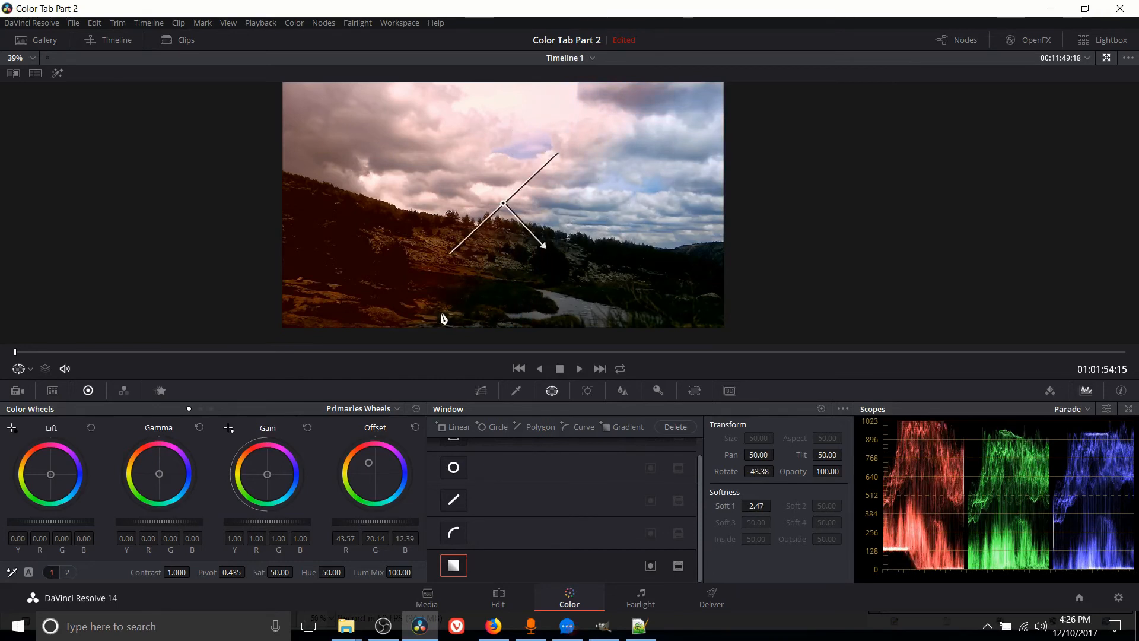
mouse_move(367, 162)
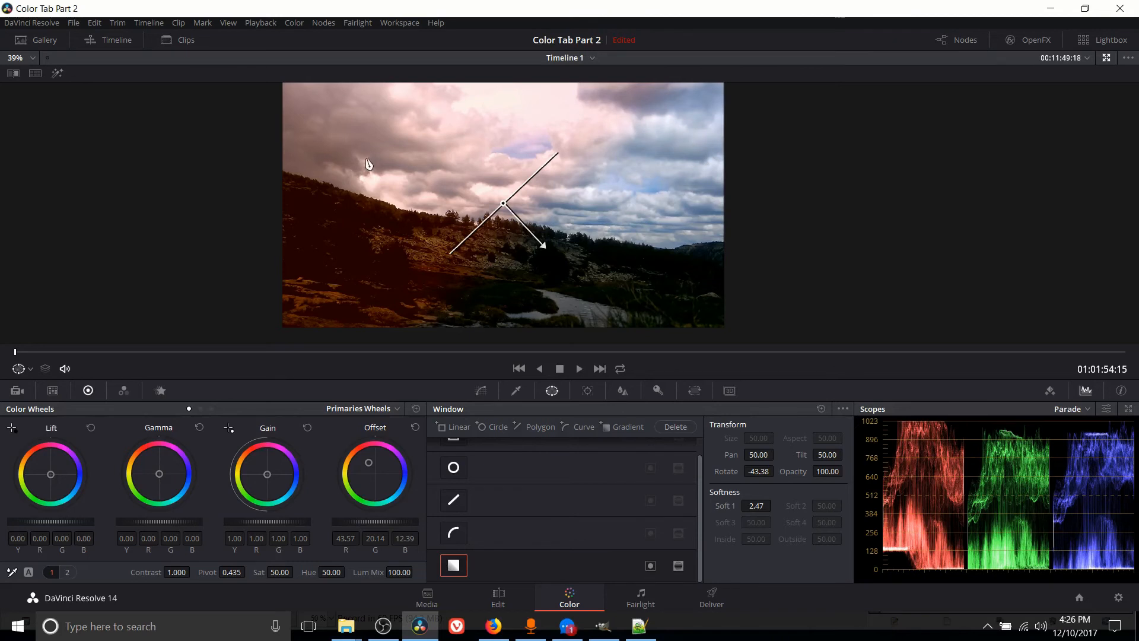
mouse_move(369, 252)
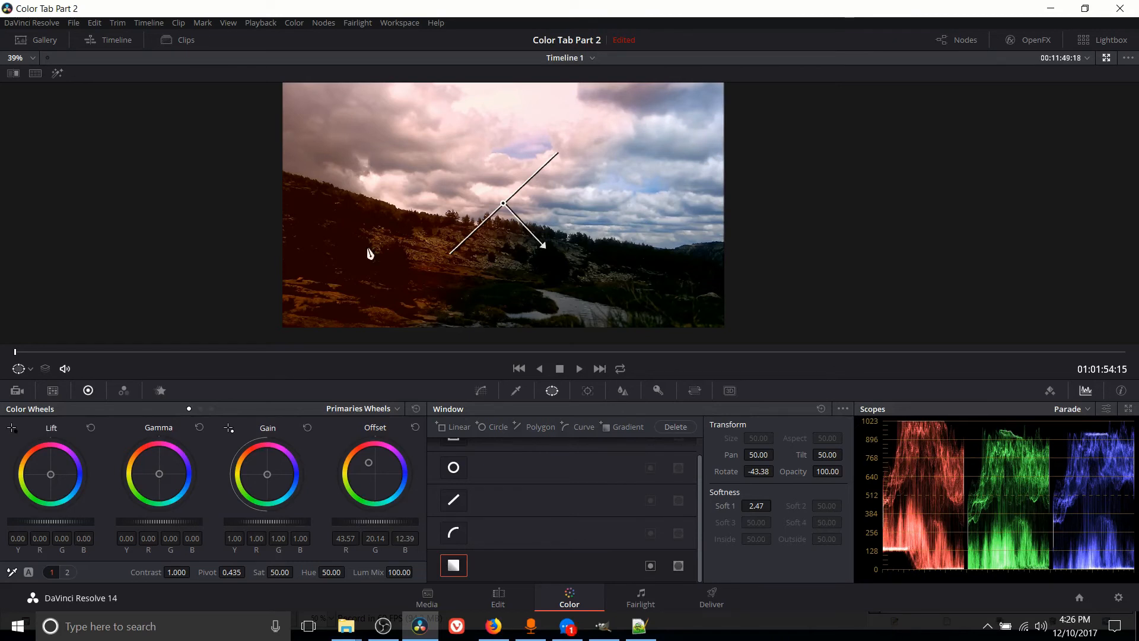
mouse_move(554, 189)
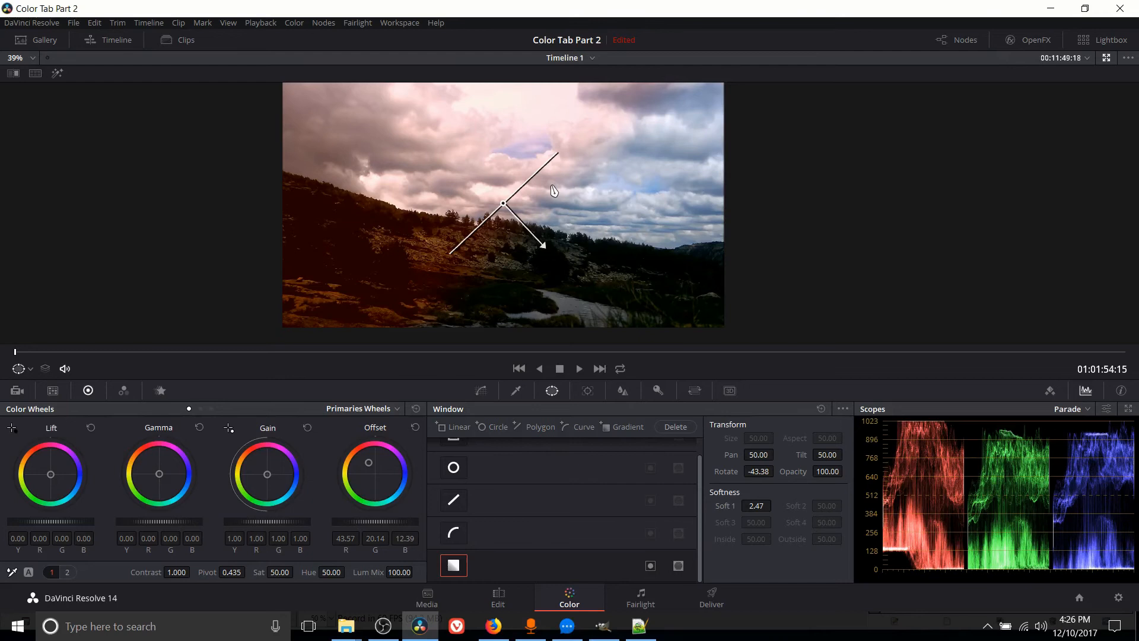
mouse_move(463, 192)
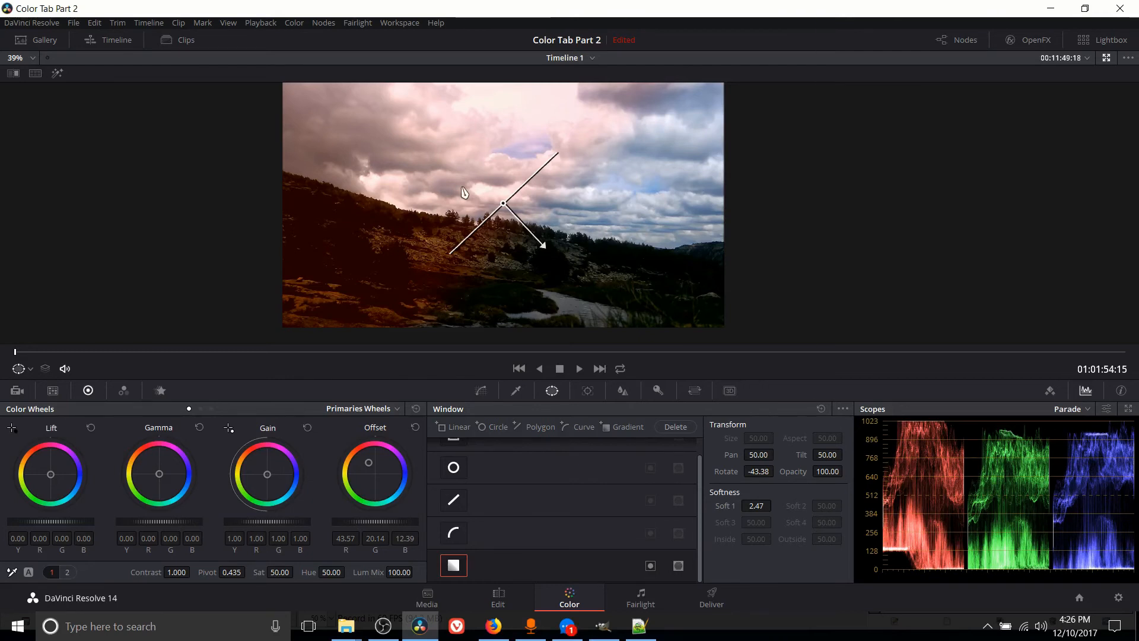
mouse_move(438, 174)
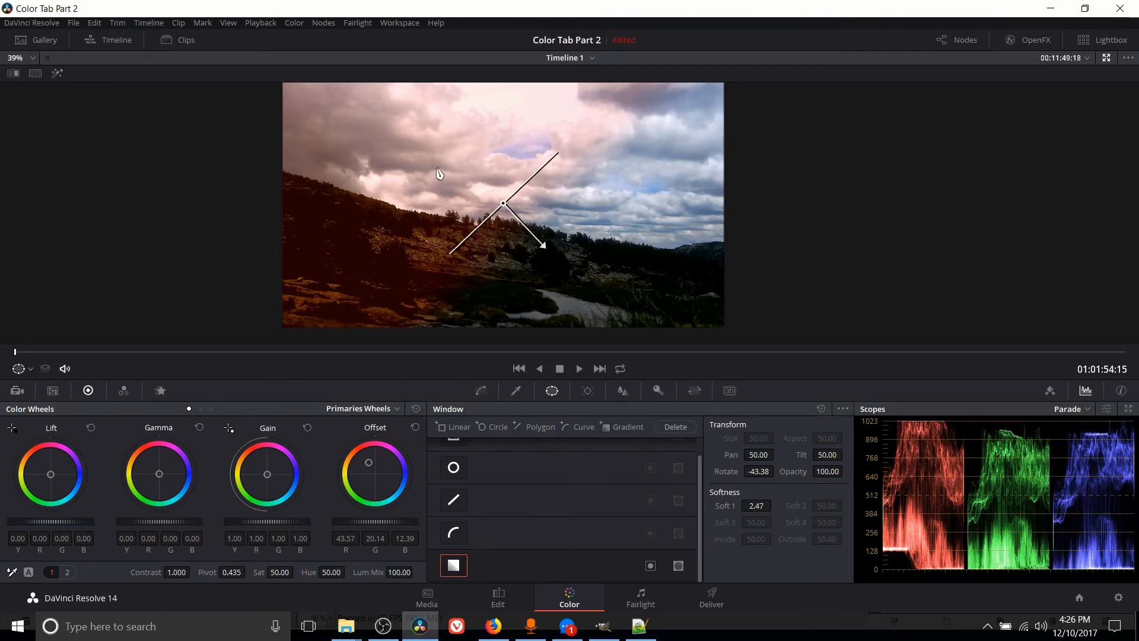
mouse_move(535, 247)
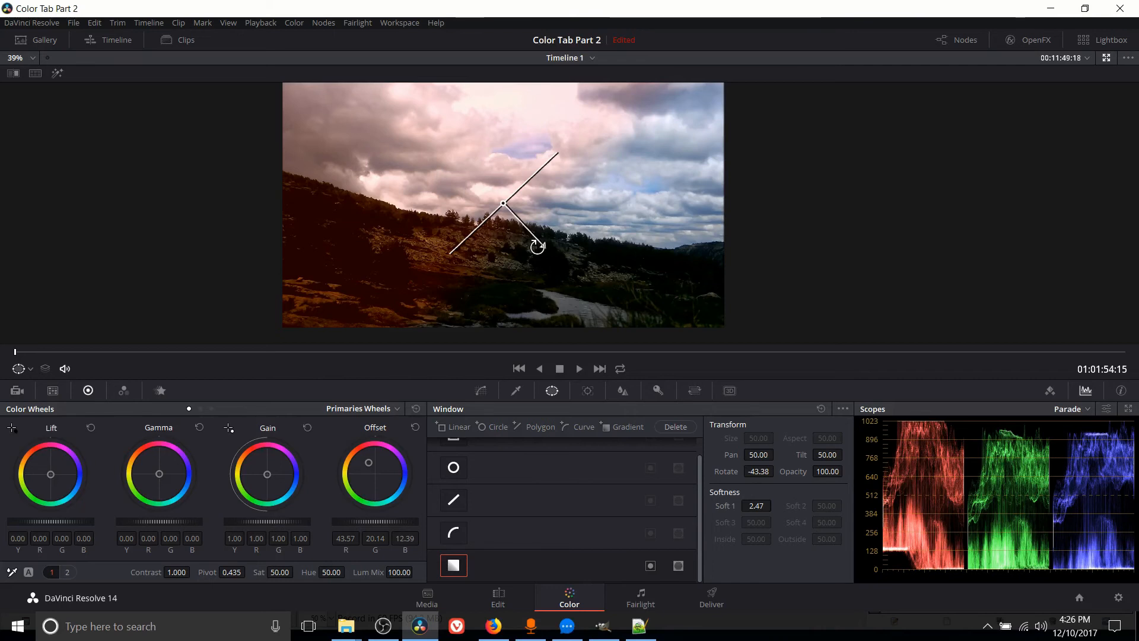
mouse_move(500, 185)
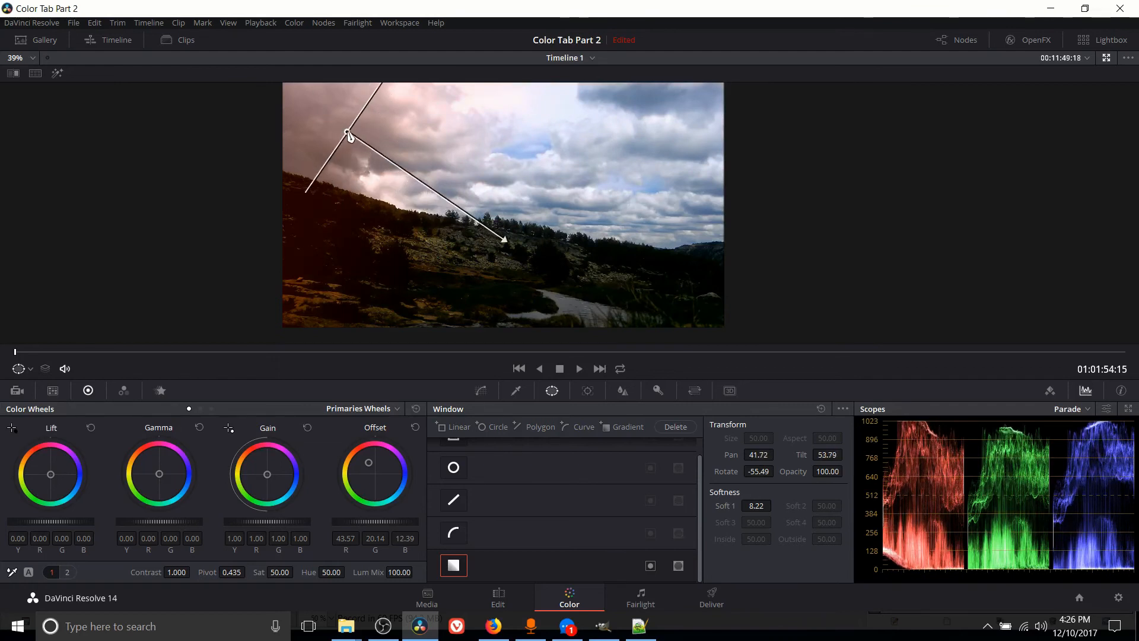
mouse_move(492, 147)
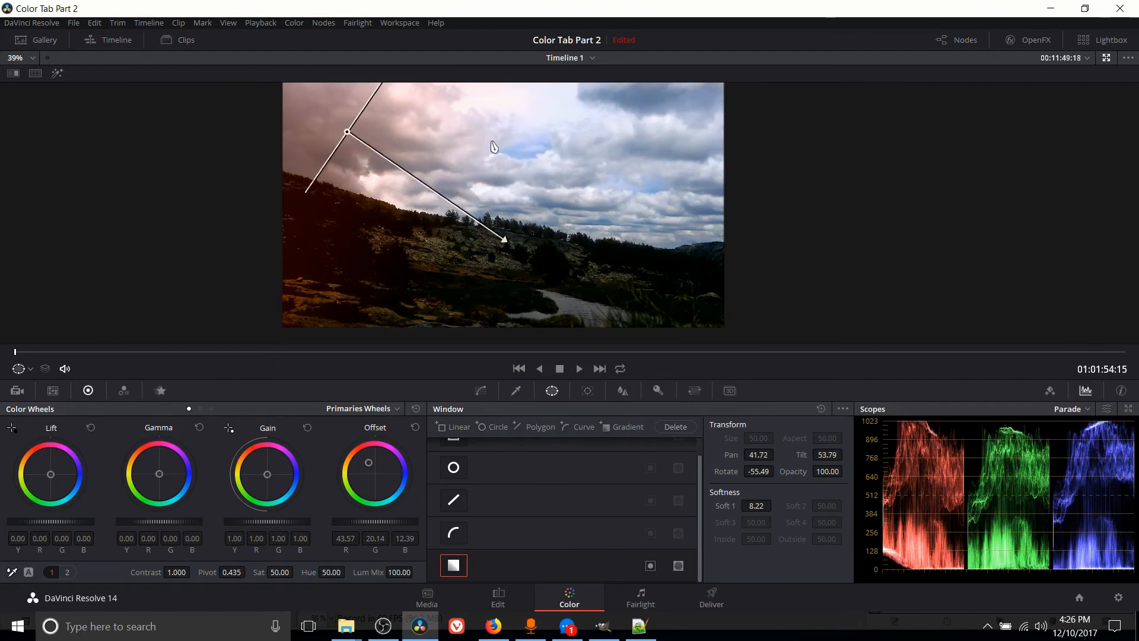
mouse_move(327, 198)
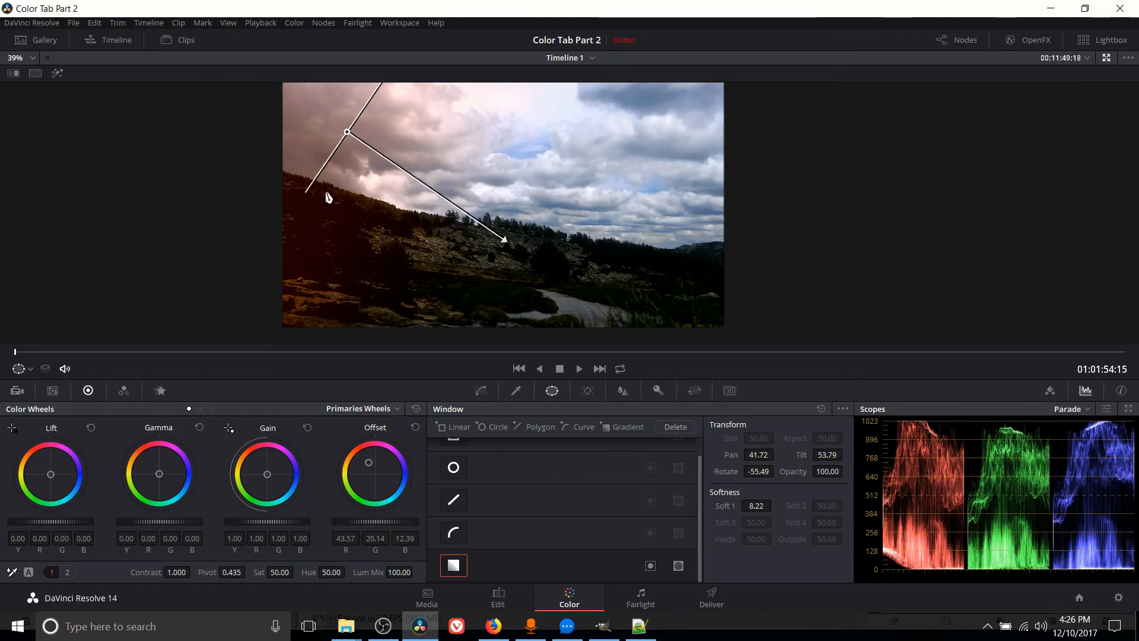
- Move the −55.5°, softness 8.22 gradient window to the lower right so red covers most of the clip
drag(347, 133, 376, 163)
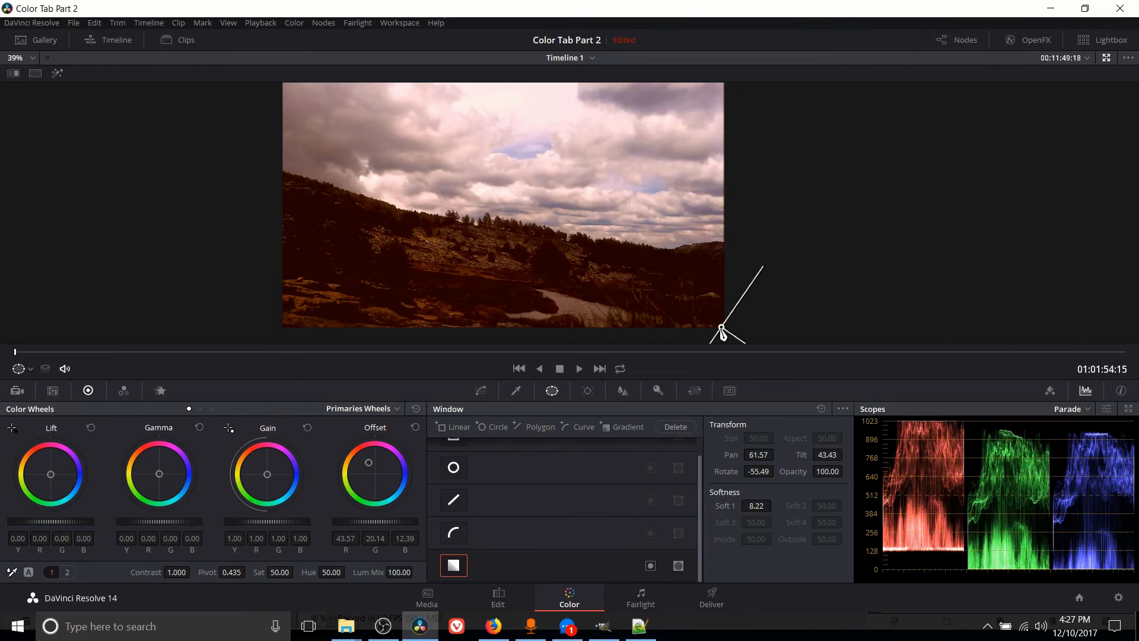
mouse_move(589, 113)
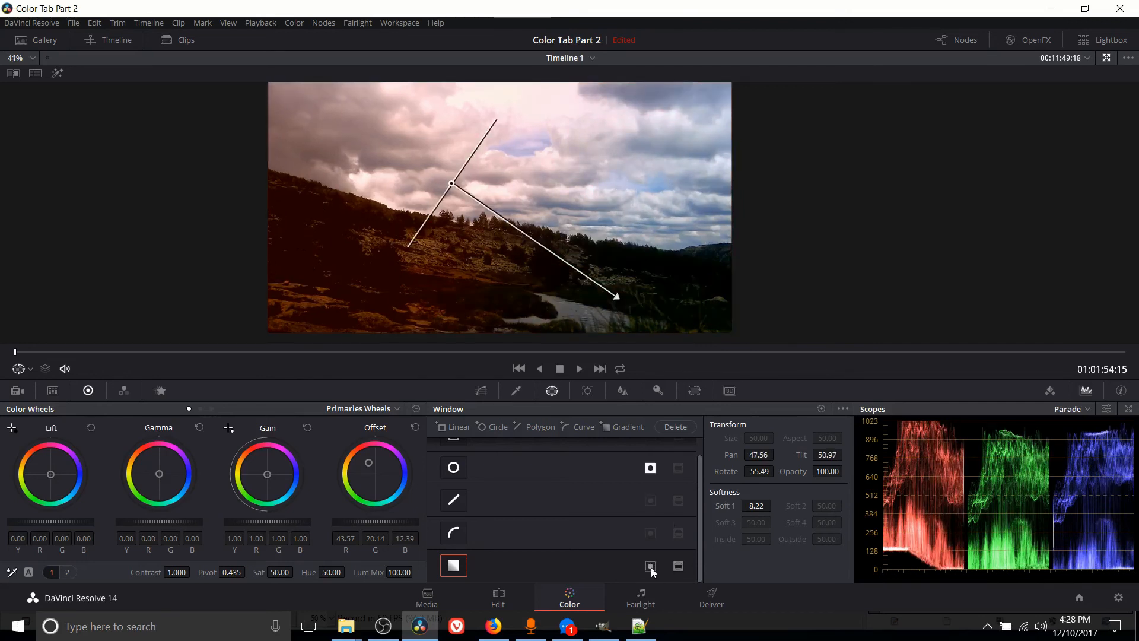
- Enable the gradient window alongside the circle and nudge its centre to pan 48.19, tilt 49.65
click(651, 564)
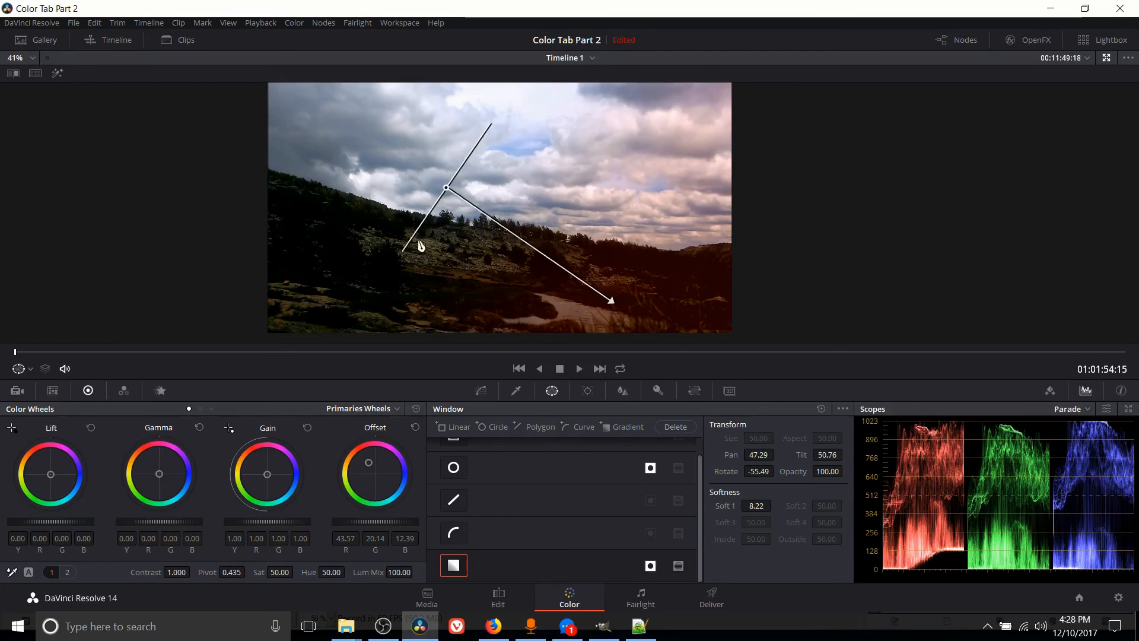
mouse_move(449, 189)
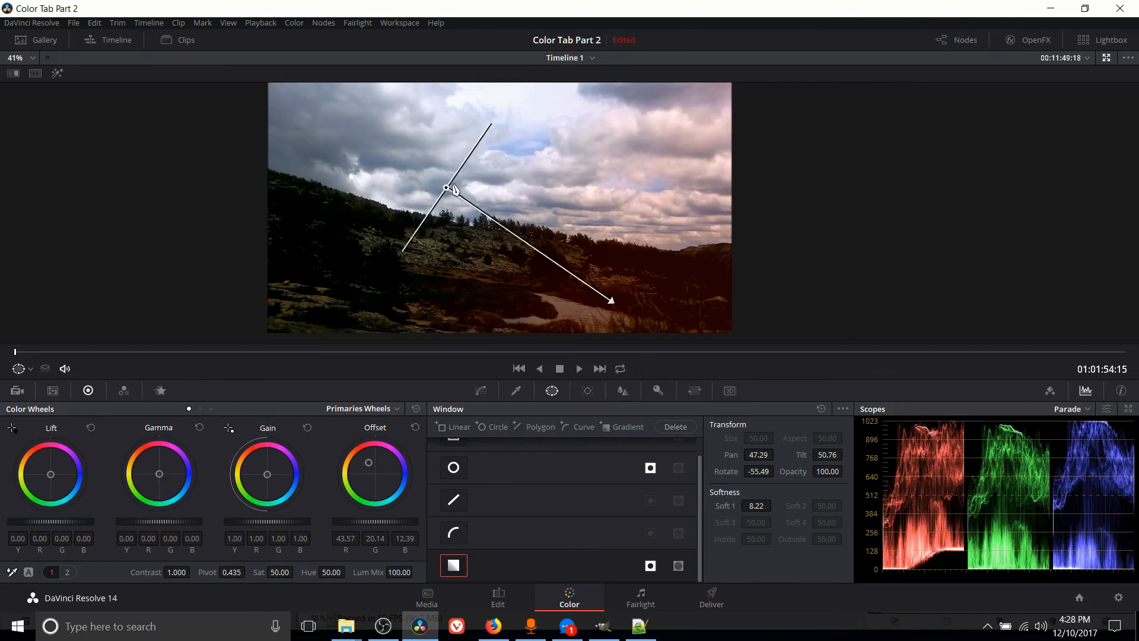
mouse_move(465, 186)
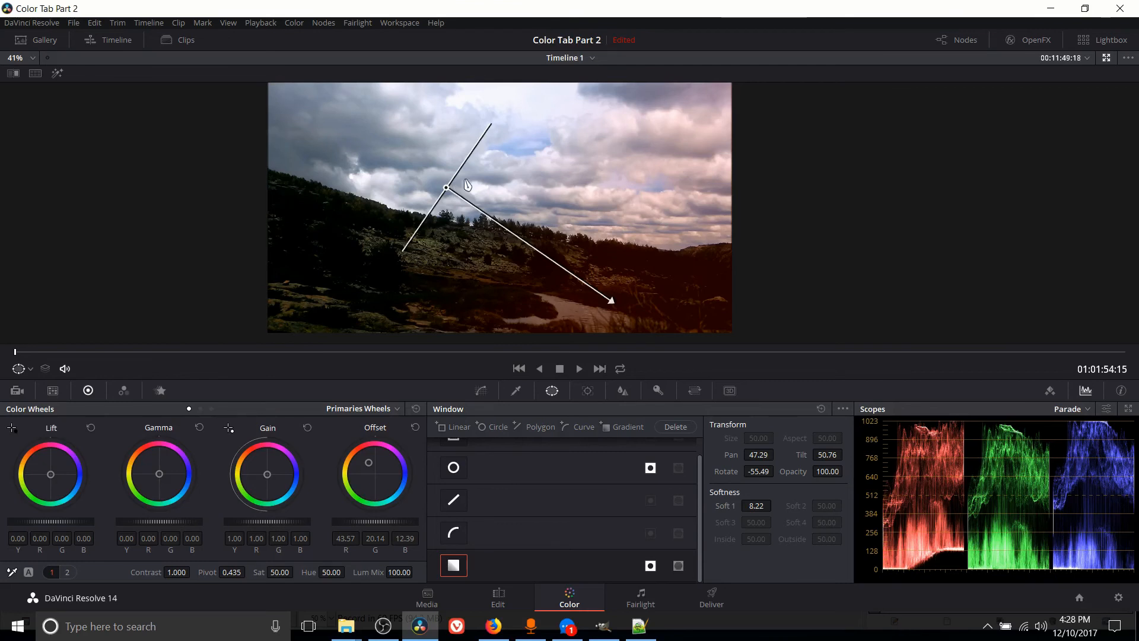
drag(445, 189, 464, 211)
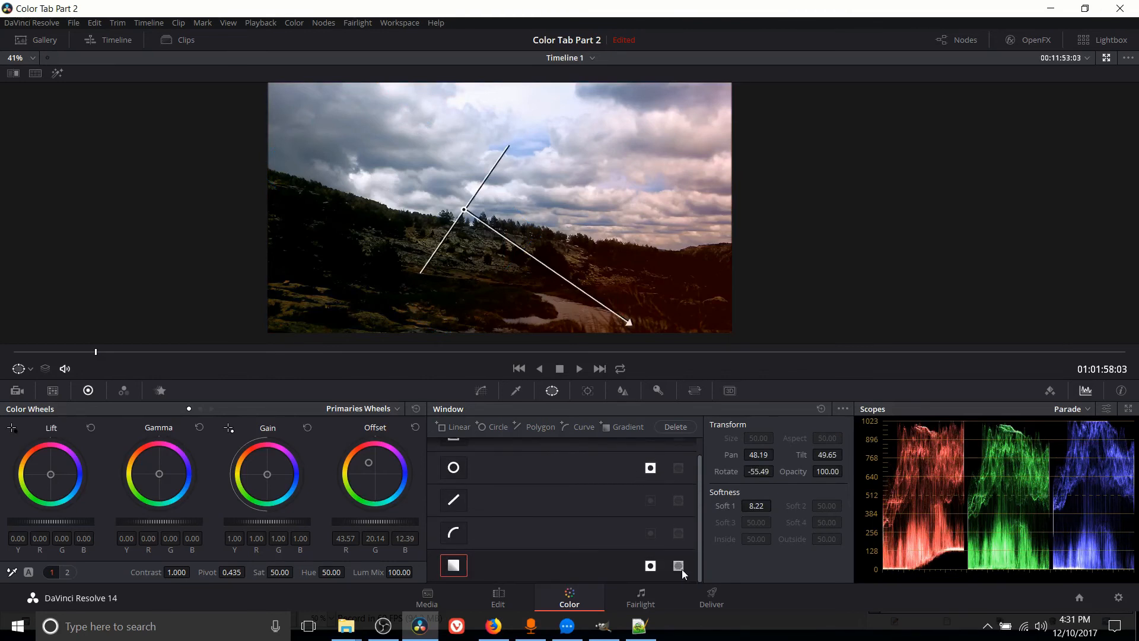
- Invert the gradient window and select the circle window (size 50, aspect 29.6) for editing
click(678, 566)
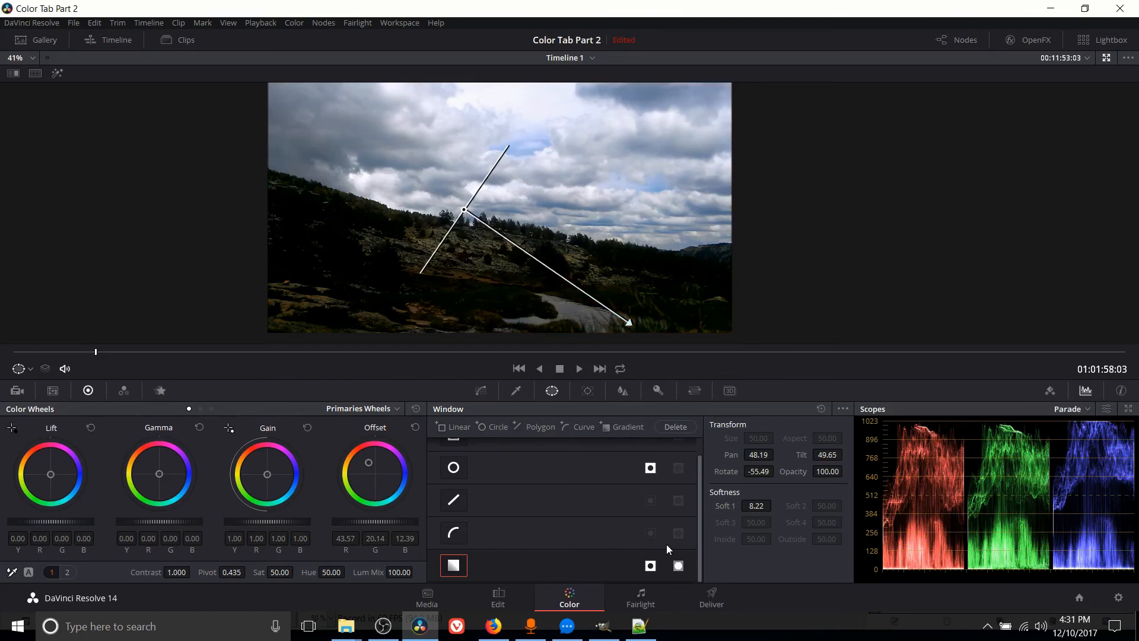
mouse_move(671, 581)
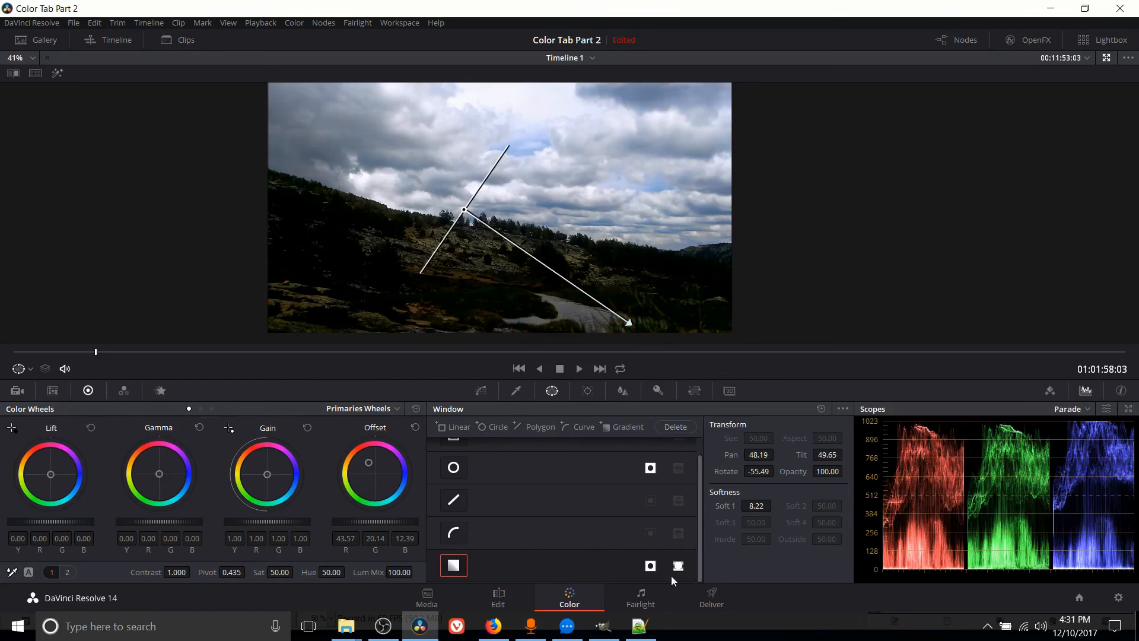
mouse_move(600, 296)
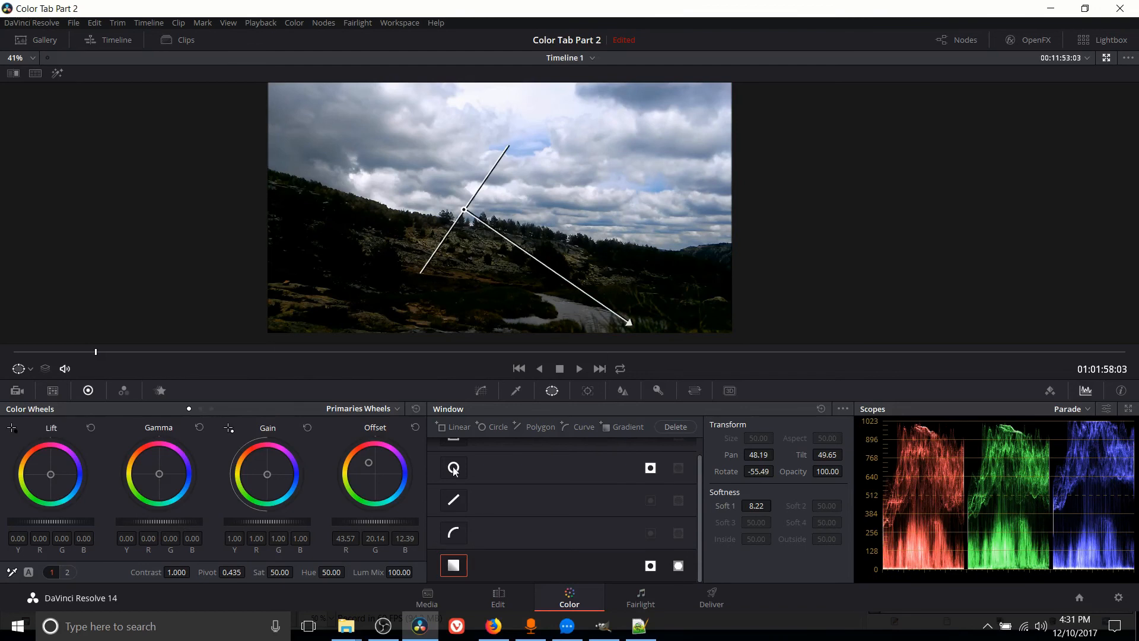
click(452, 467)
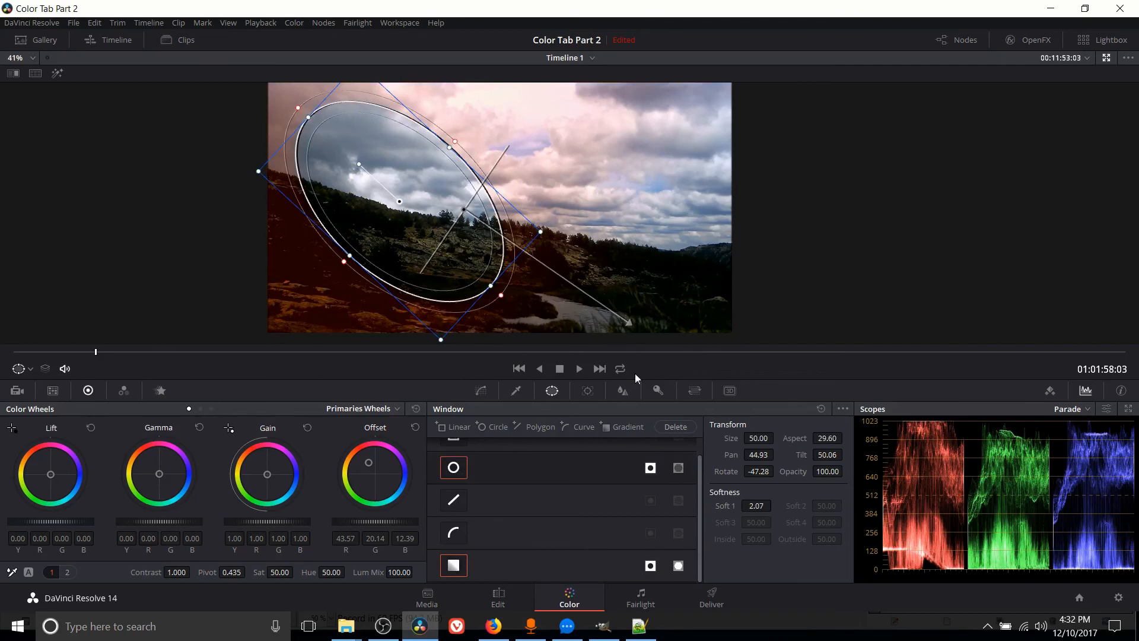
mouse_move(613, 564)
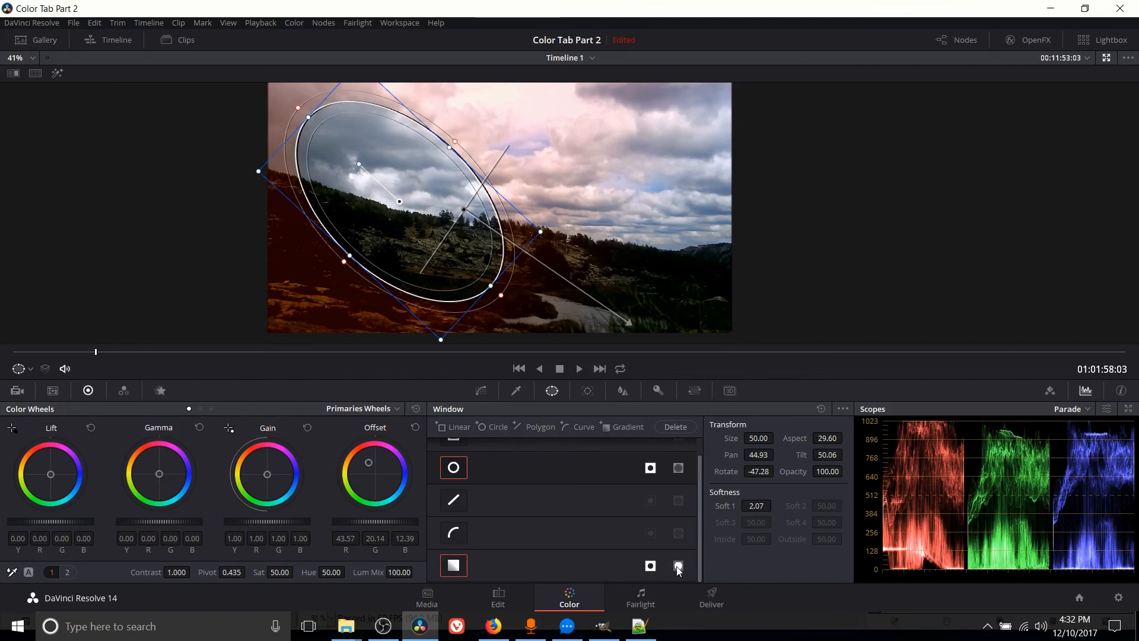
- Toggle the gradient invert, move the oval window to pan 45.50, tilt 50.57, and show the Qualifier palette
click(678, 566)
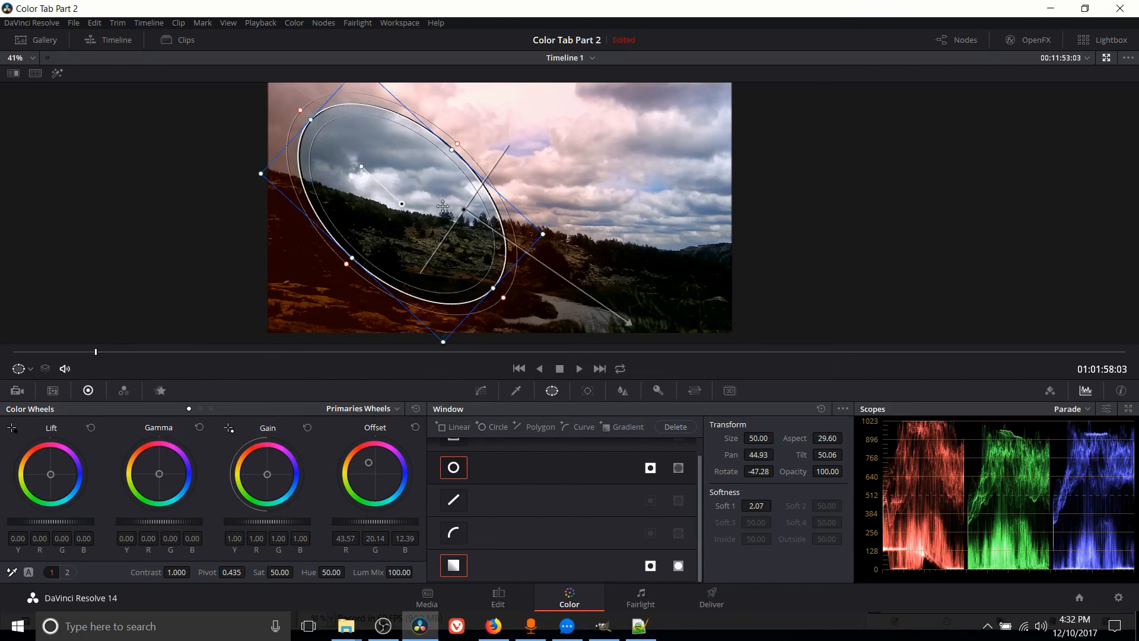
drag(442, 207, 436, 229)
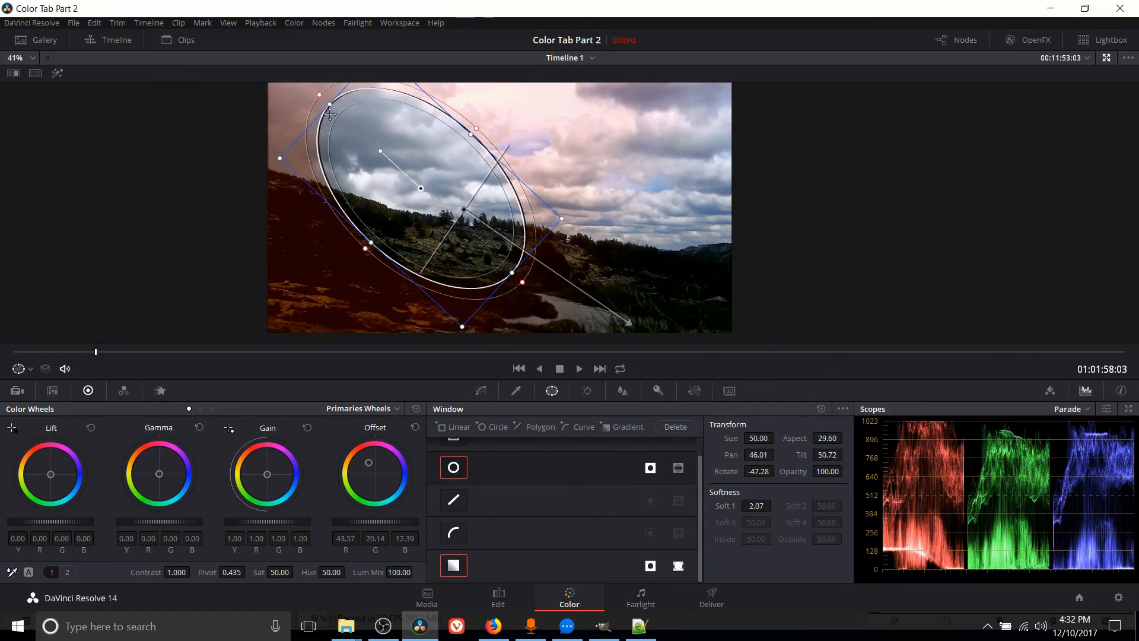
mouse_move(356, 129)
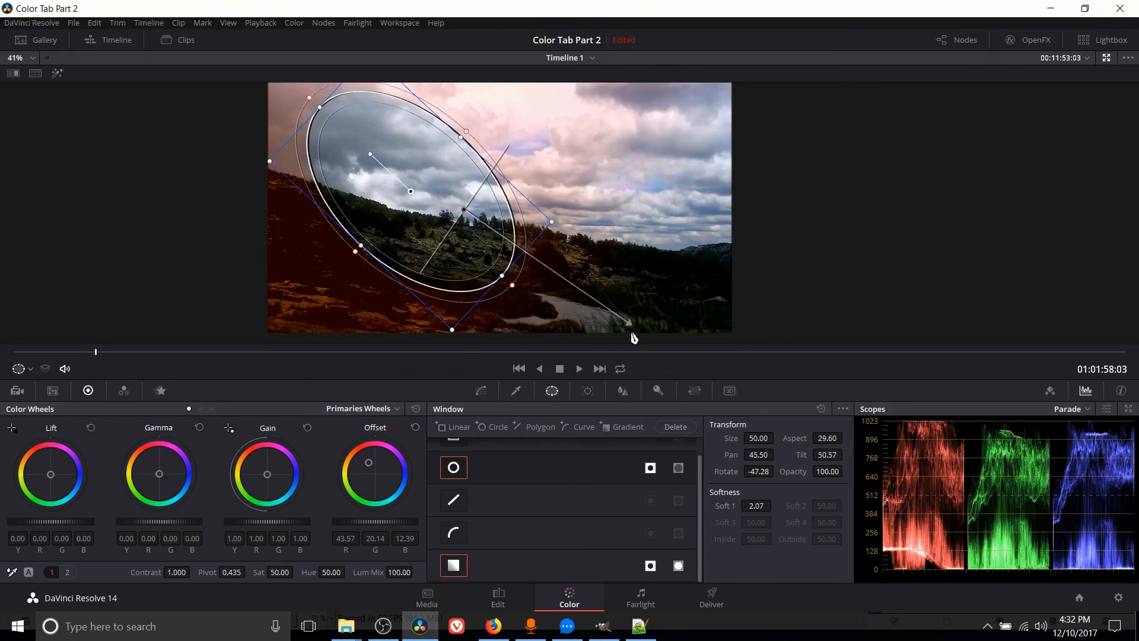
mouse_move(389, 282)
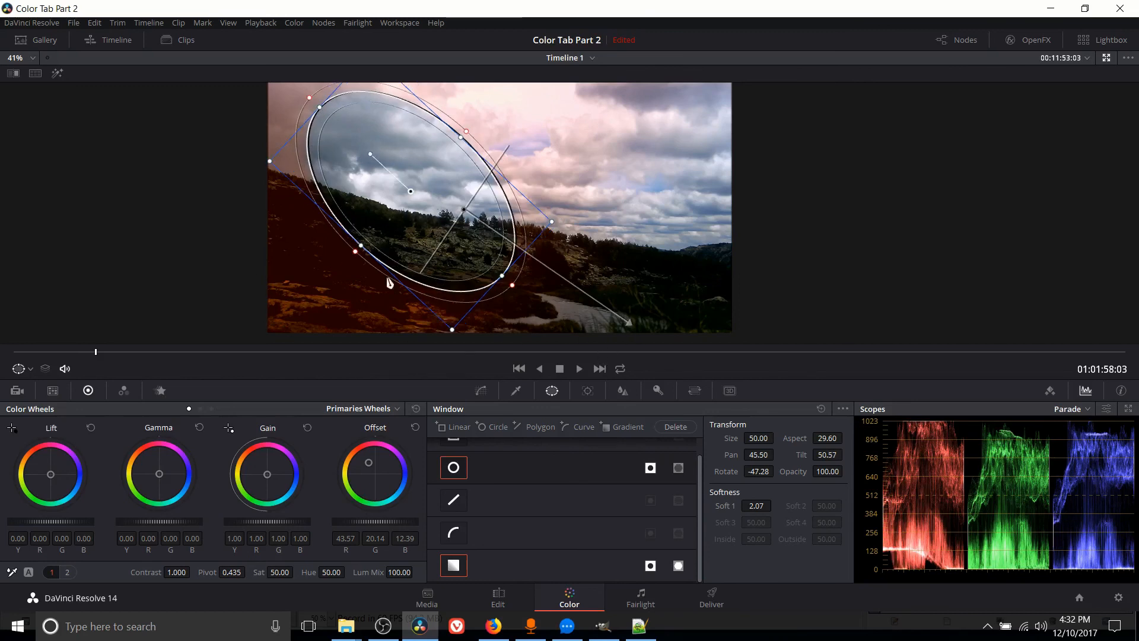
mouse_move(577, 212)
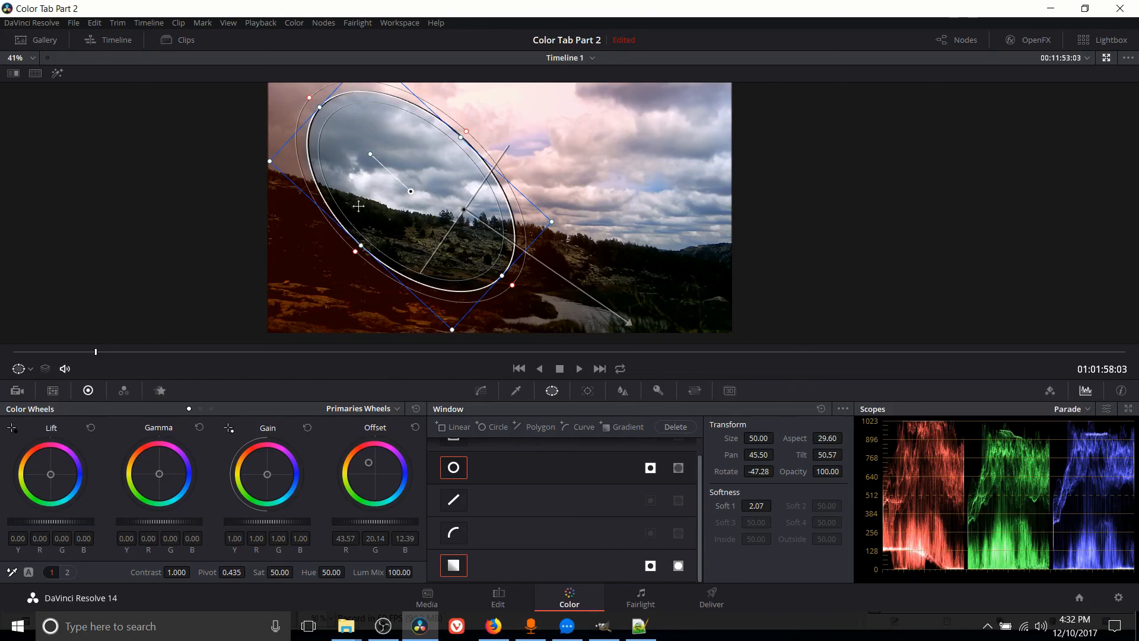
mouse_move(392, 250)
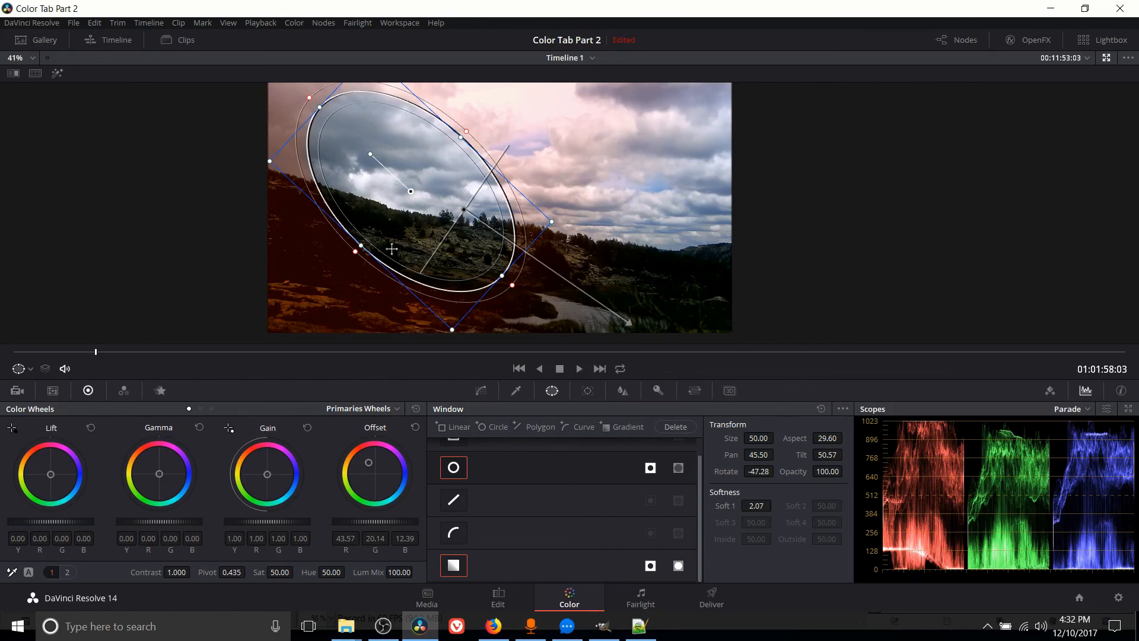
click(516, 391)
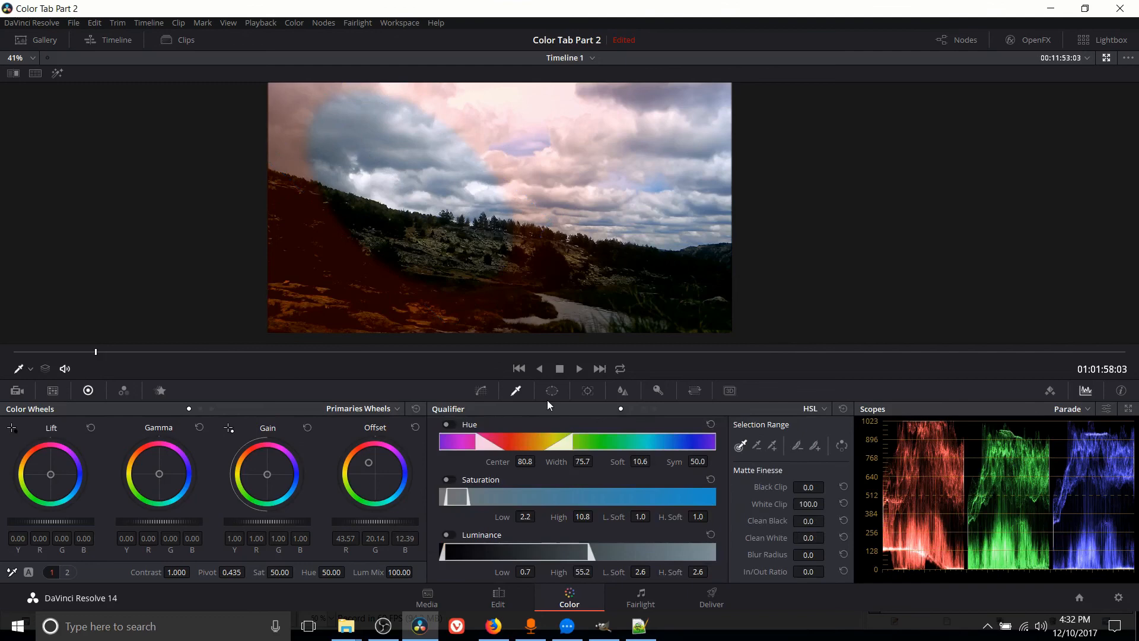
mouse_move(551, 391)
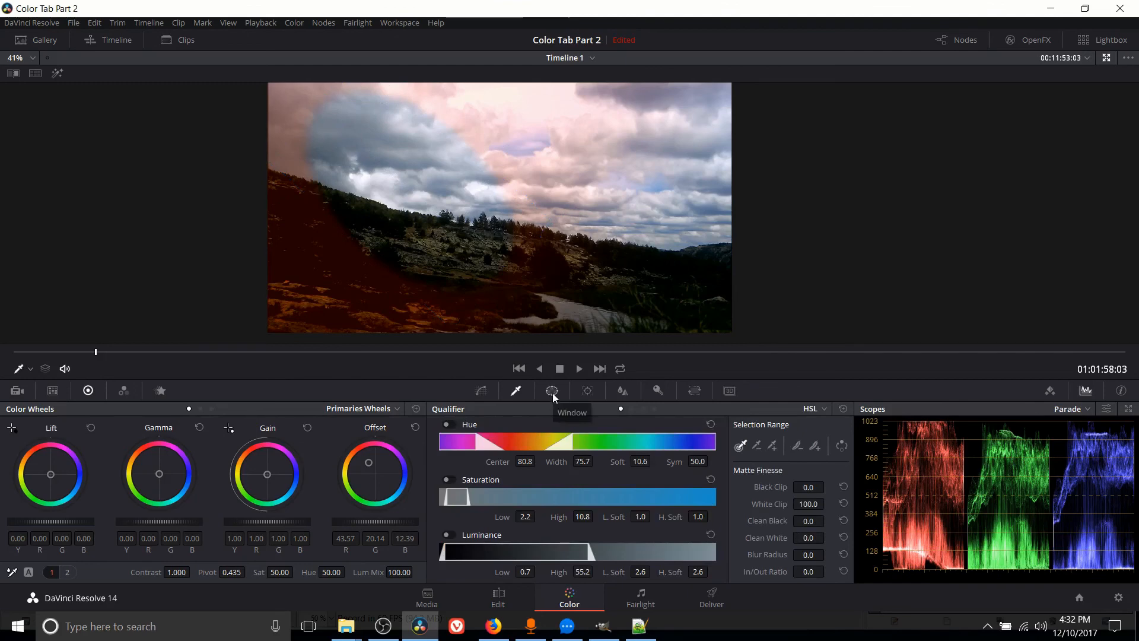